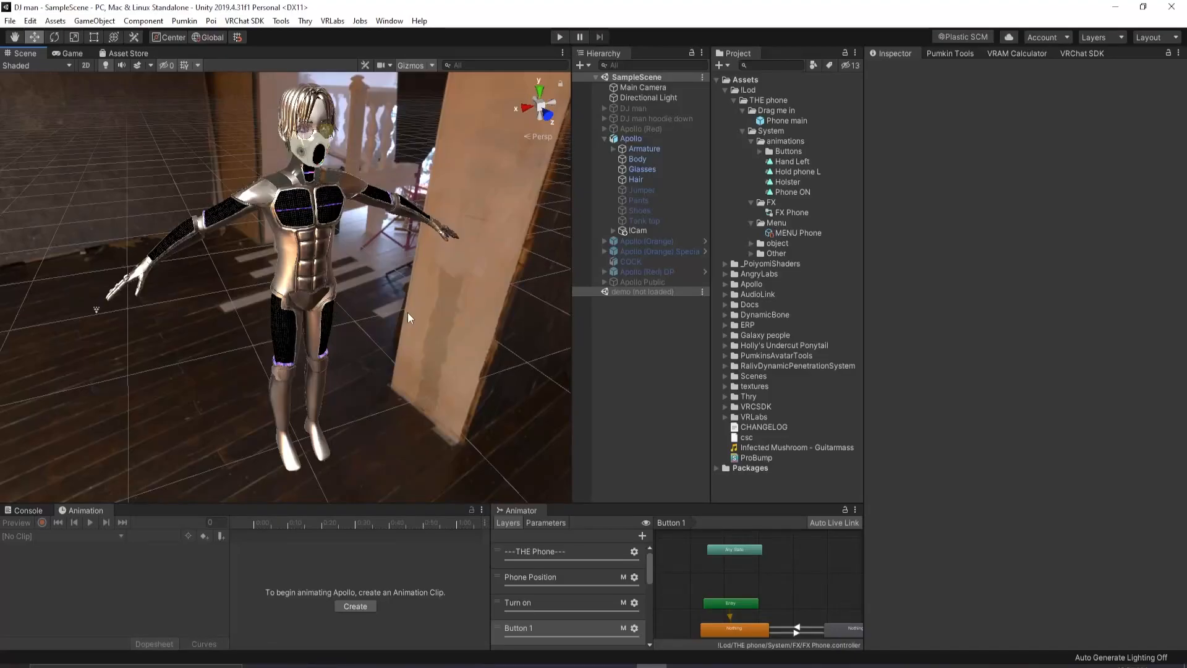
mouse_move(509, 282)
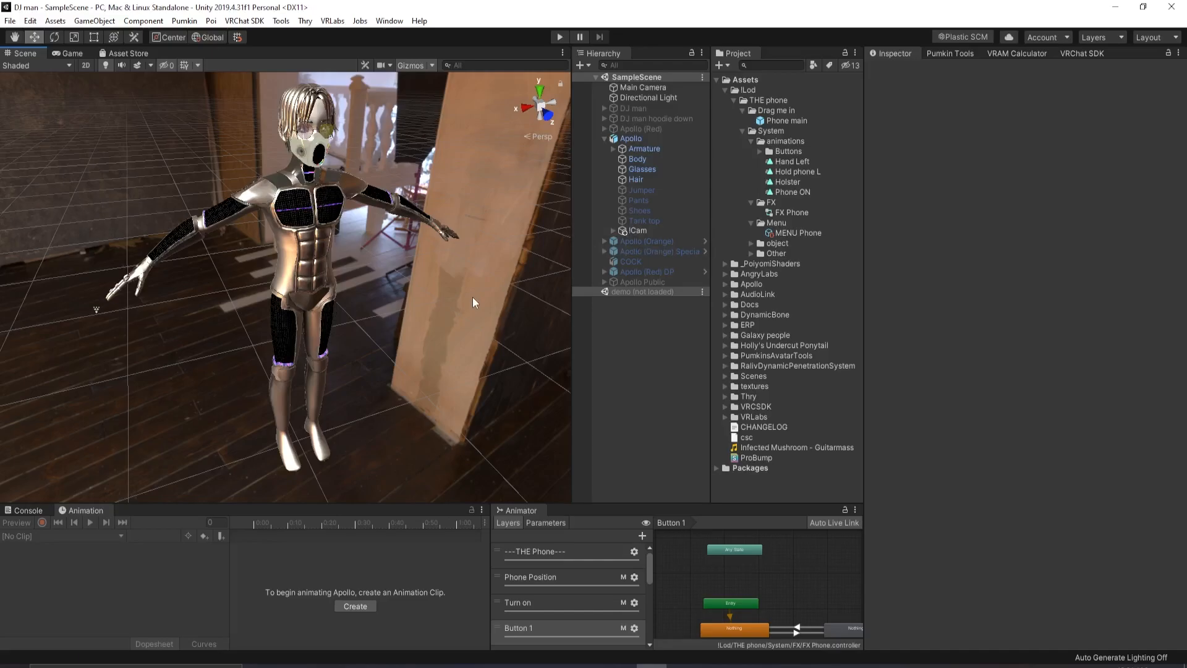
mouse_move(446, 648)
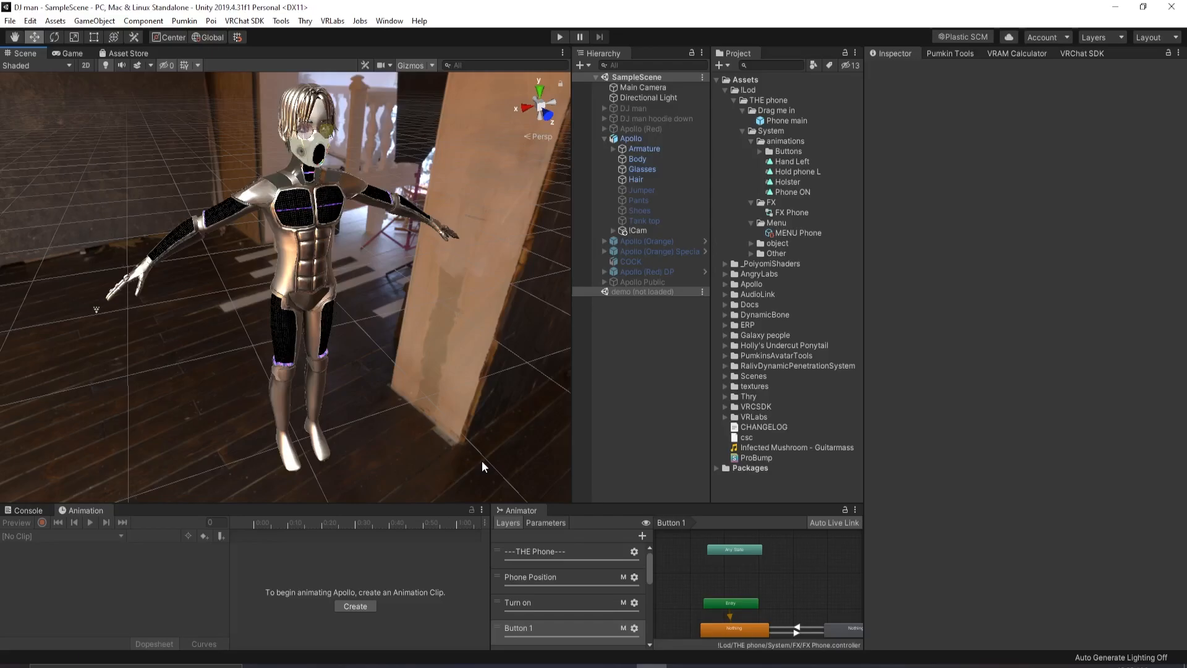
In the AV3 Manager, expand !Lod > THE phone > Drag me in to drag Phone main into the Hierarchy
click(1011, 53)
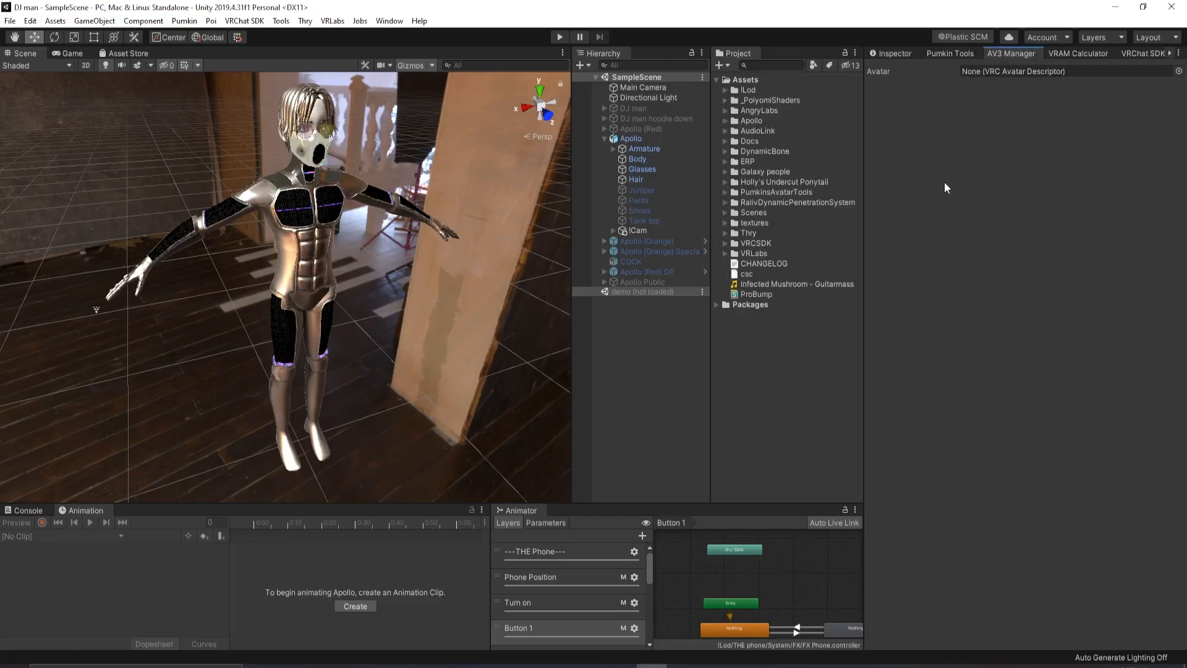
mouse_move(941, 196)
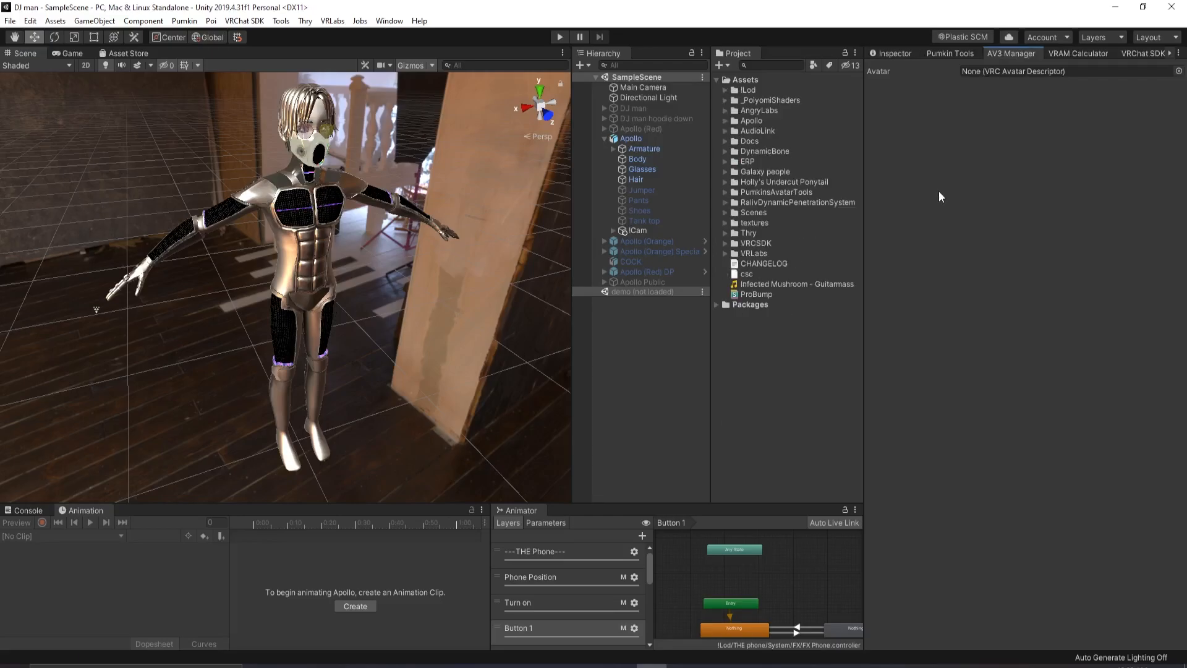
click(746, 89)
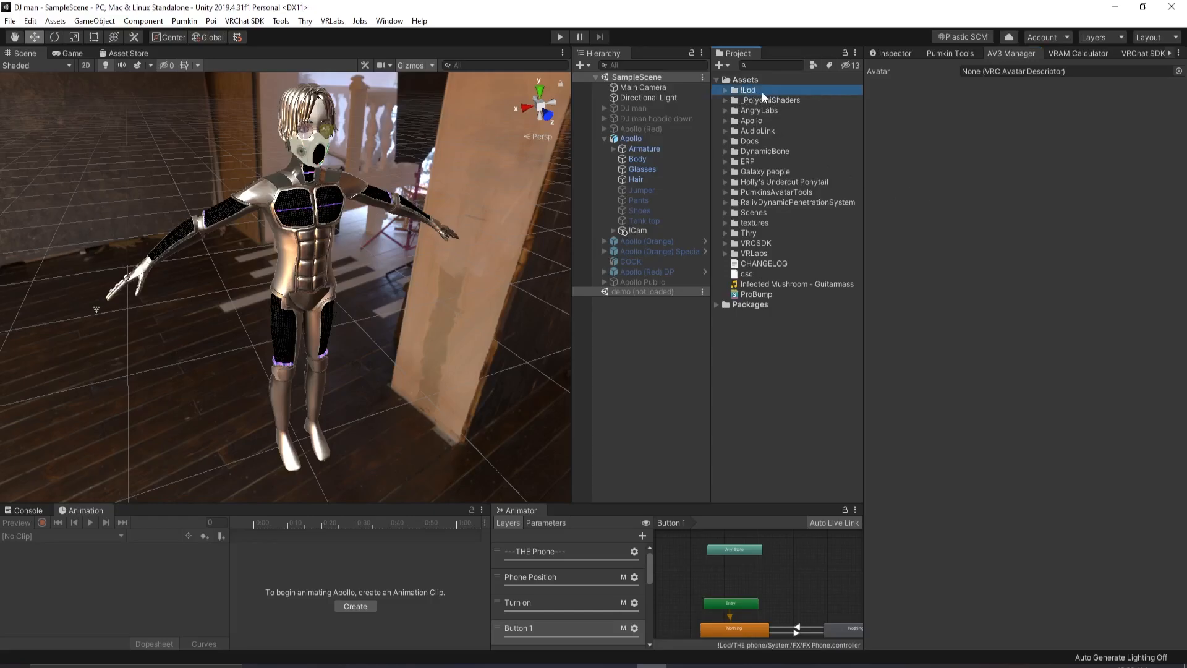
click(725, 90)
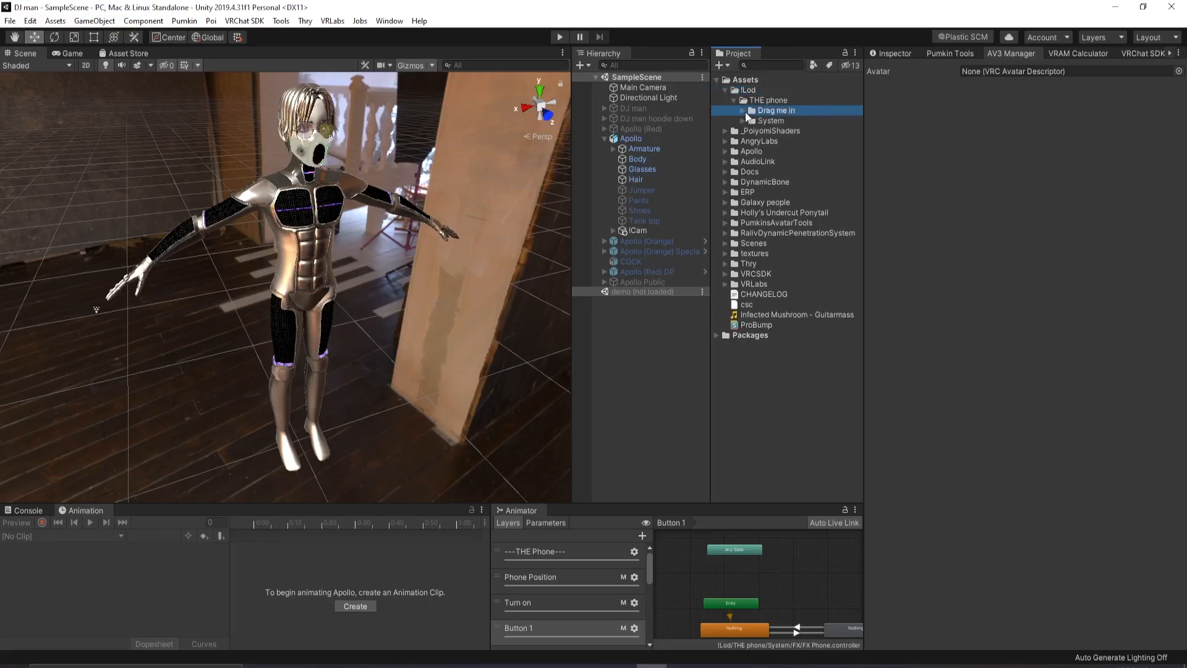
click(743, 110)
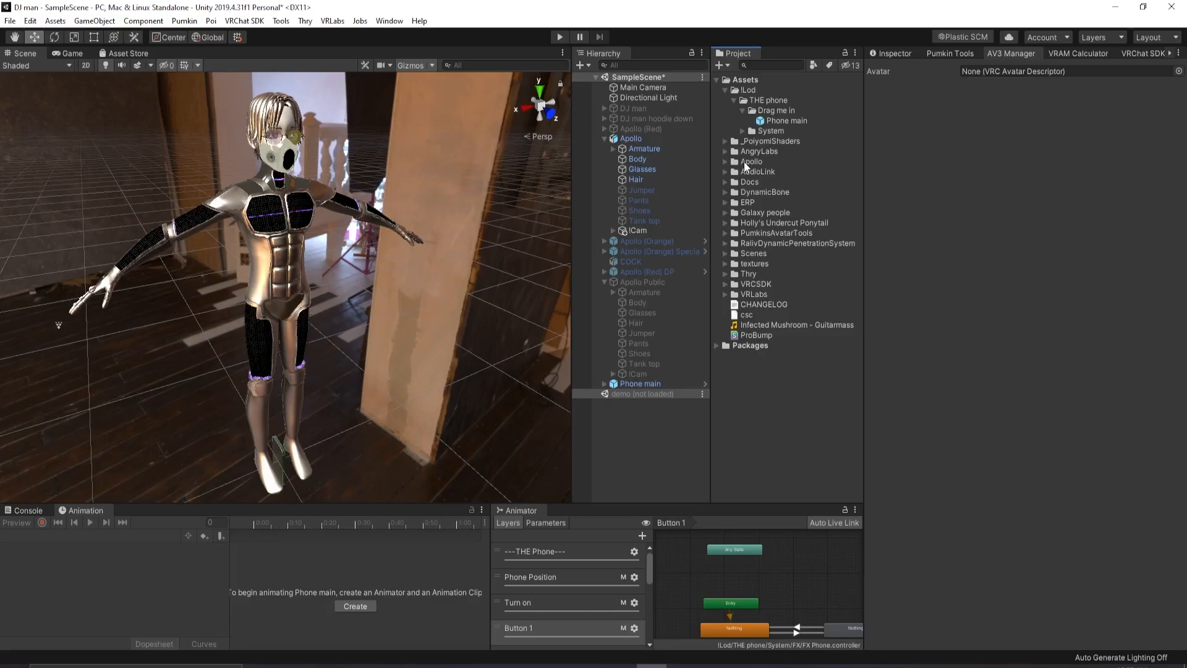
Parent Phone main under Apollo and drag TP Left onto the avatar's left hand
click(640, 384)
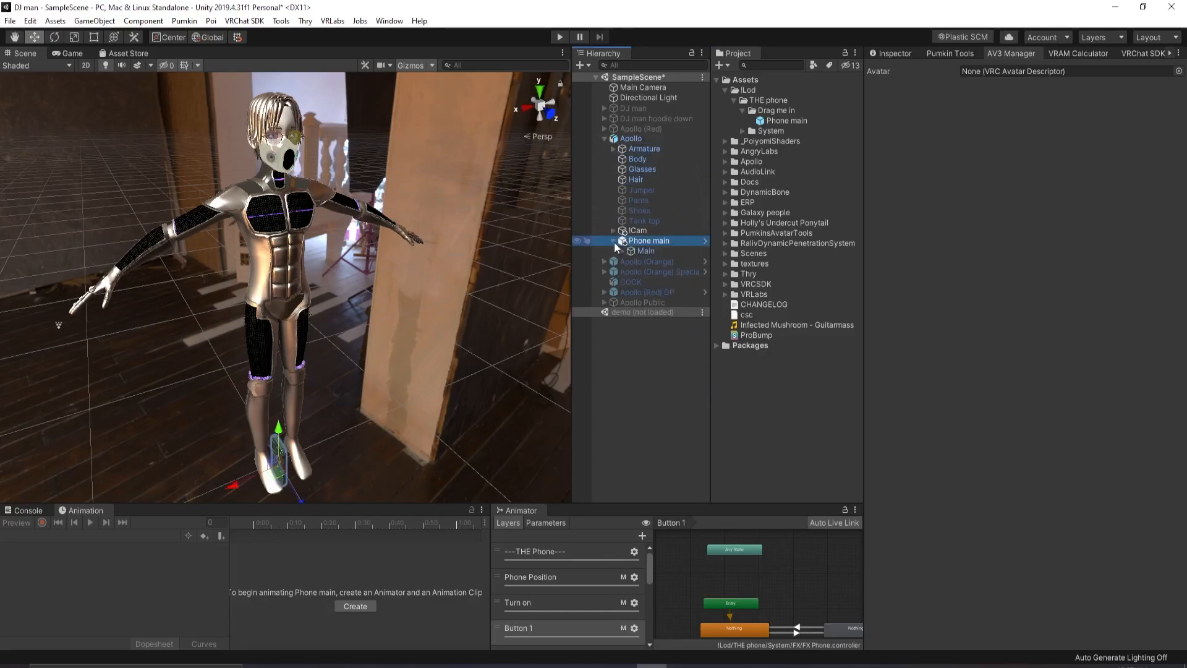
right_click(647, 240)
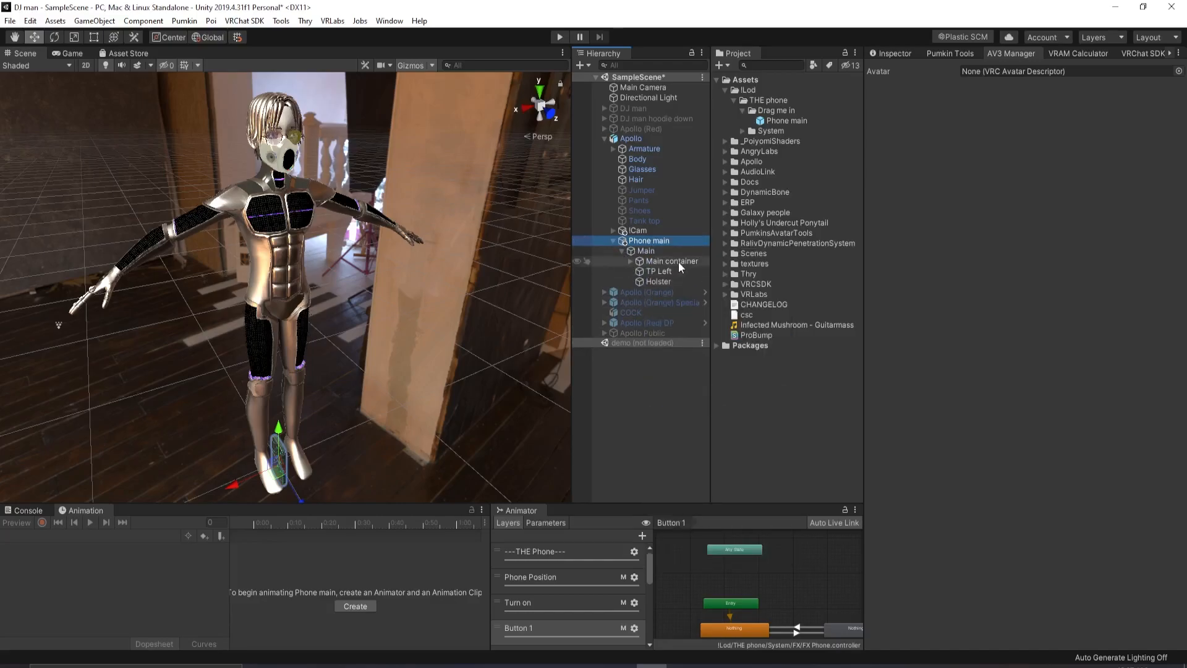
click(656, 271)
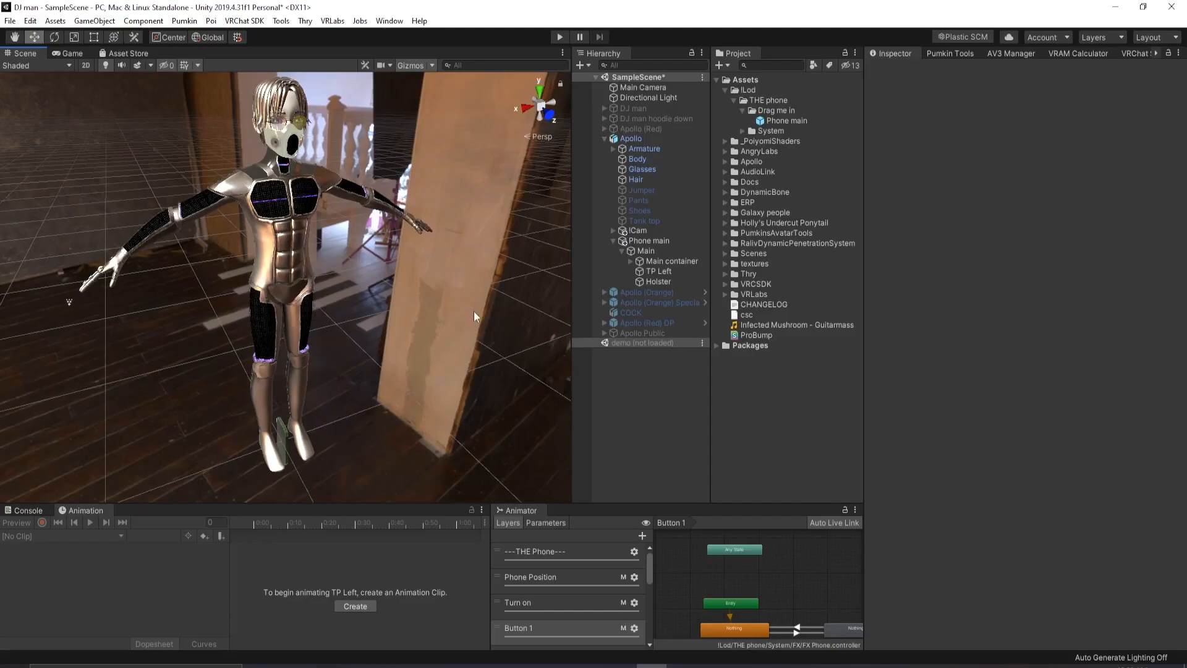
click(645, 270)
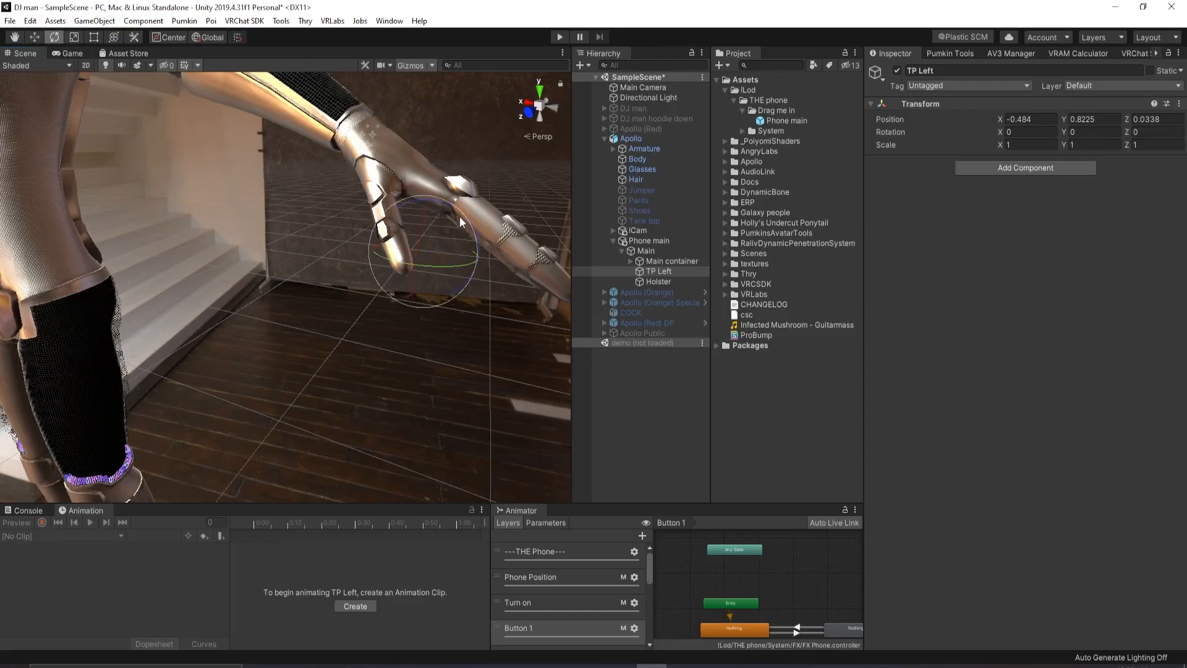
drag(424, 242, 326, 257)
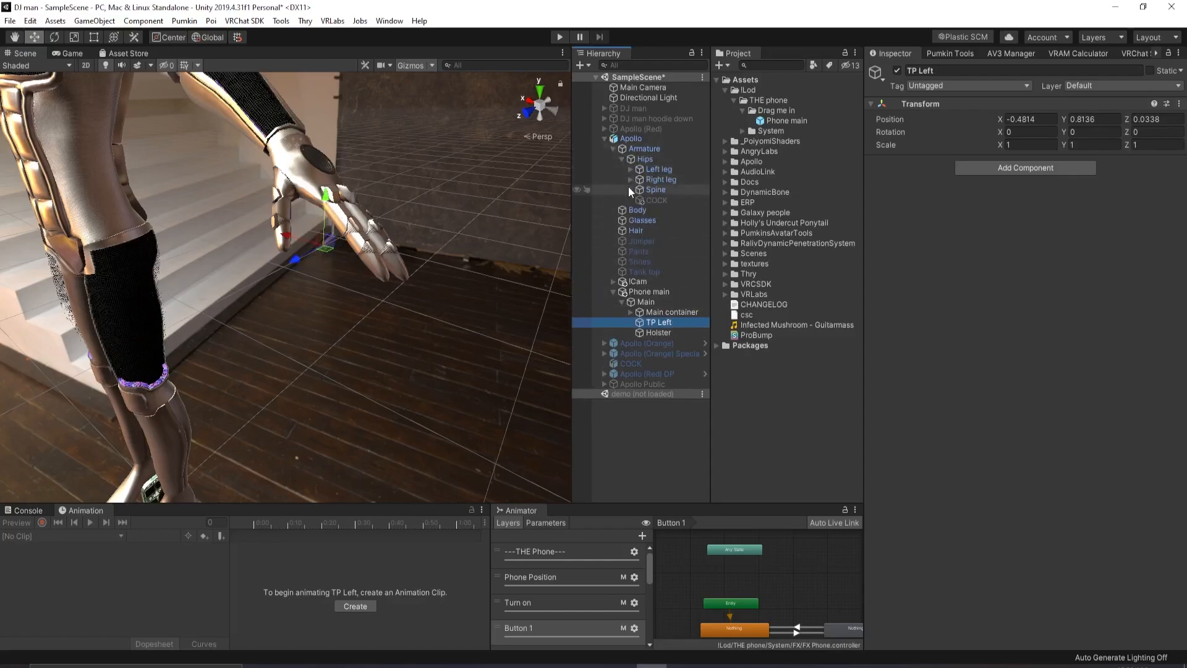
Put TP Left under the Left wrist bone, assign Apollo's animator controller, and play
click(613, 189)
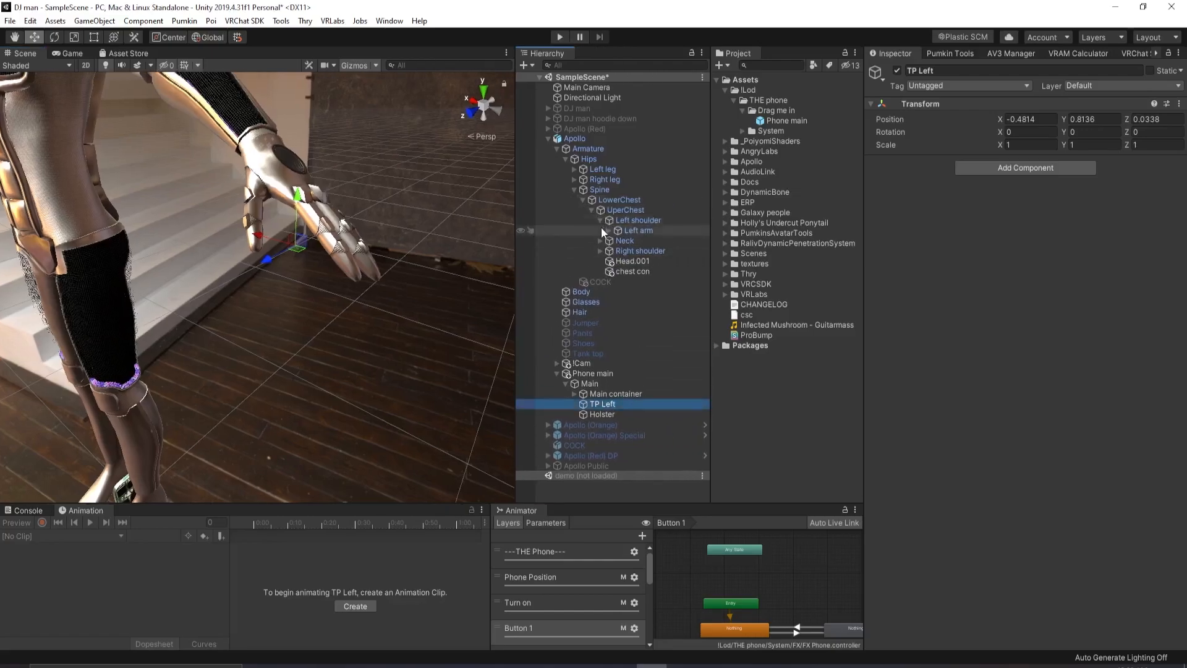
click(608, 230)
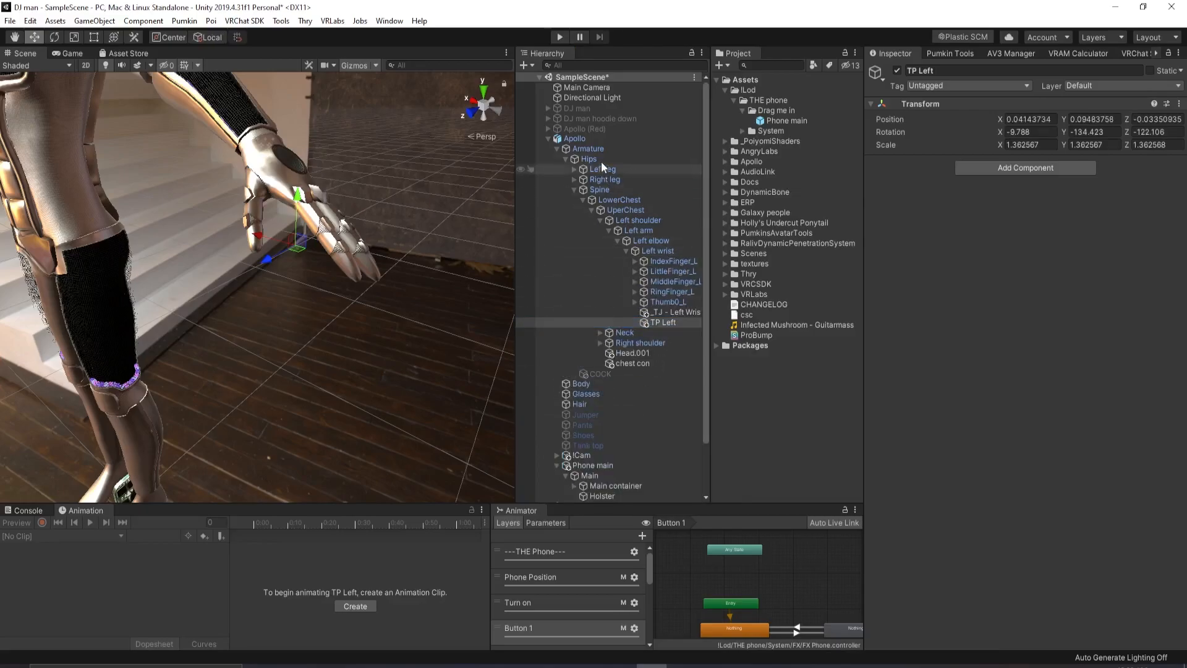
click(574, 139)
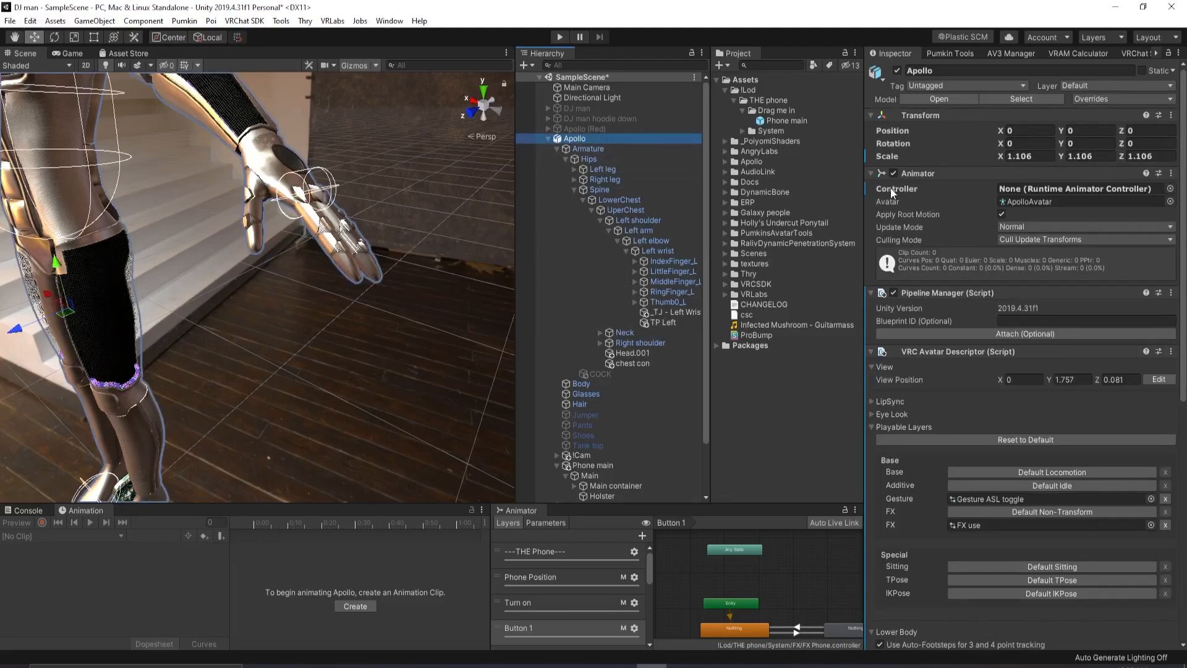
click(1169, 189)
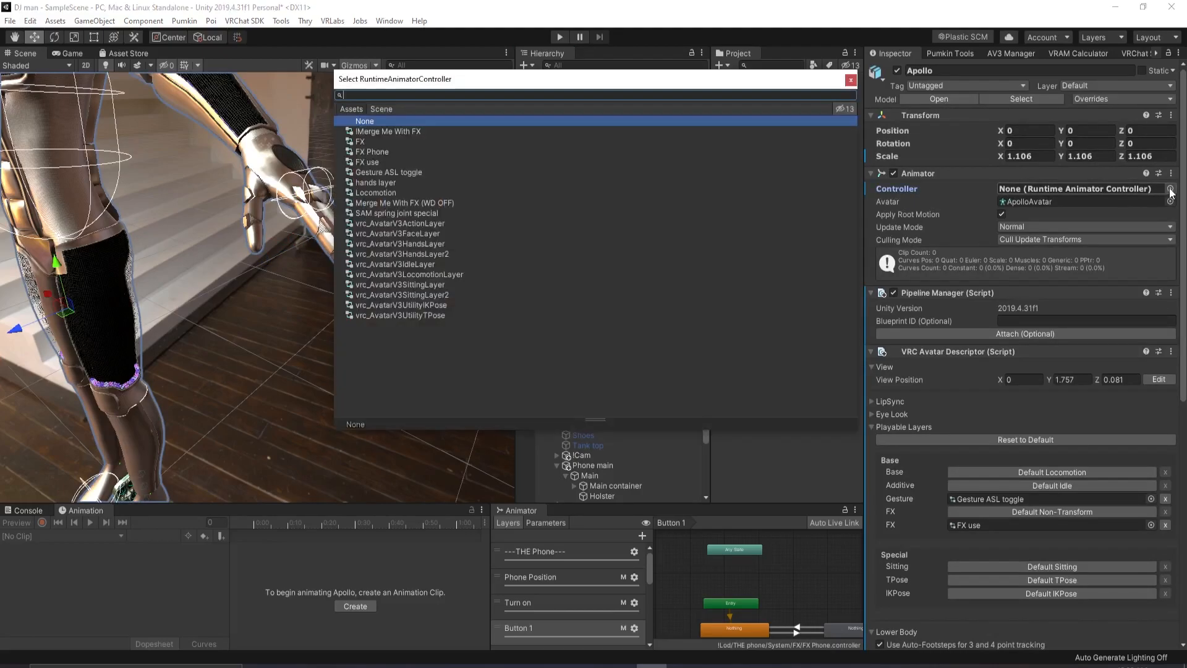
click(372, 151)
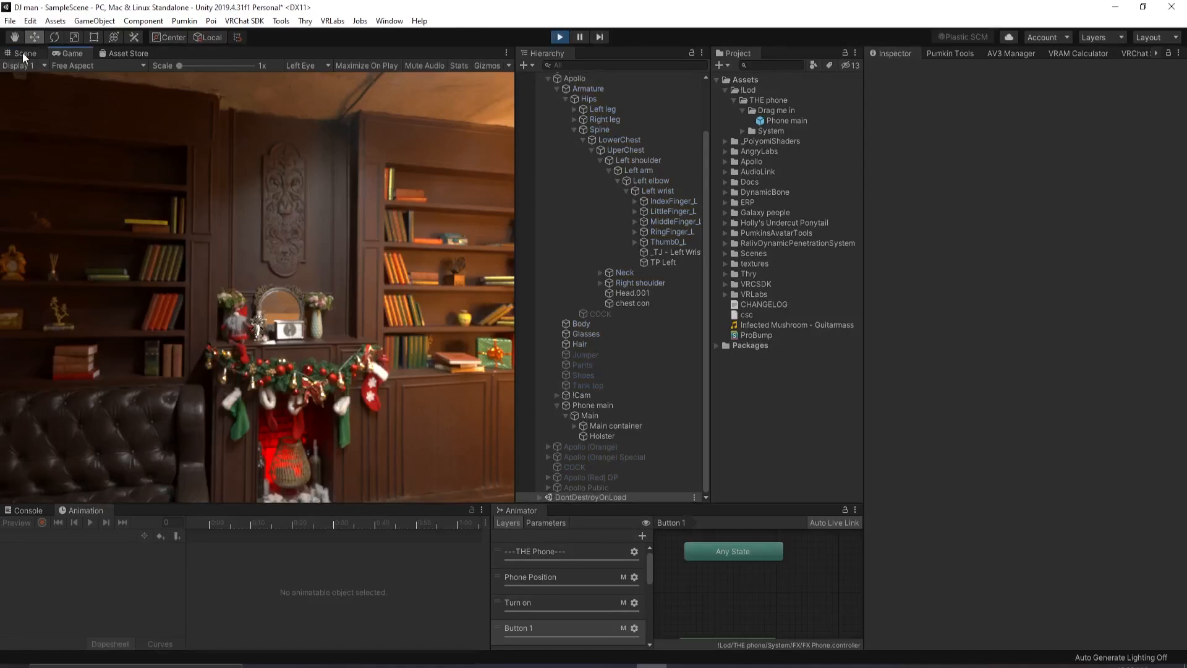
Run the Hold phone L state and view the avatar's left hand in the Scene view
click(559, 36)
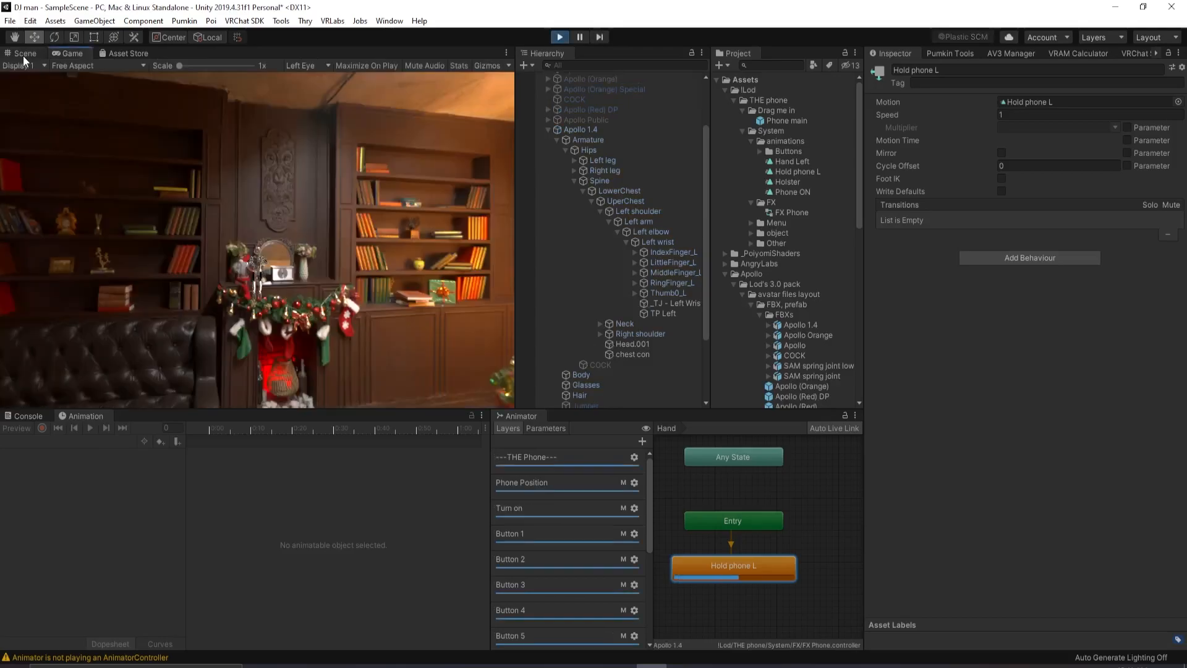
click(25, 53)
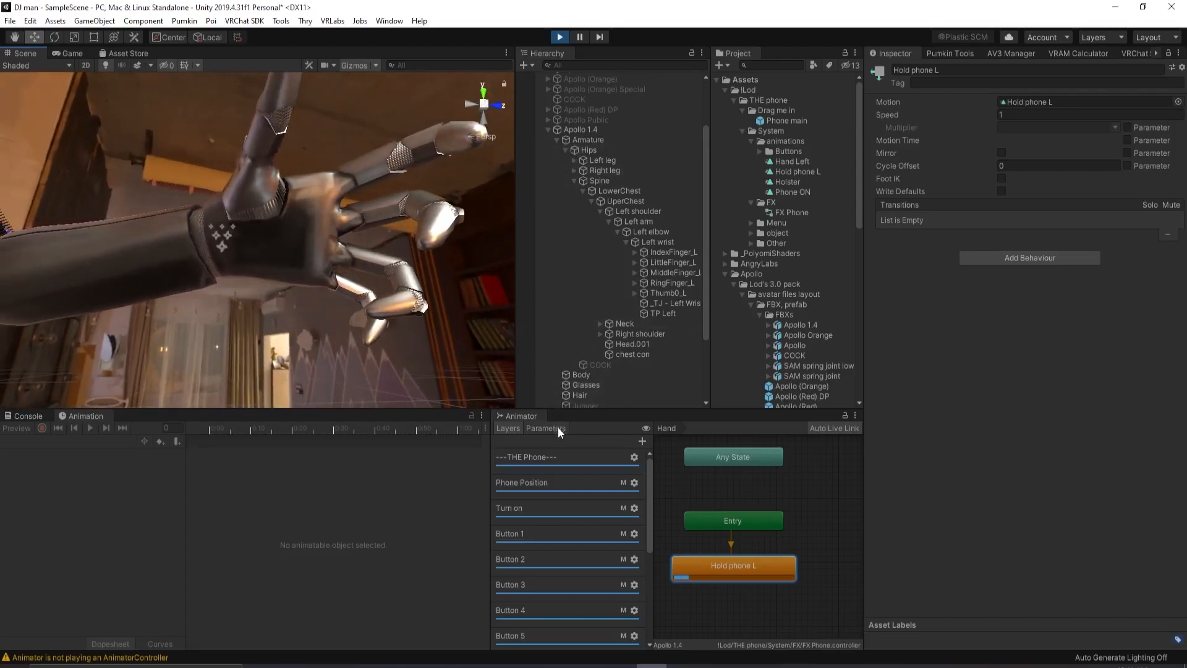
In Animator Parameters, set GestureLeft to 1 and tick PhoneGrab
click(545, 428)
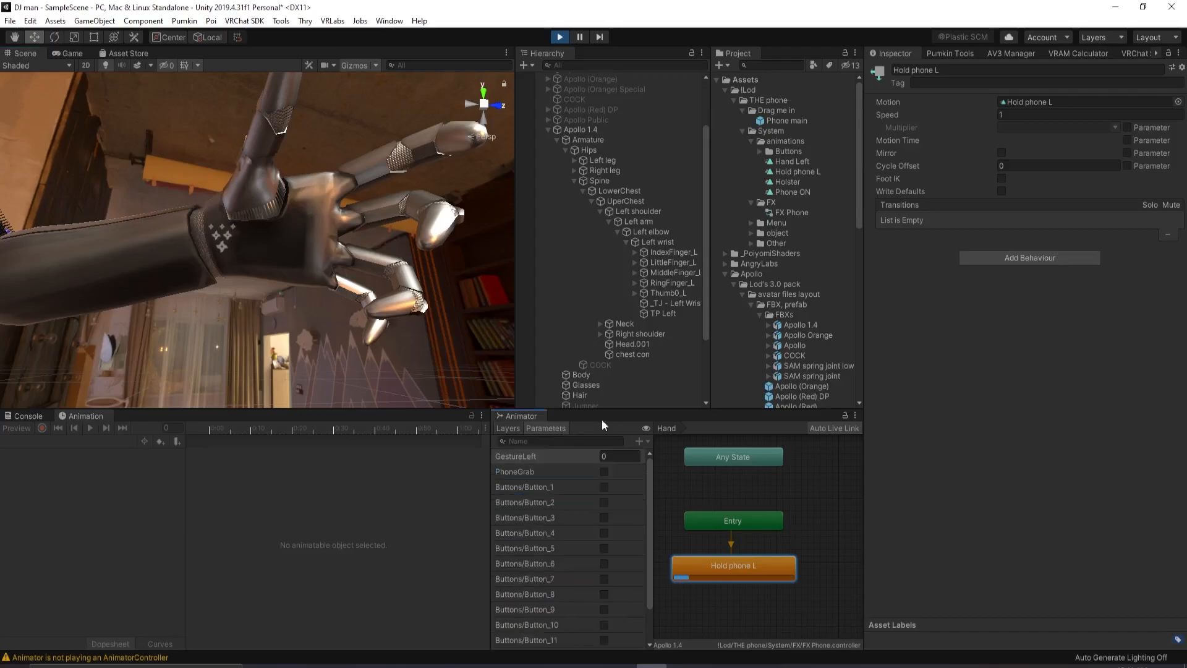
click(618, 455)
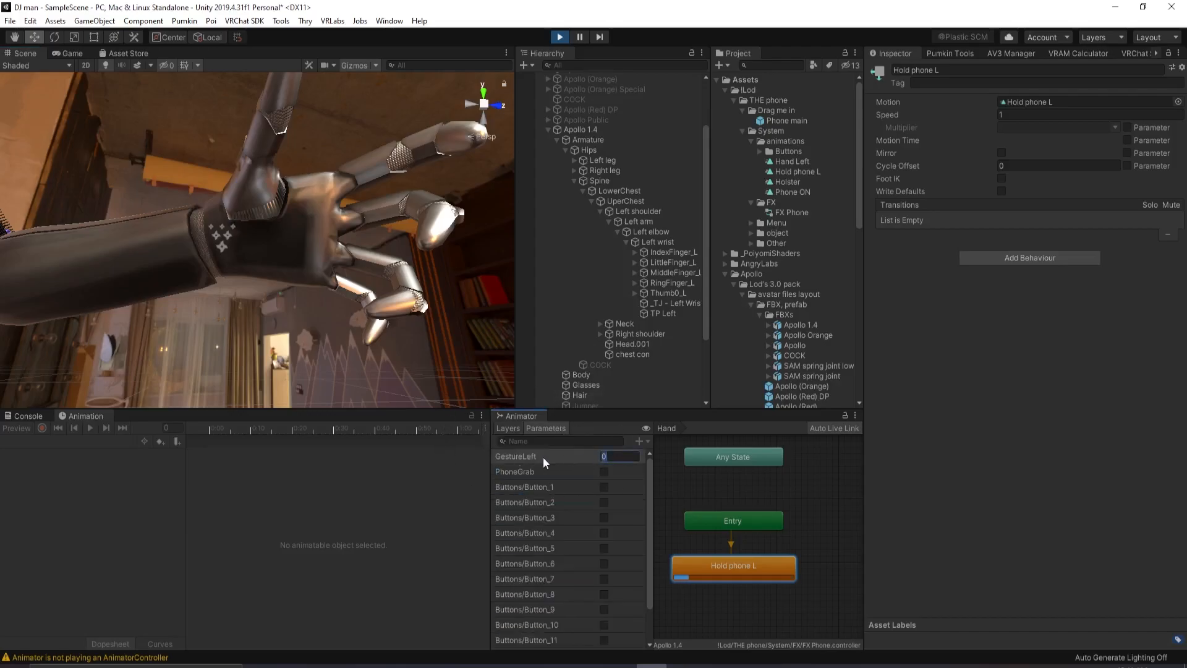
click(604, 472)
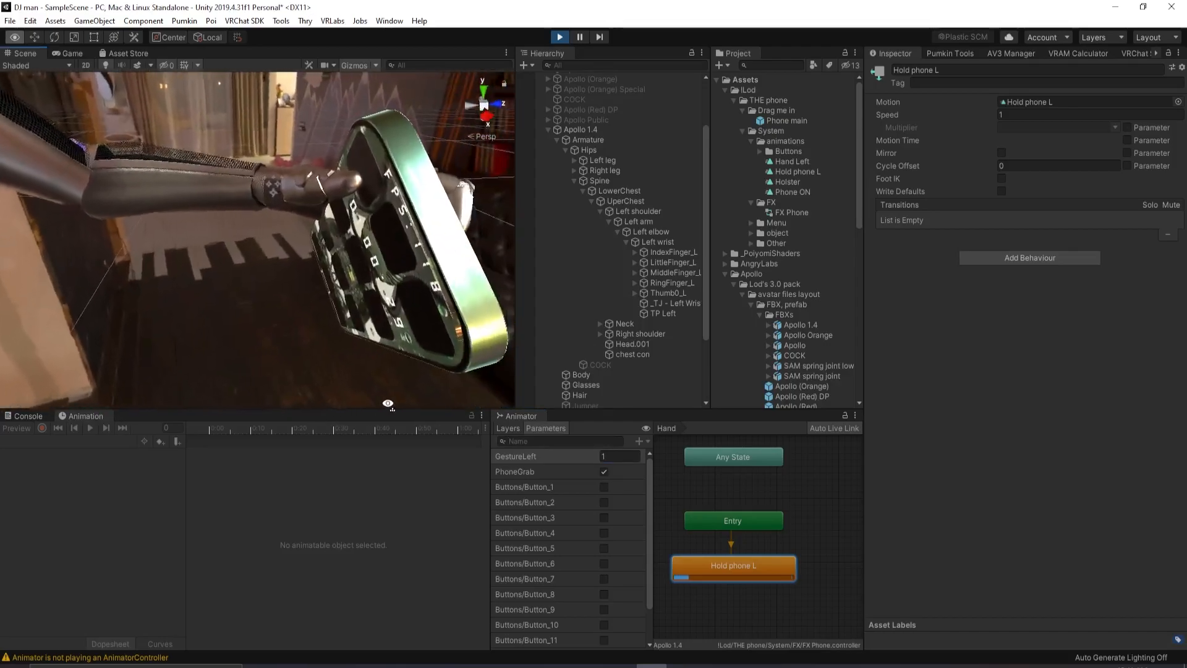
click(663, 312)
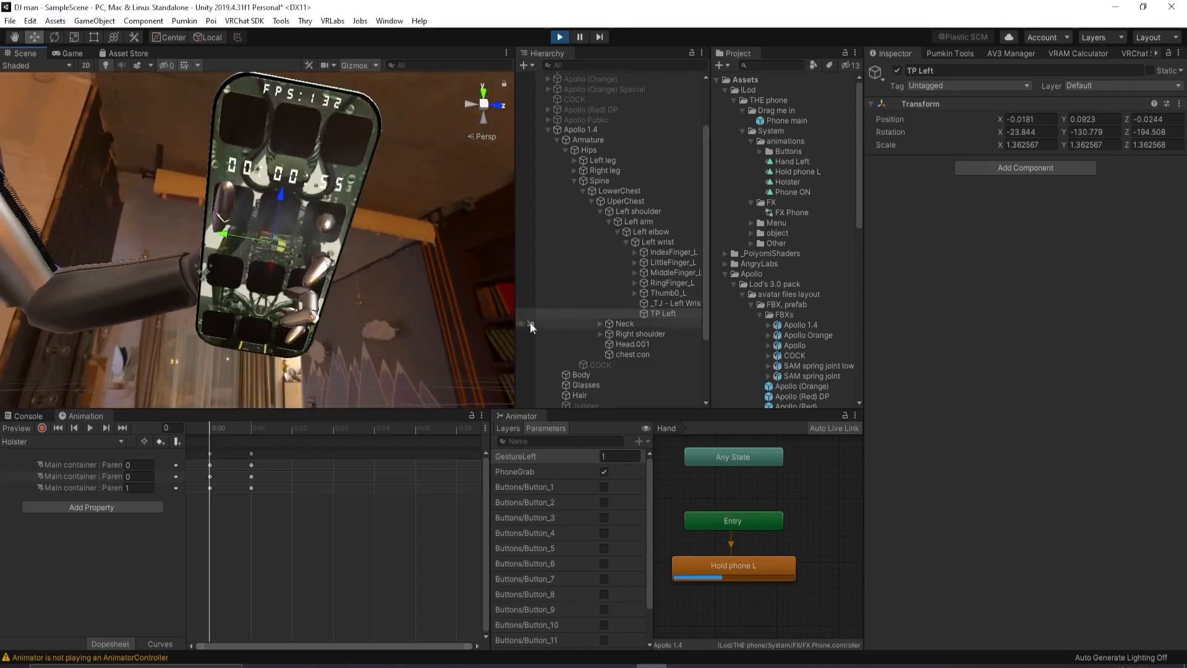
Scroll the Hierarchy and select THE PHONE under the Main container
scroll(down, 3)
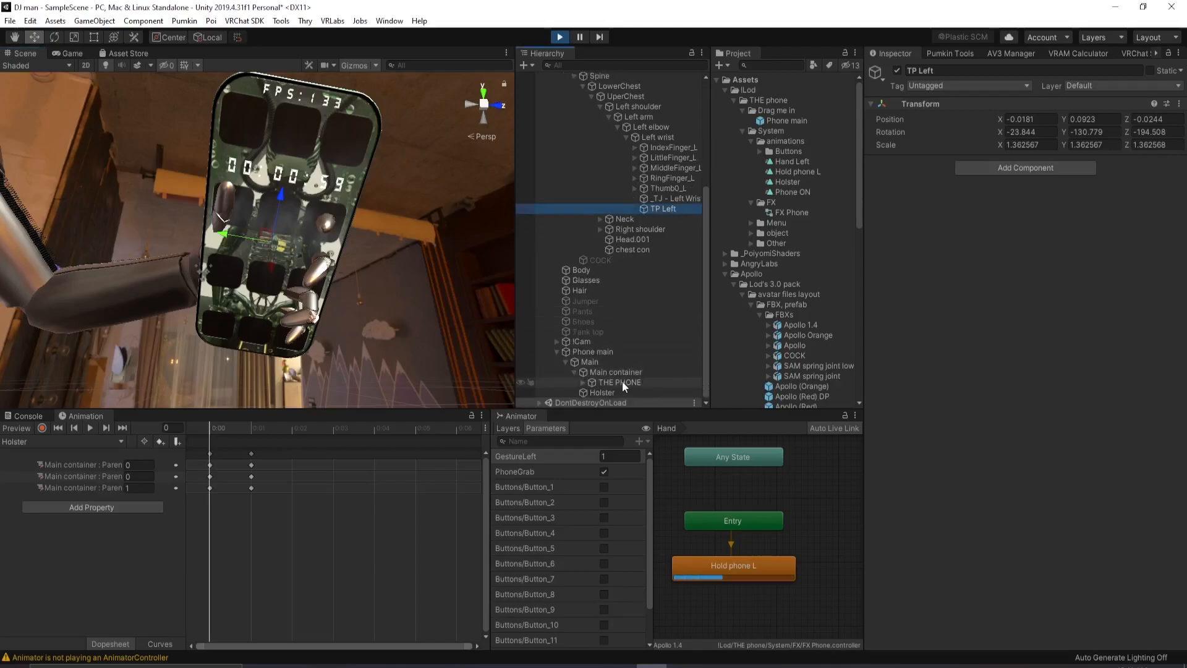
click(618, 381)
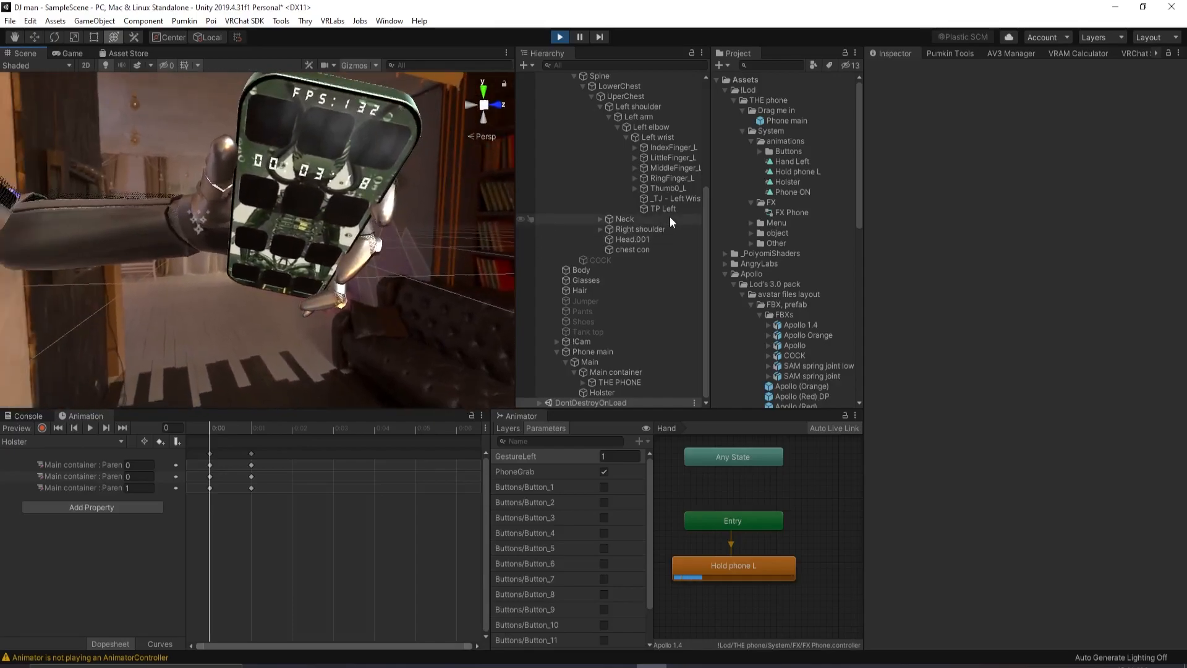
Copy TP Left's play-mode Transform component via its ⋮ menu
click(662, 208)
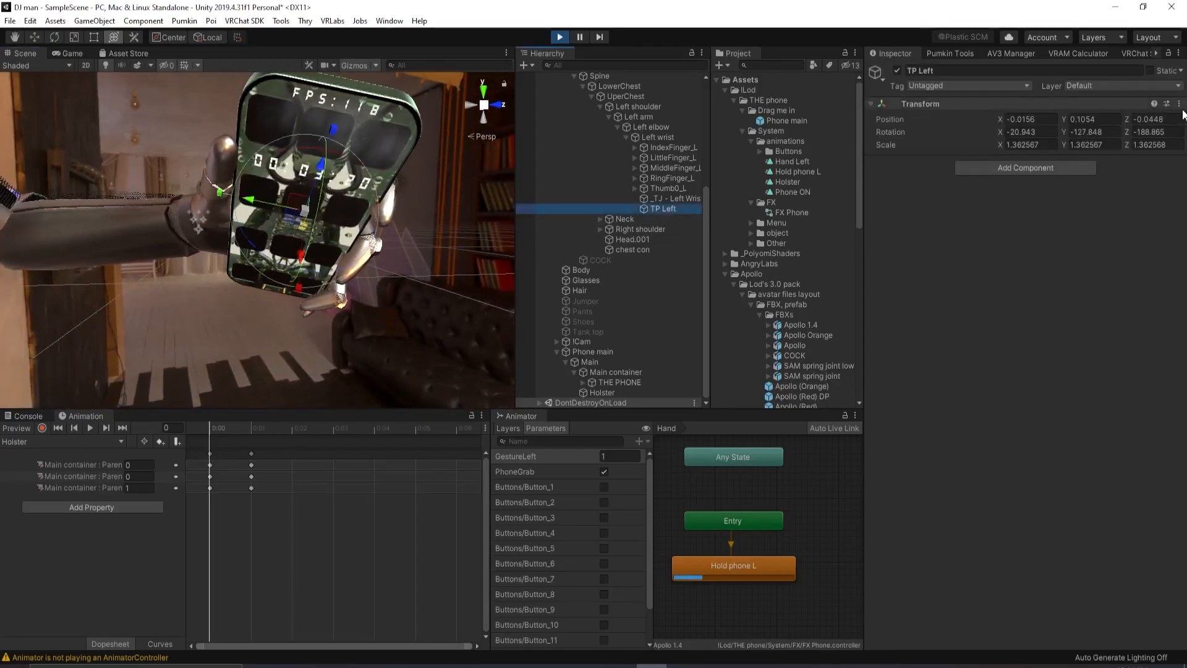
click(1177, 104)
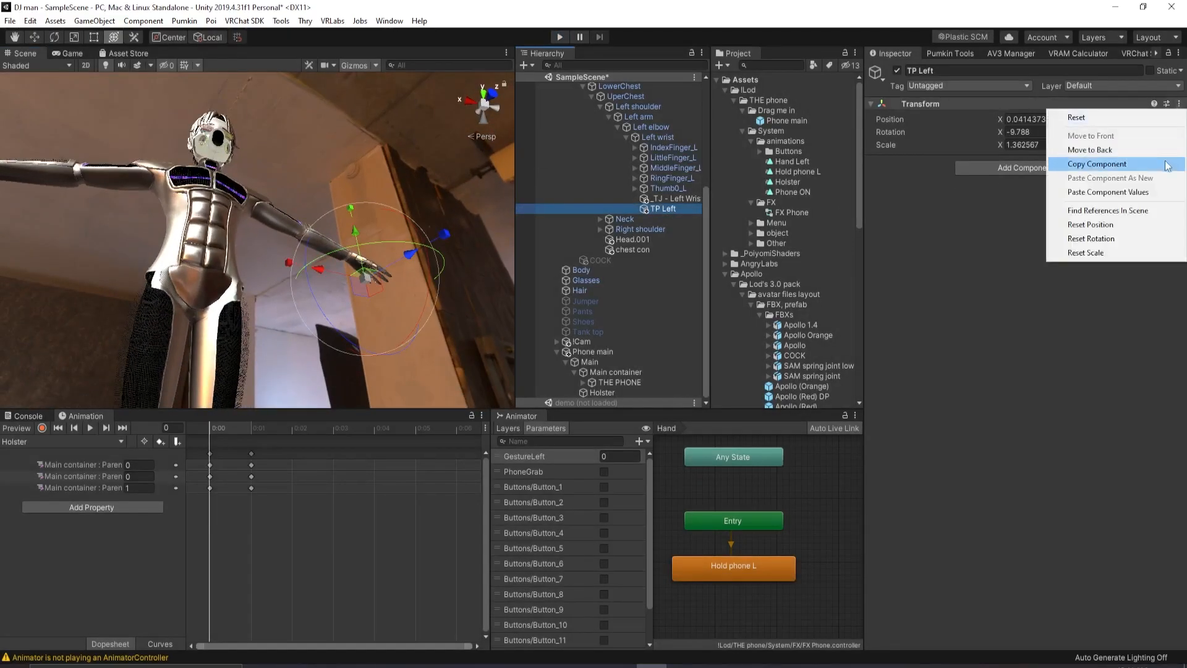
mouse_move(1107, 192)
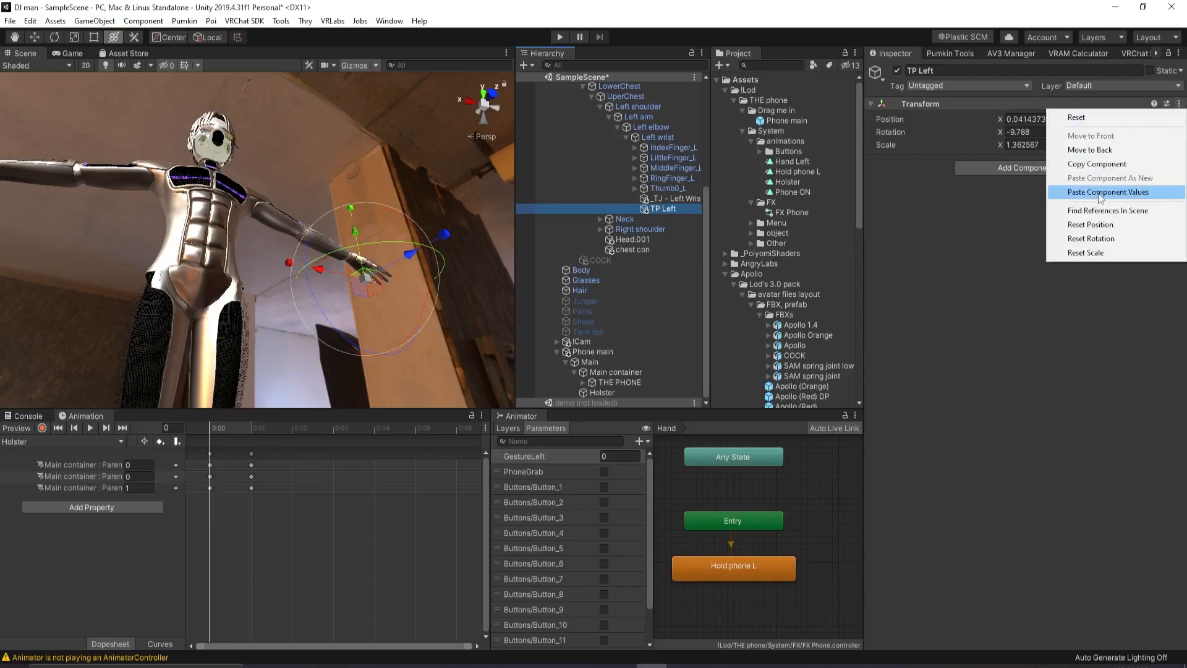
Paste the copied Transform values into TP Left, then select THE PHONE
click(1106, 192)
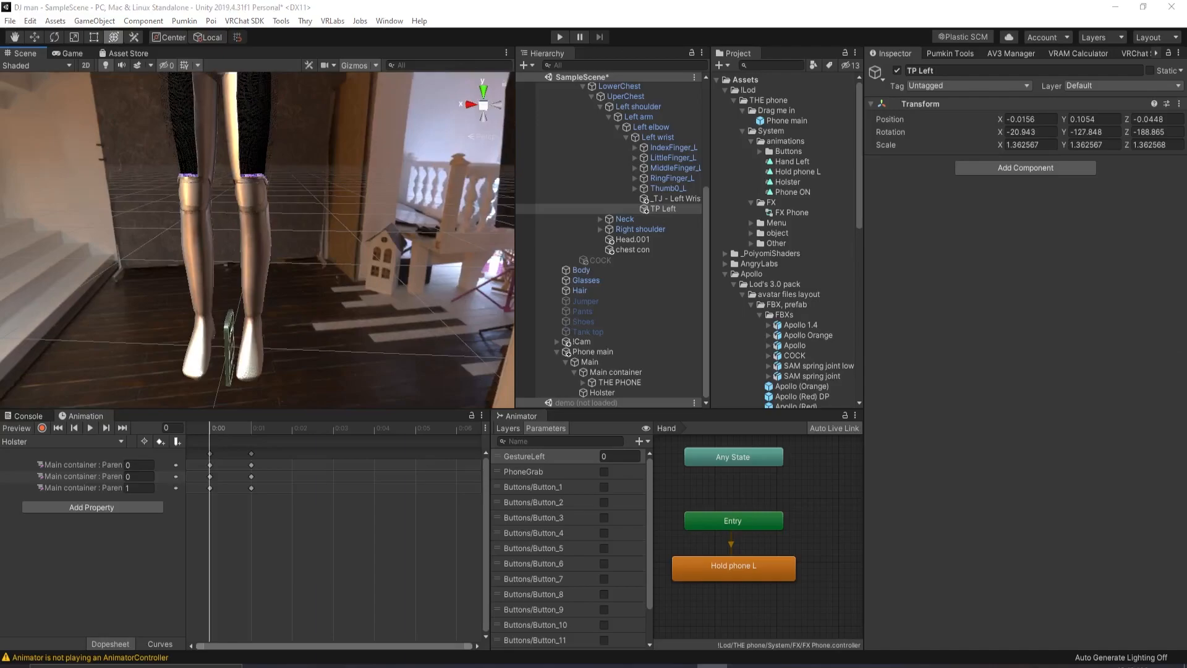
click(620, 382)
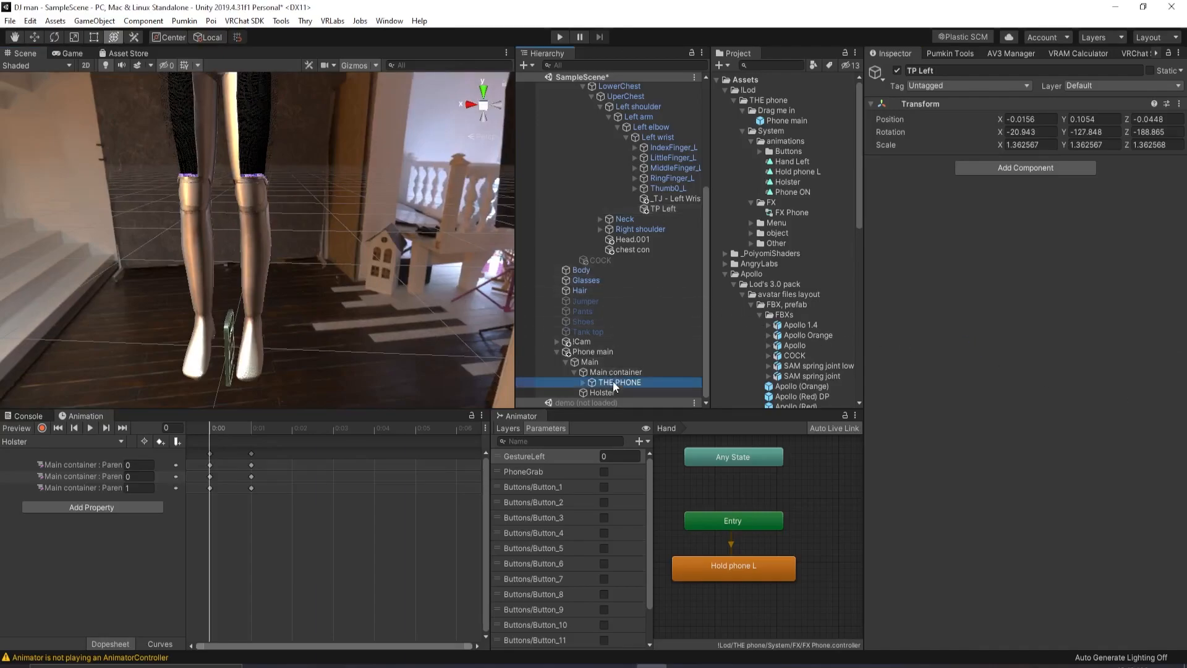
click(618, 382)
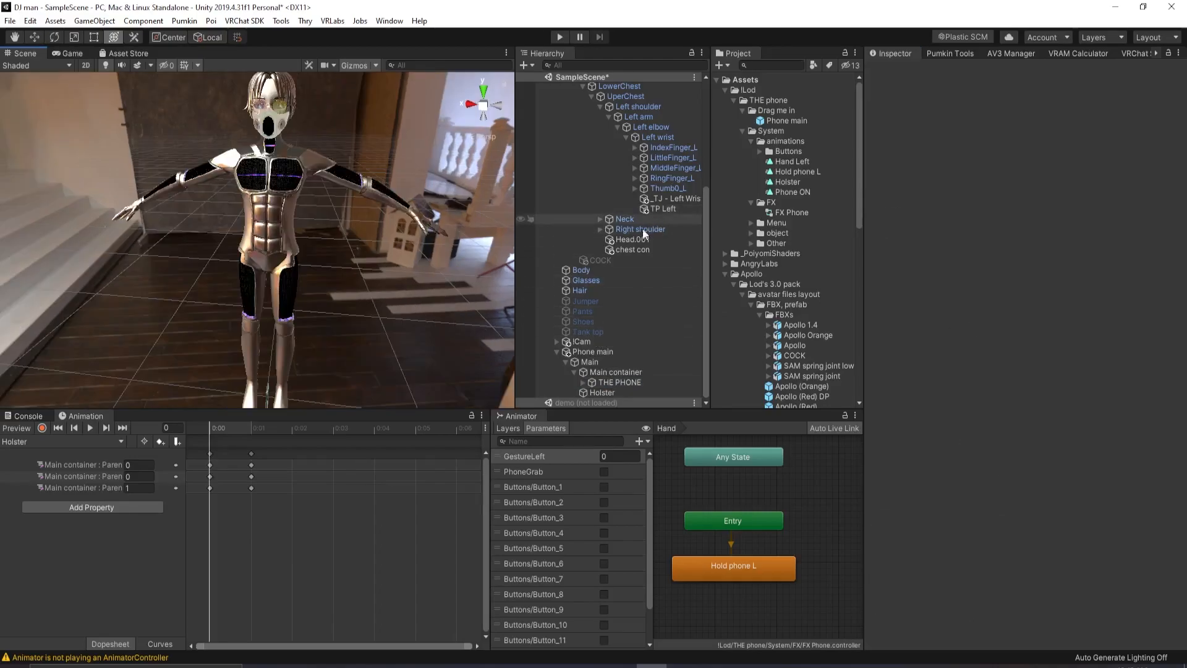
Show the avatar's Pants and move Holster under Apollo 1.4 > Armature > Hips > Left leg
click(601, 392)
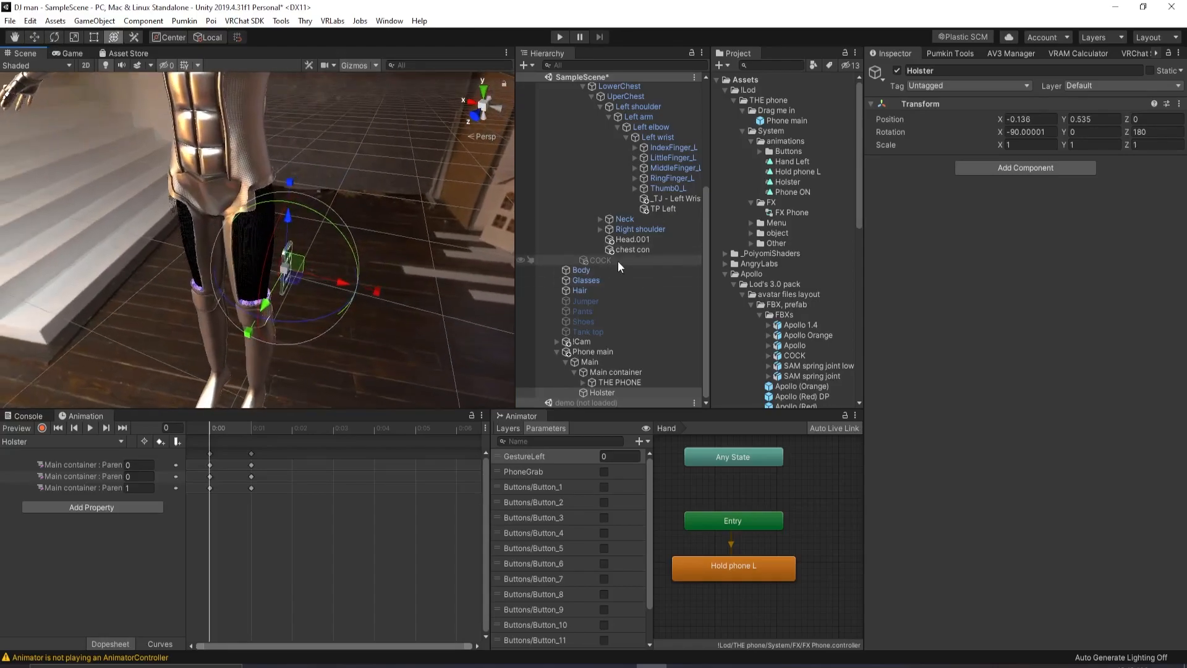
click(583, 311)
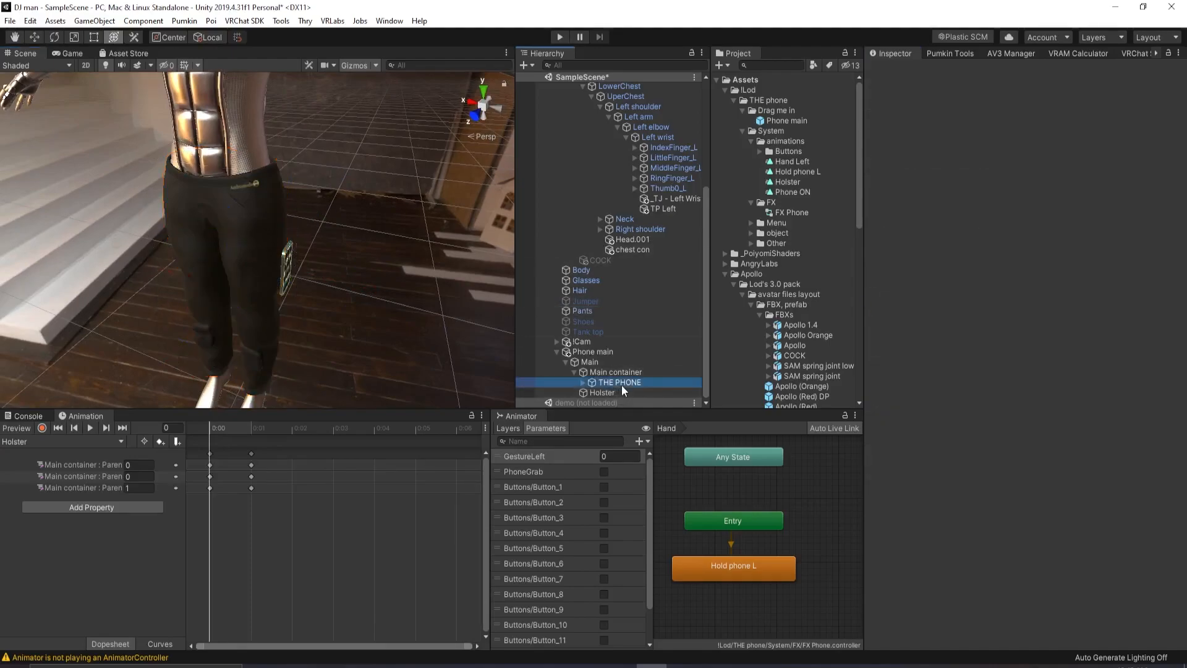
click(600, 392)
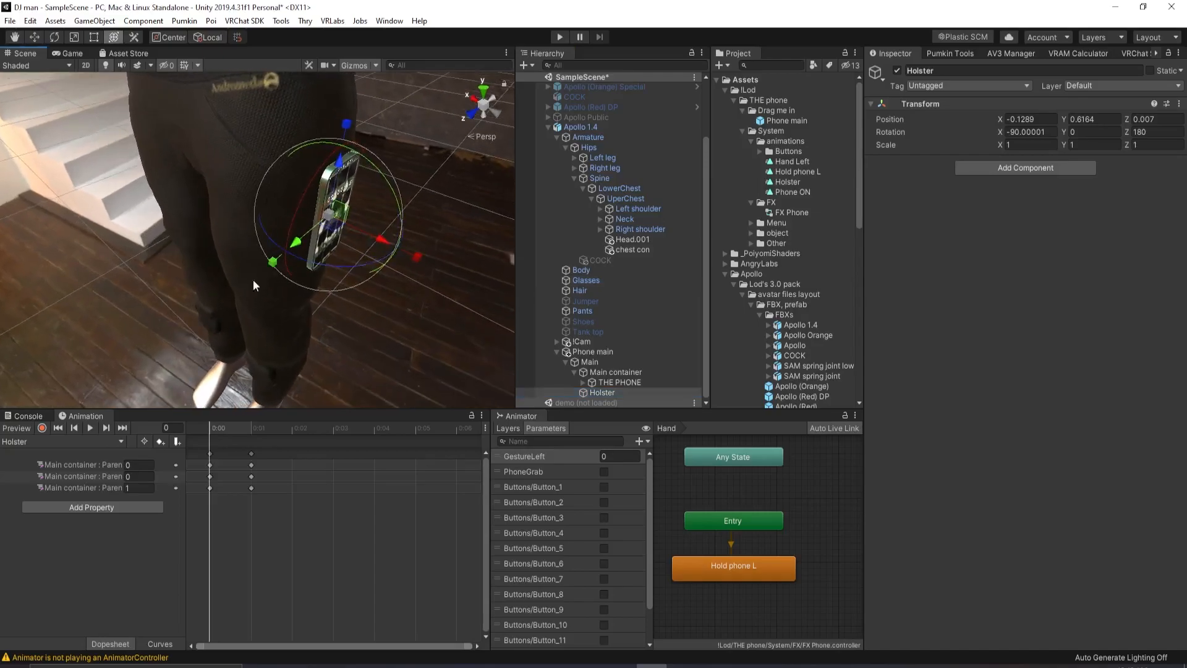
click(640, 229)
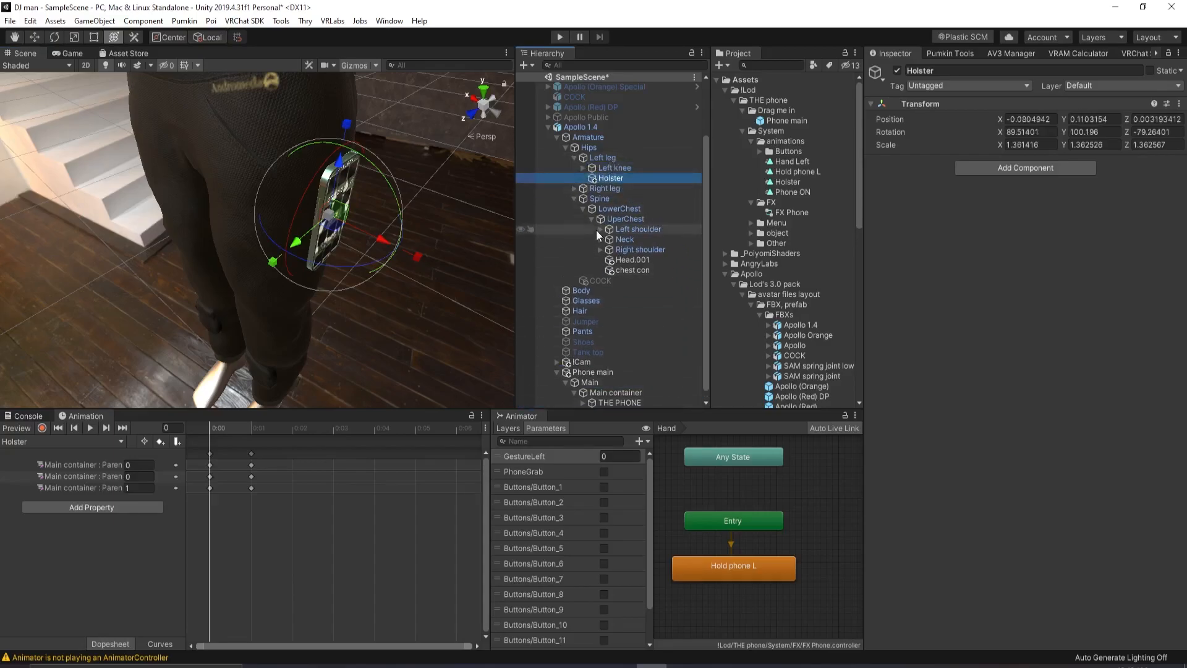
Deselect the holster in the Scene view and open the VRLabs menu
click(601, 158)
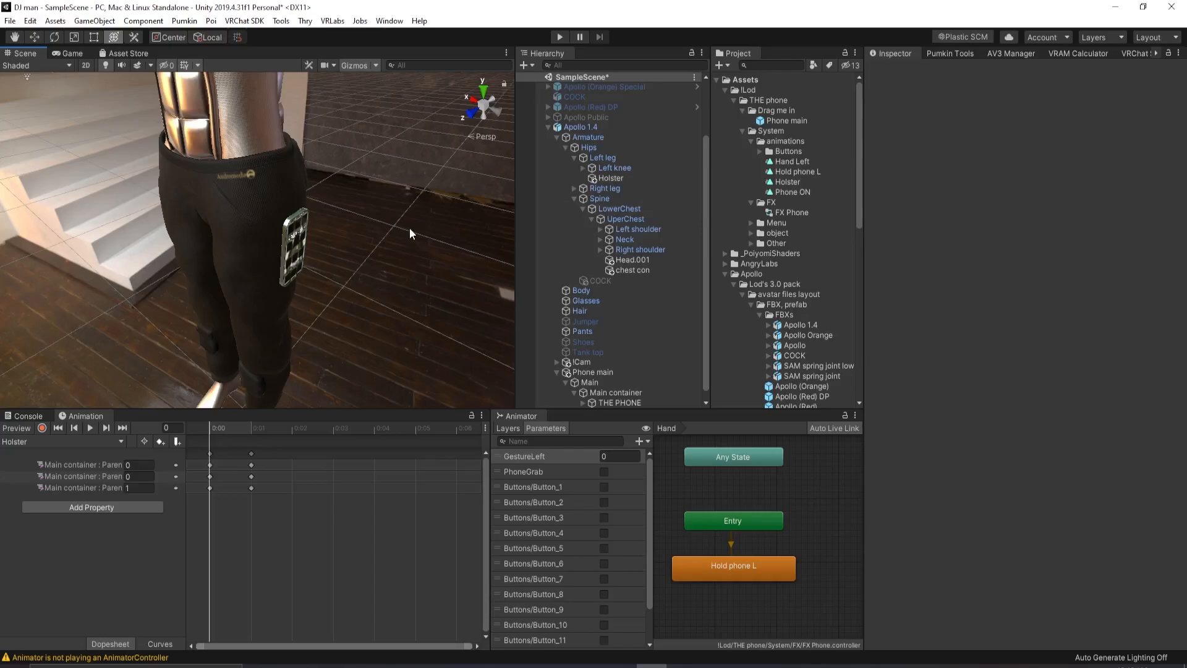
click(332, 21)
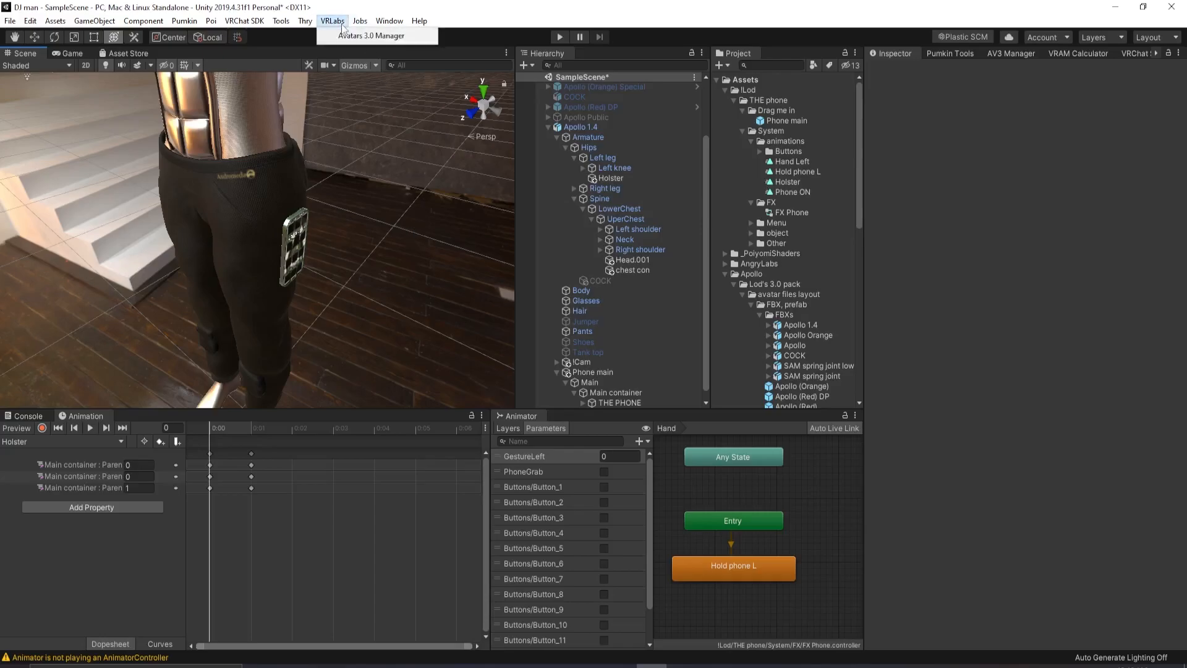
mouse_move(371, 35)
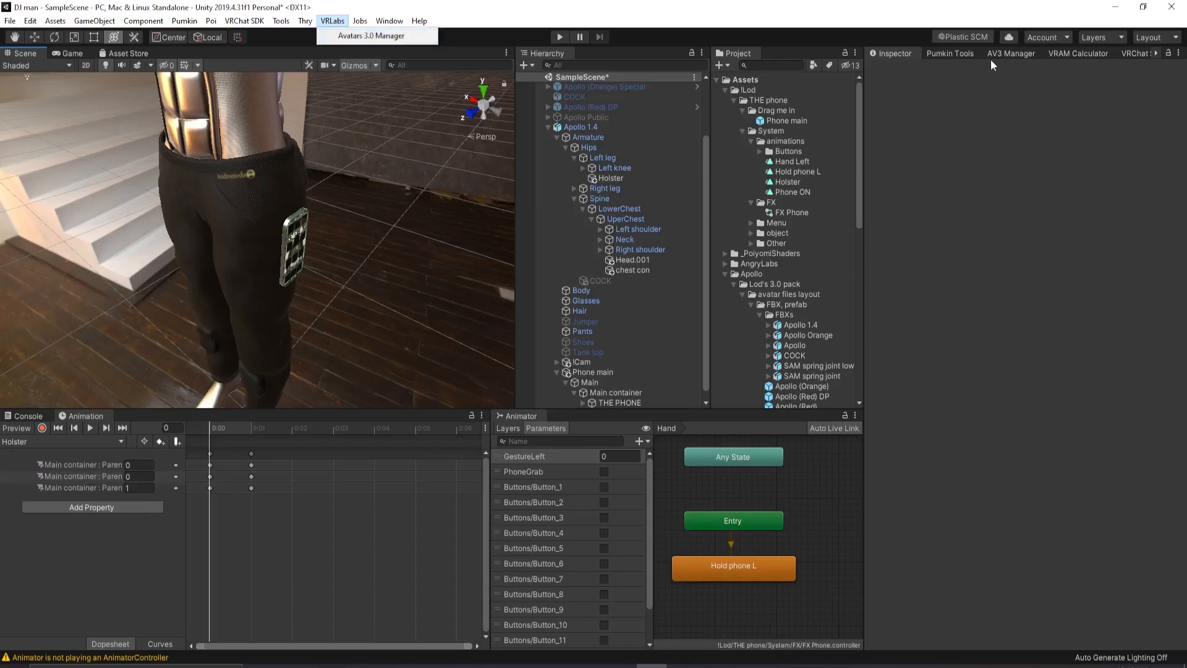
In the AV3 Manager, merge the phone animator into the avatar's FX layer
click(1011, 53)
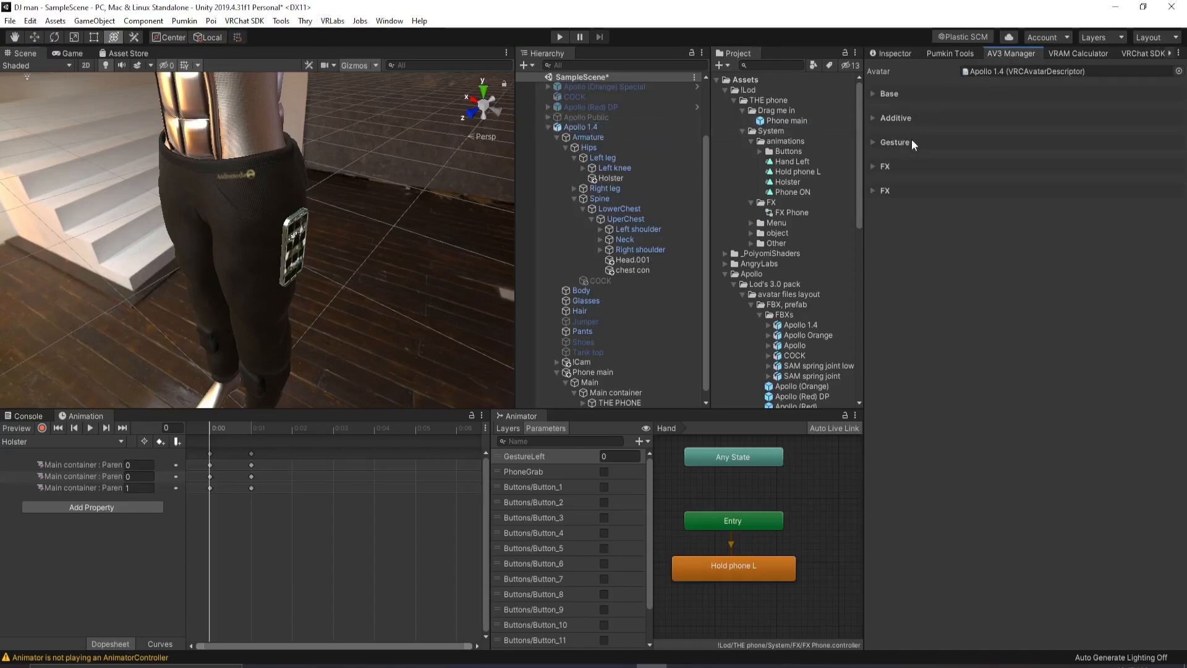
click(1176, 223)
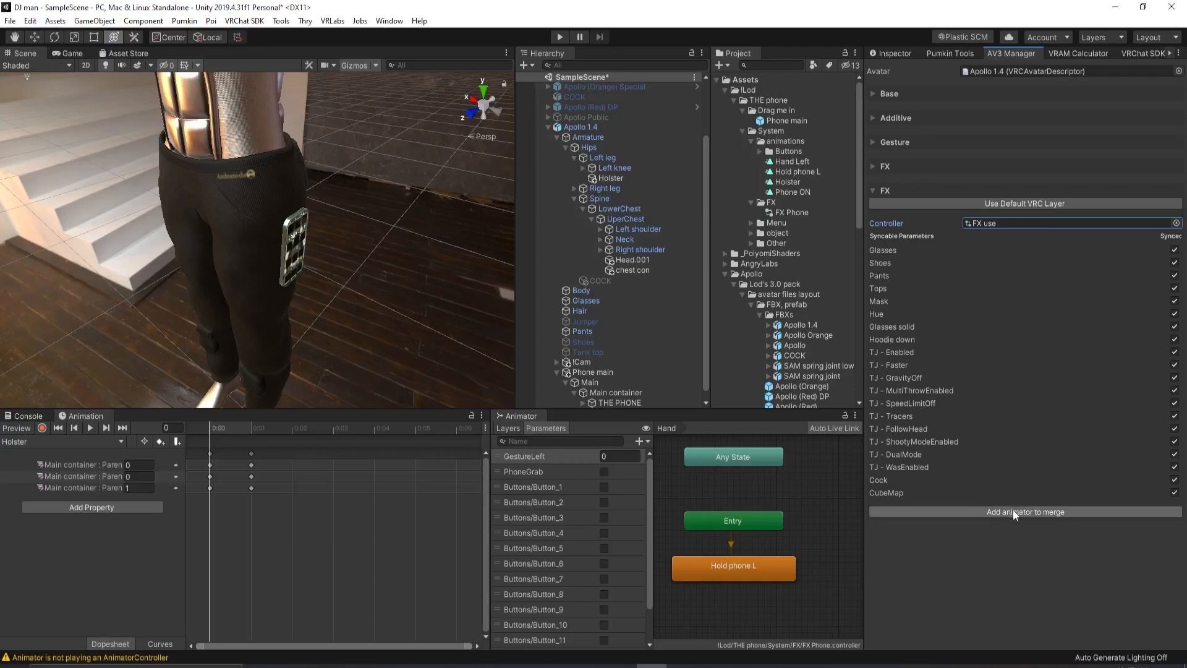
click(1025, 511)
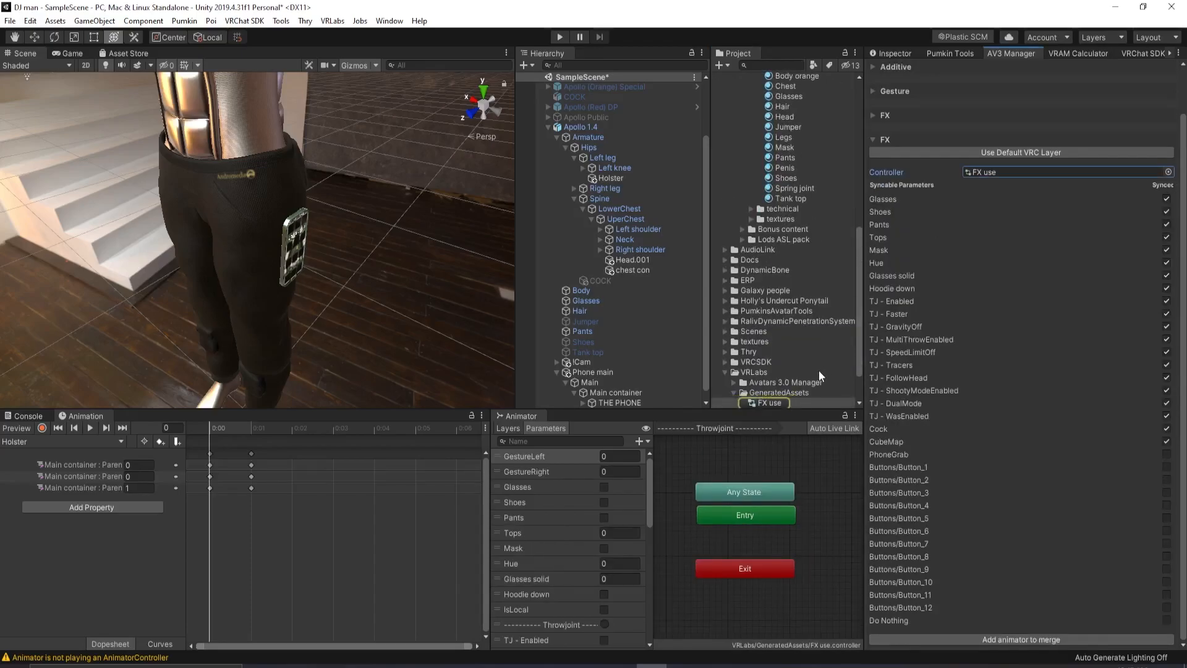
Confirm Apollo 1.4's FX layer uses the FX use controller and begin renaming that asset
click(768, 352)
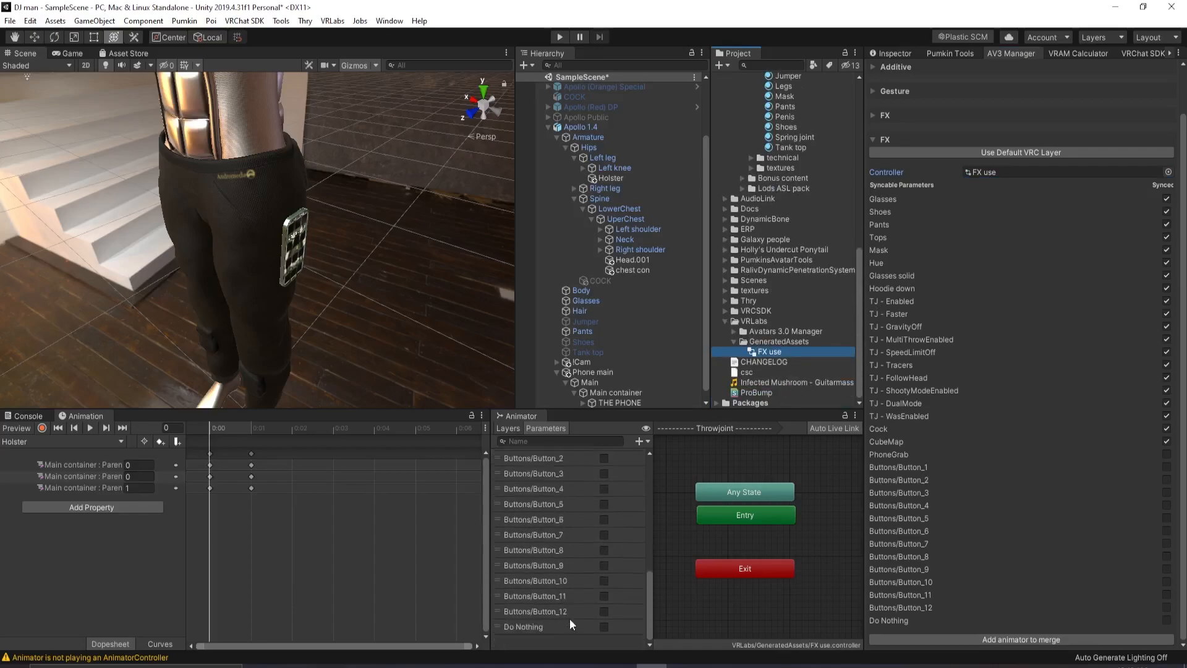
click(581, 126)
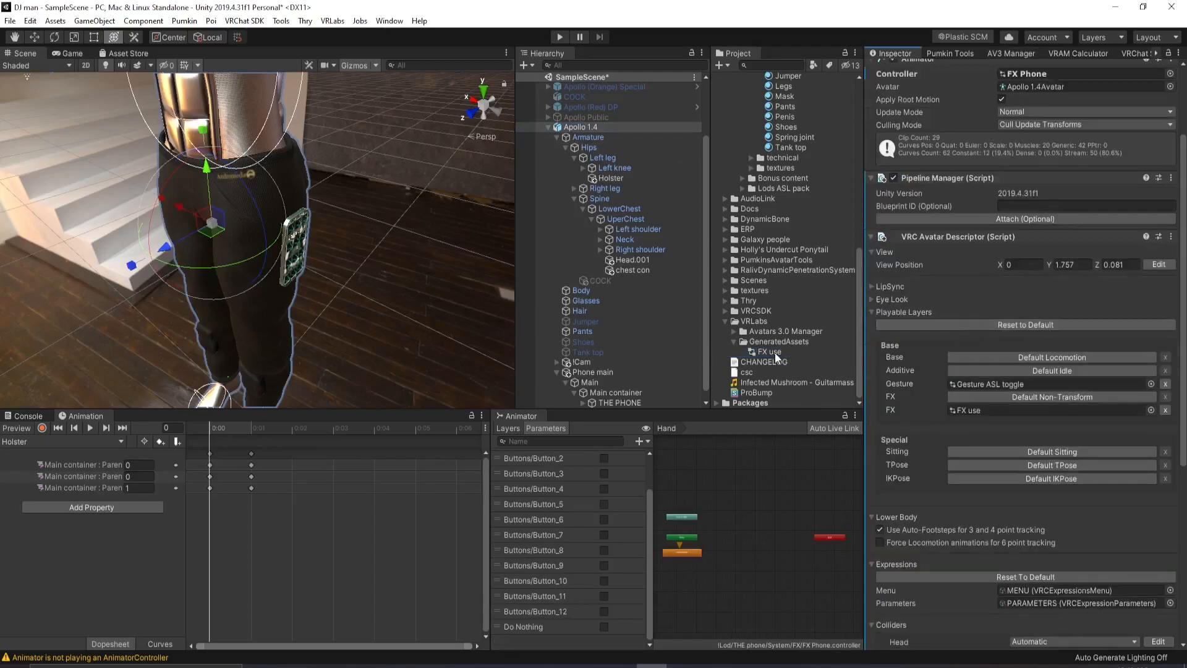
click(1052, 410)
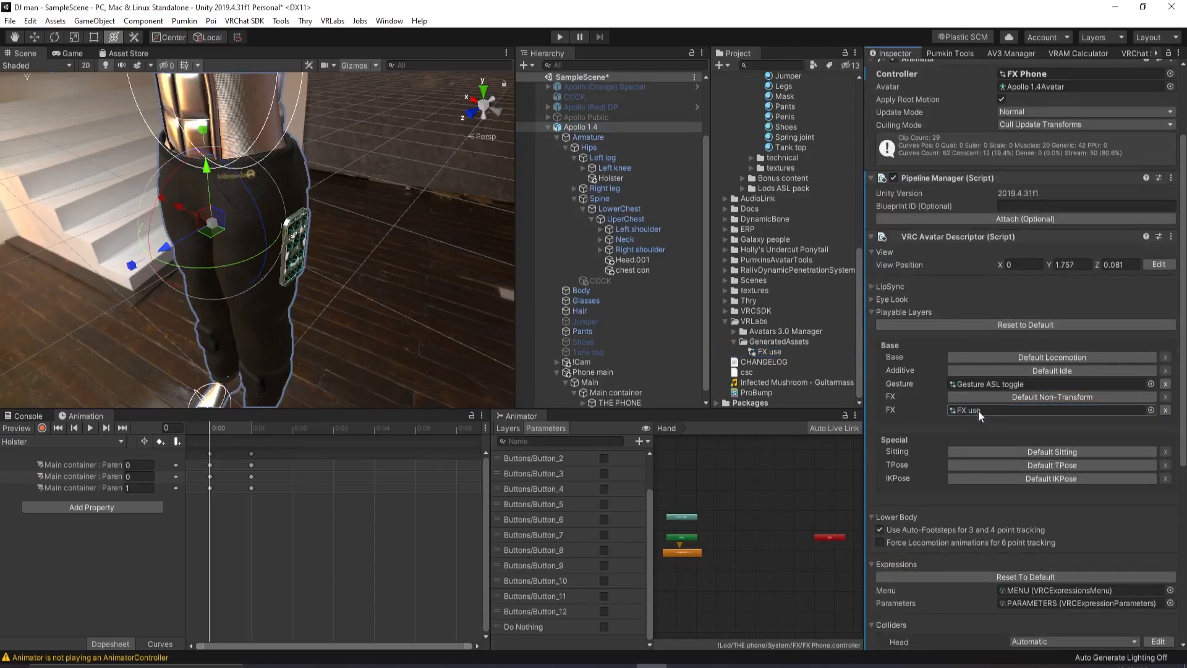
right_click(768, 351)
text( the)
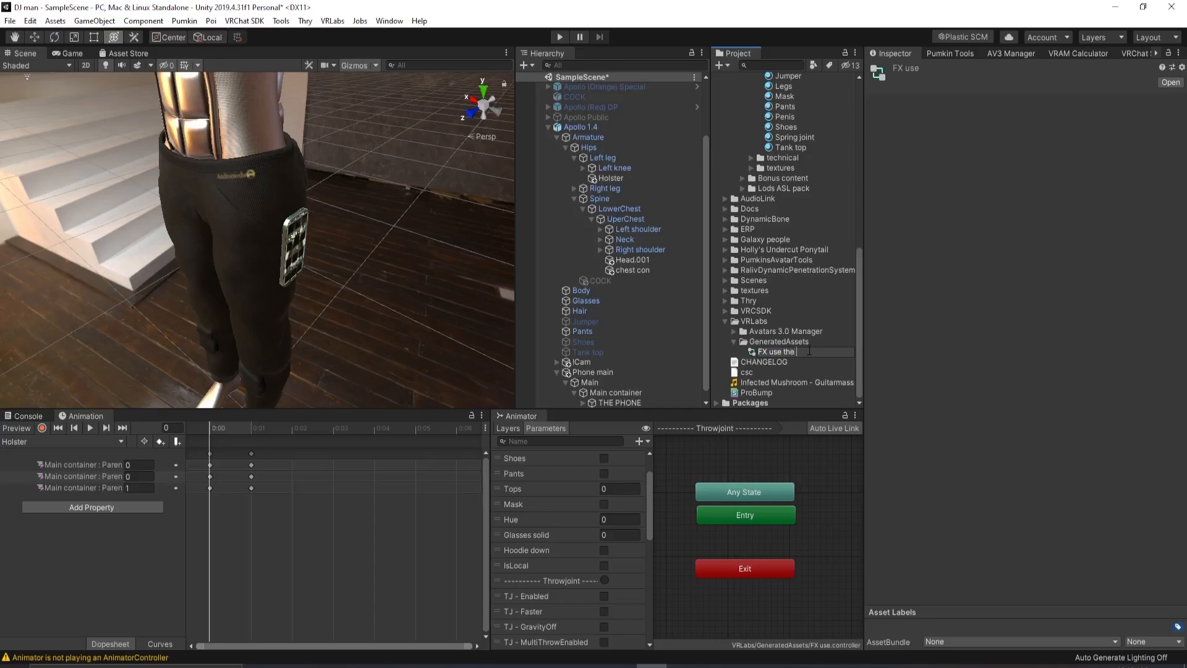
text(p)
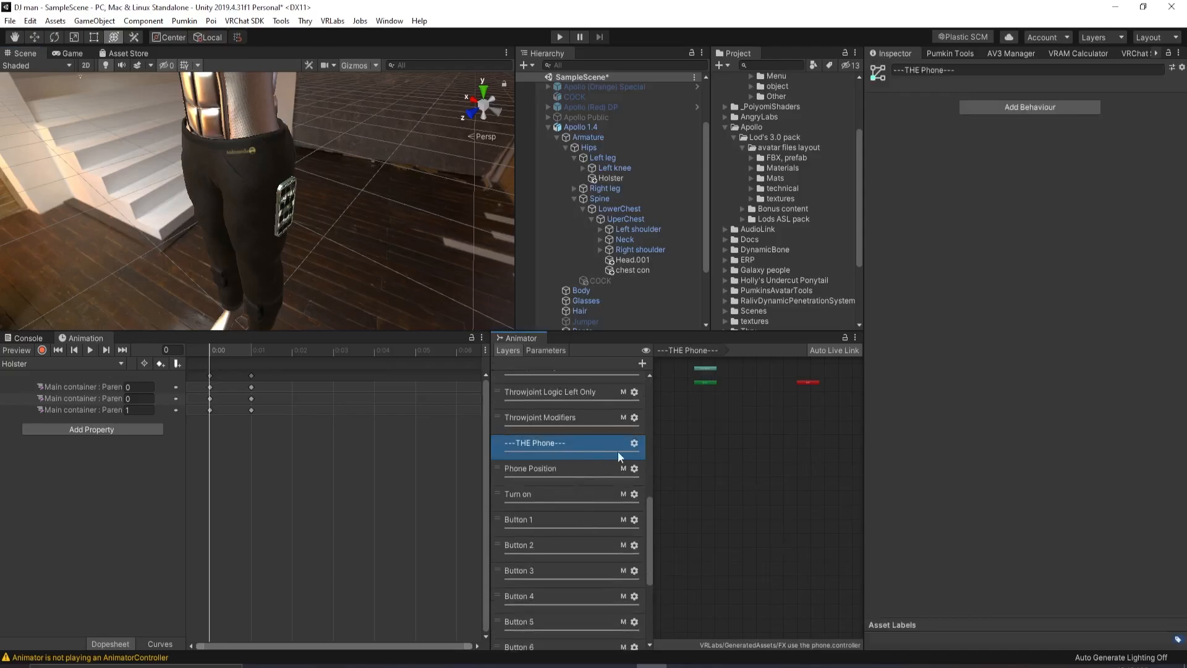
Finish naming the controller 'FX use the phone' and open its Button 1 layer
scroll(down, 3)
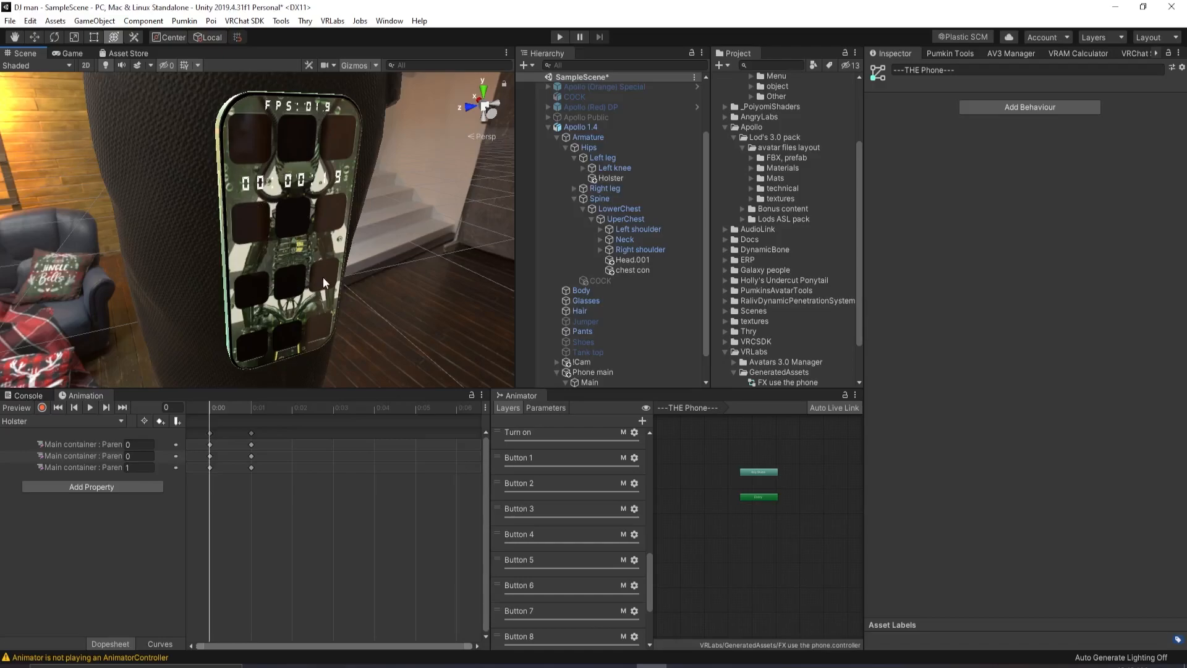
mouse_move(319, 331)
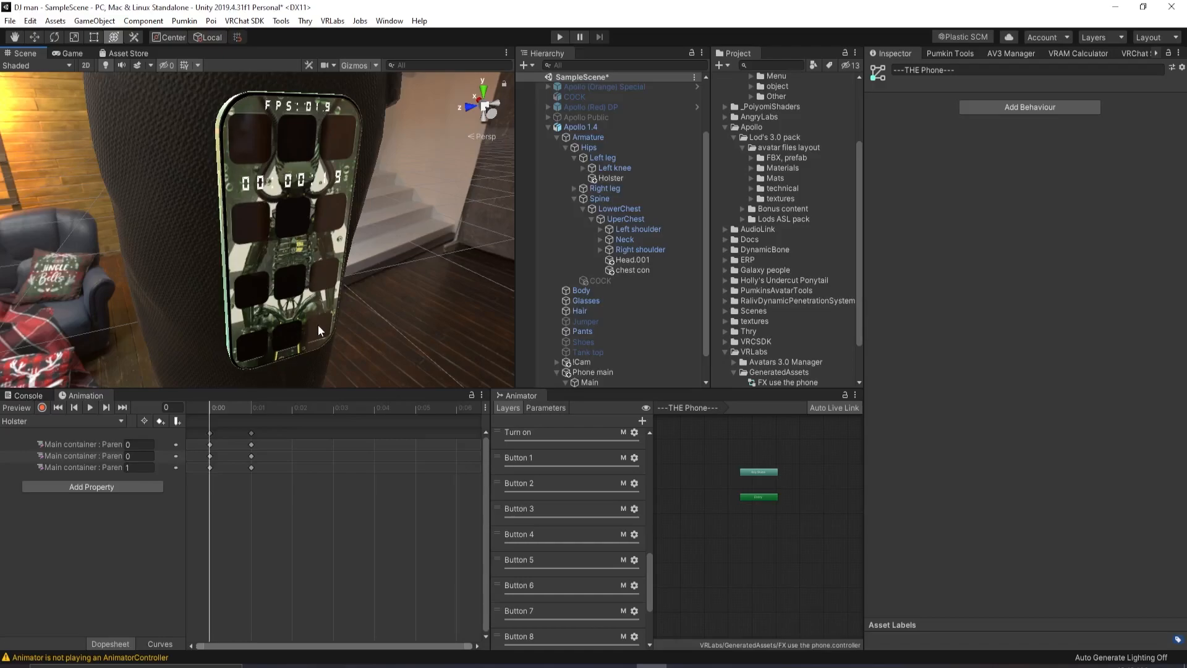
click(545, 509)
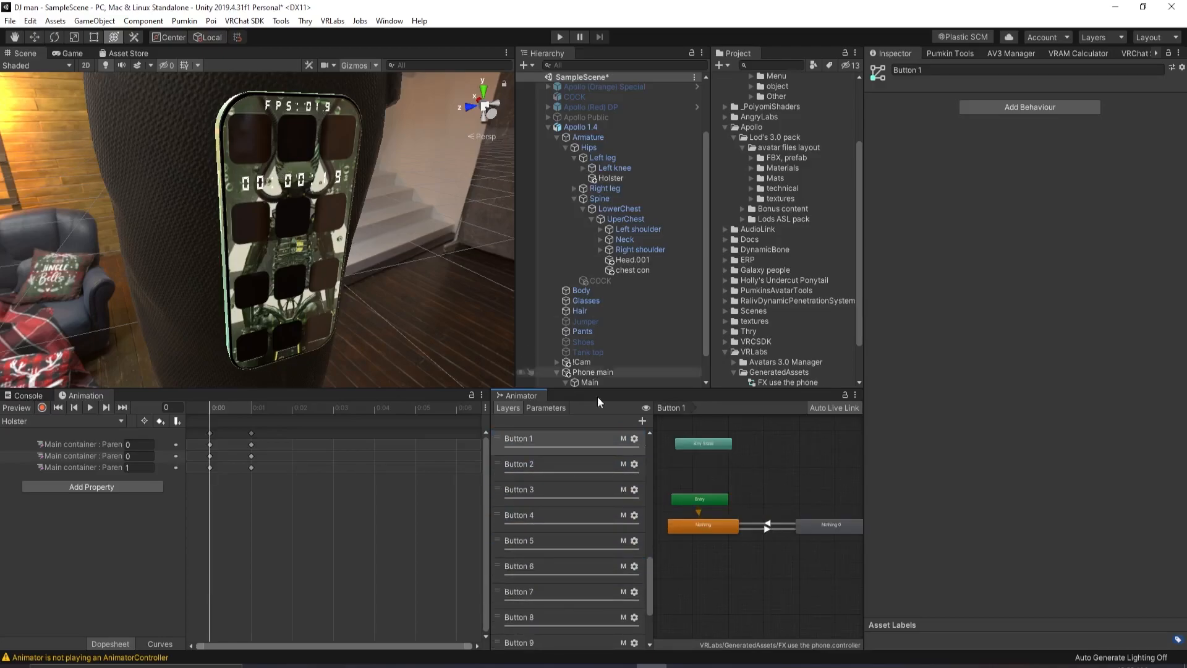
Give Button 1's Nothing and Nothing 0 states Set drivers on Shoes, with Nothing 0 on
click(702, 526)
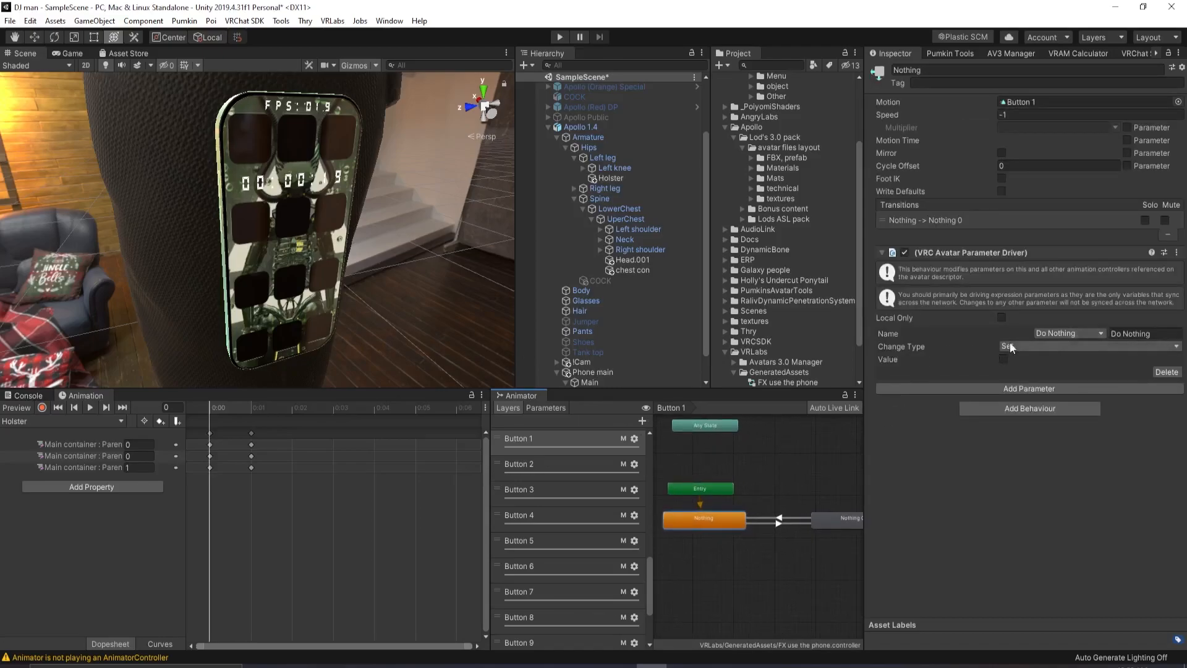
click(1090, 347)
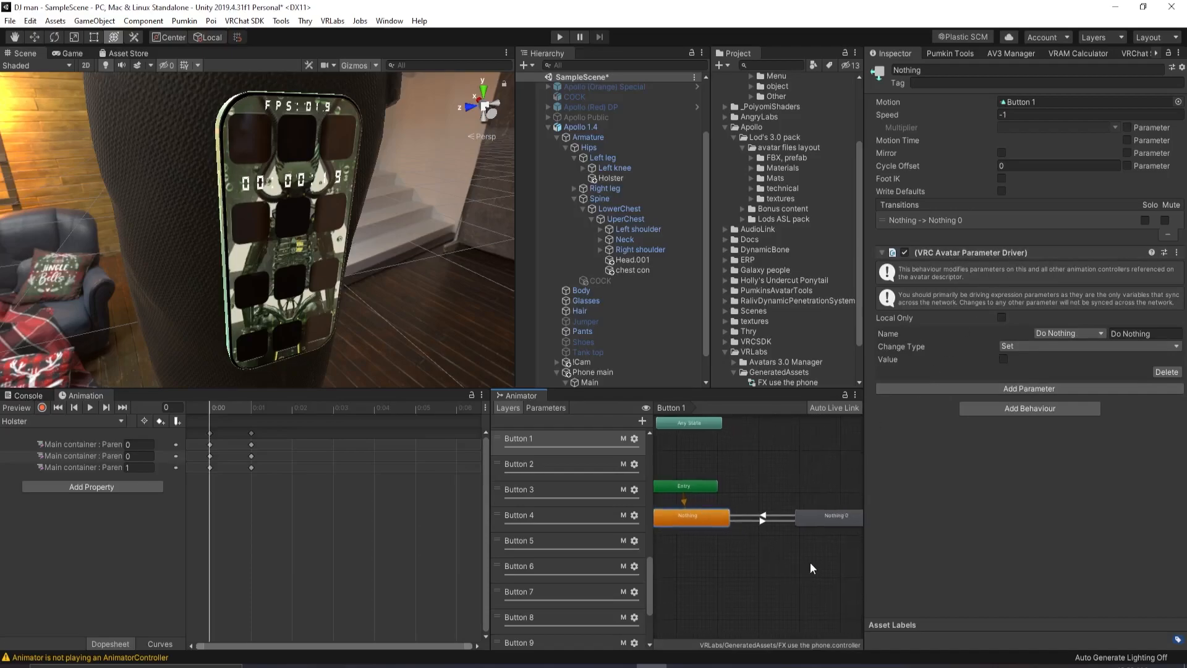
mouse_move(665, 509)
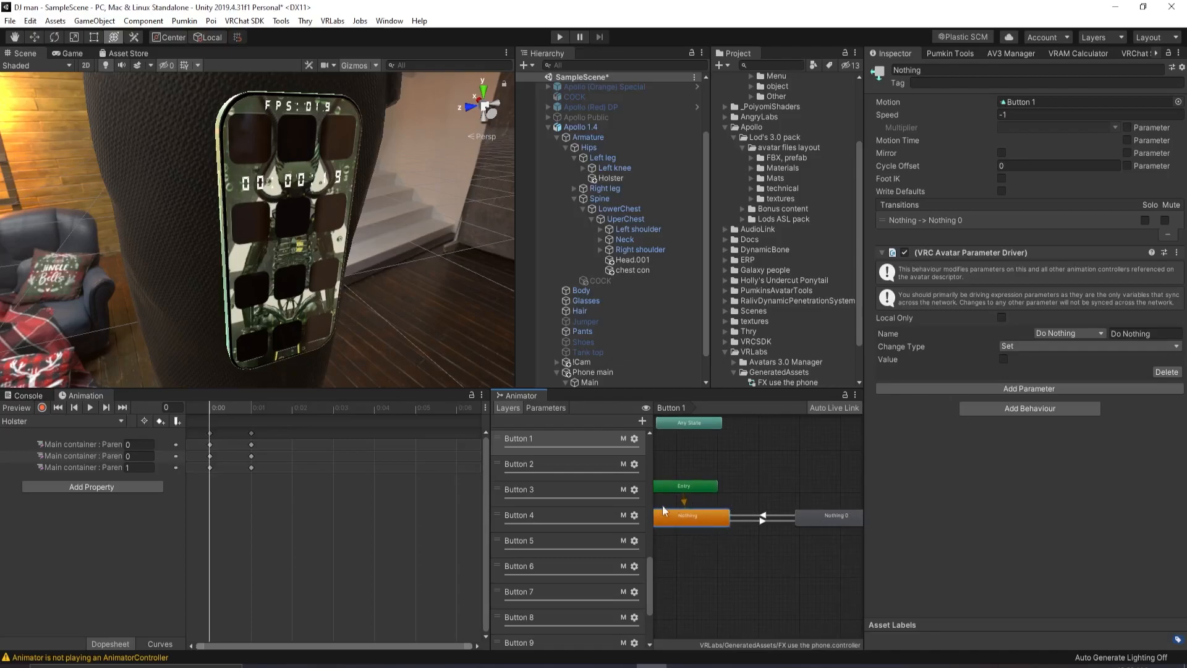
mouse_move(830, 526)
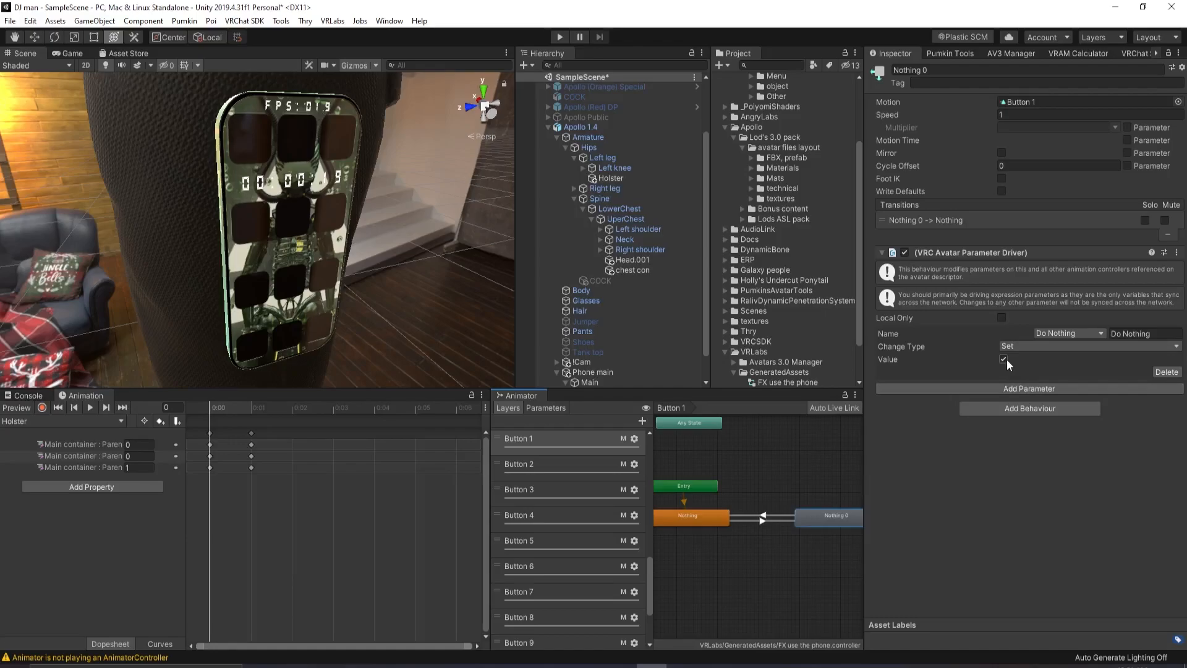
click(1003, 360)
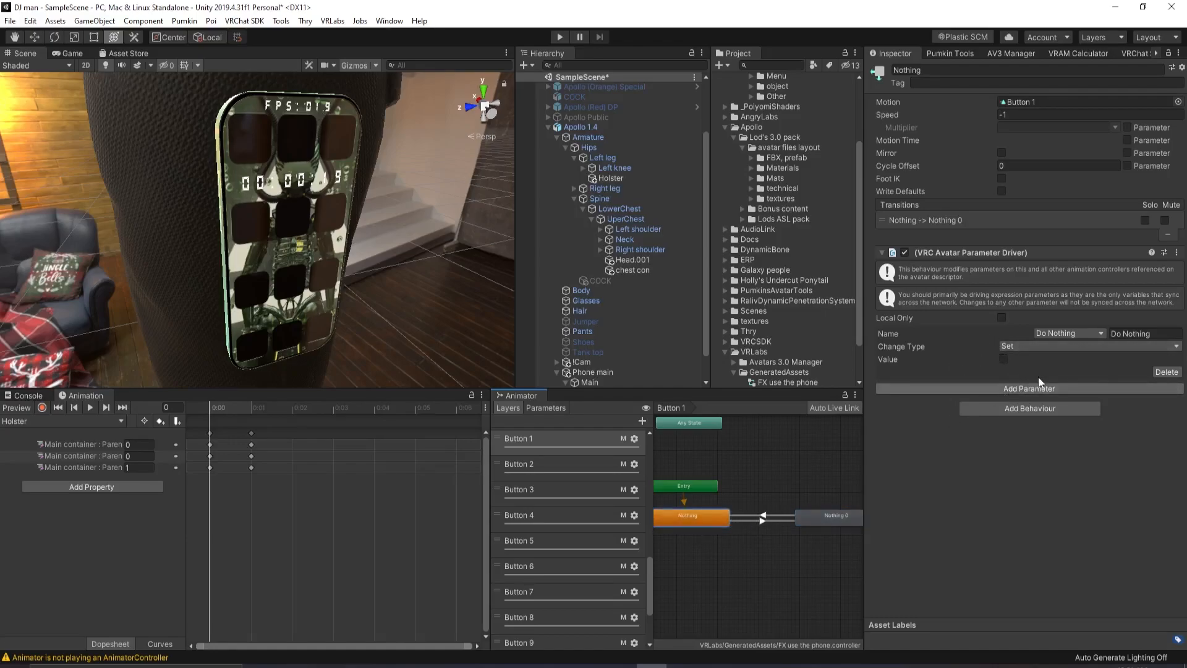
click(828, 516)
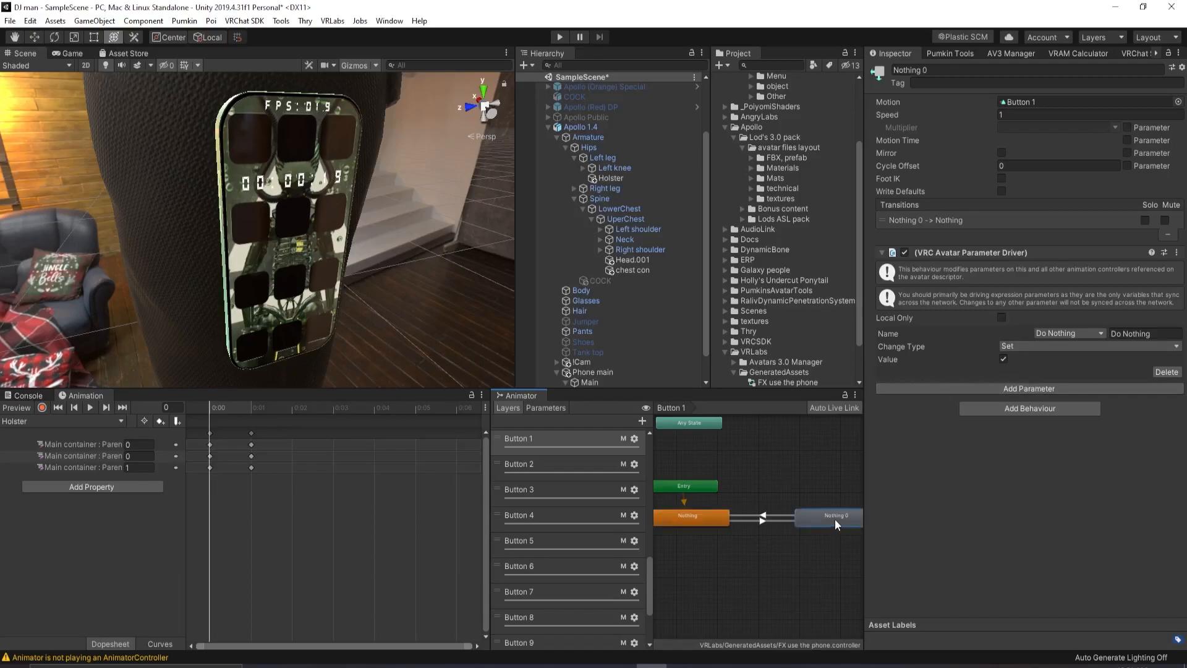
click(1068, 333)
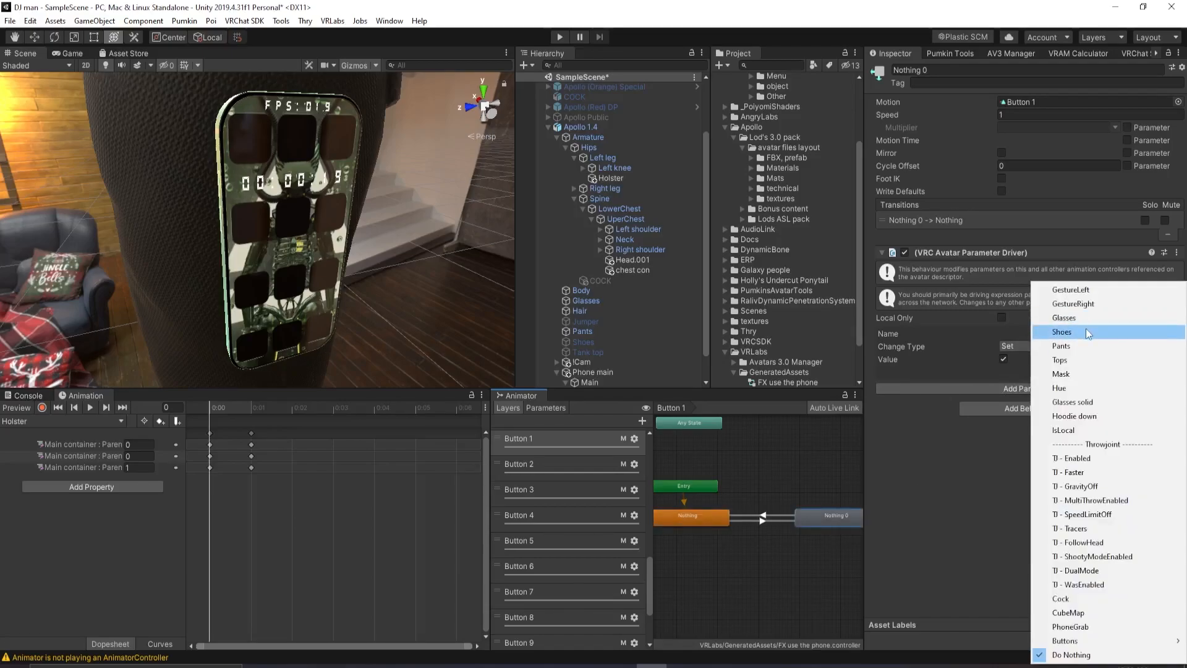
click(1061, 331)
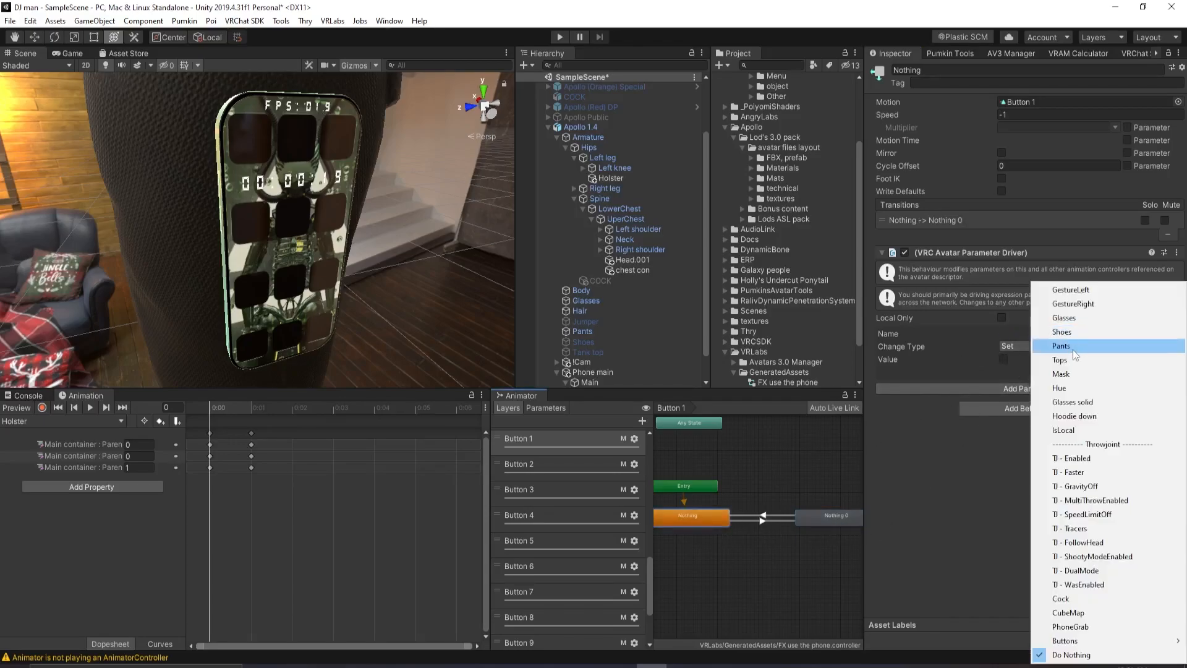
click(1062, 318)
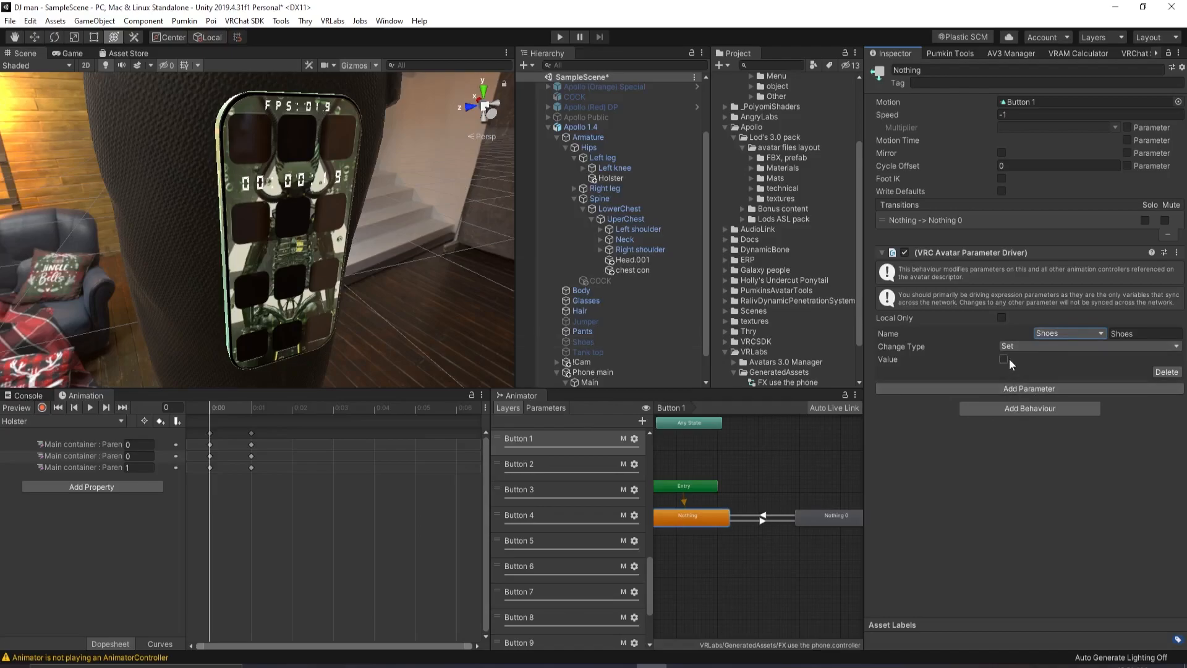
click(1005, 359)
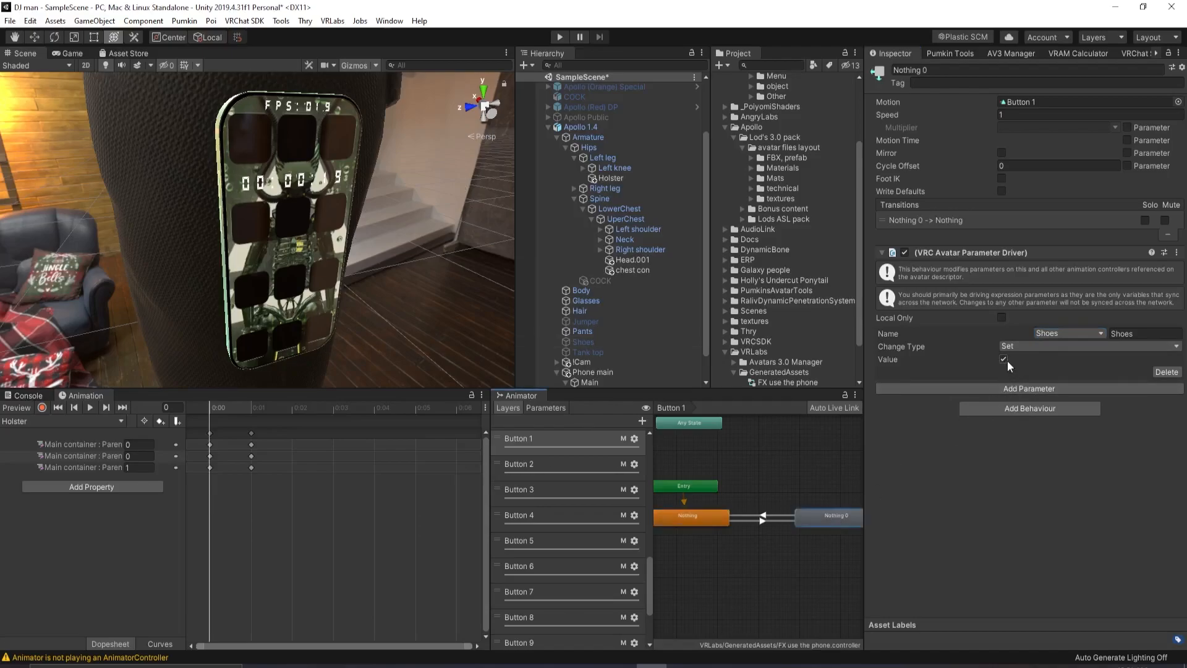
click(1004, 358)
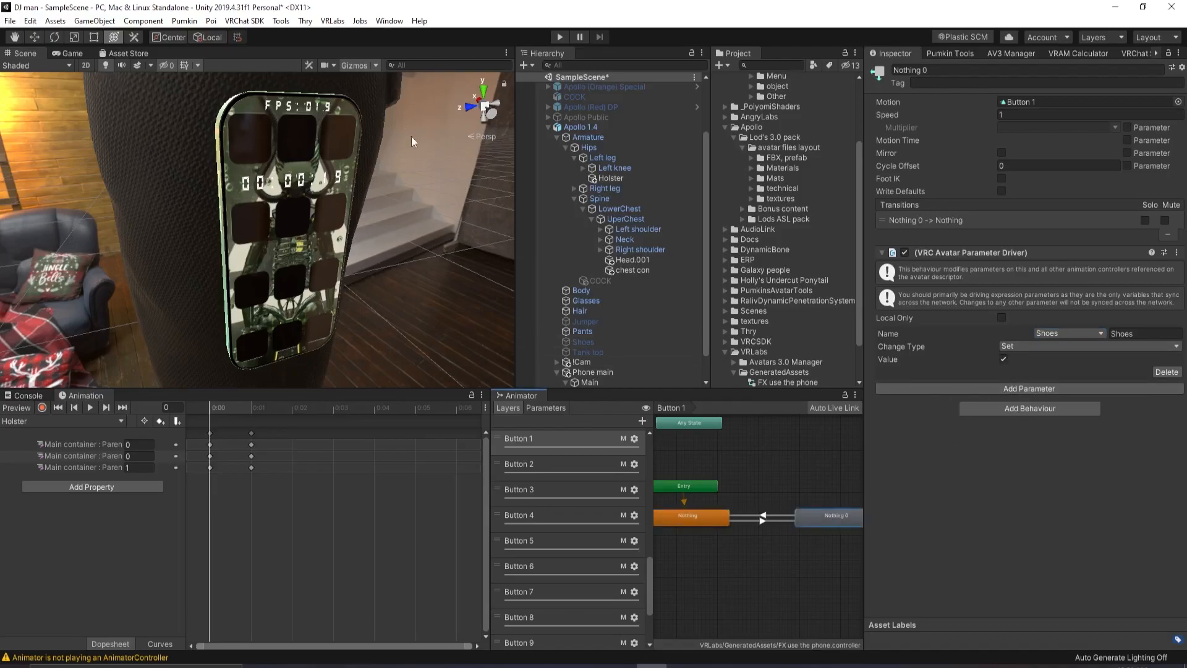
mouse_move(430, 146)
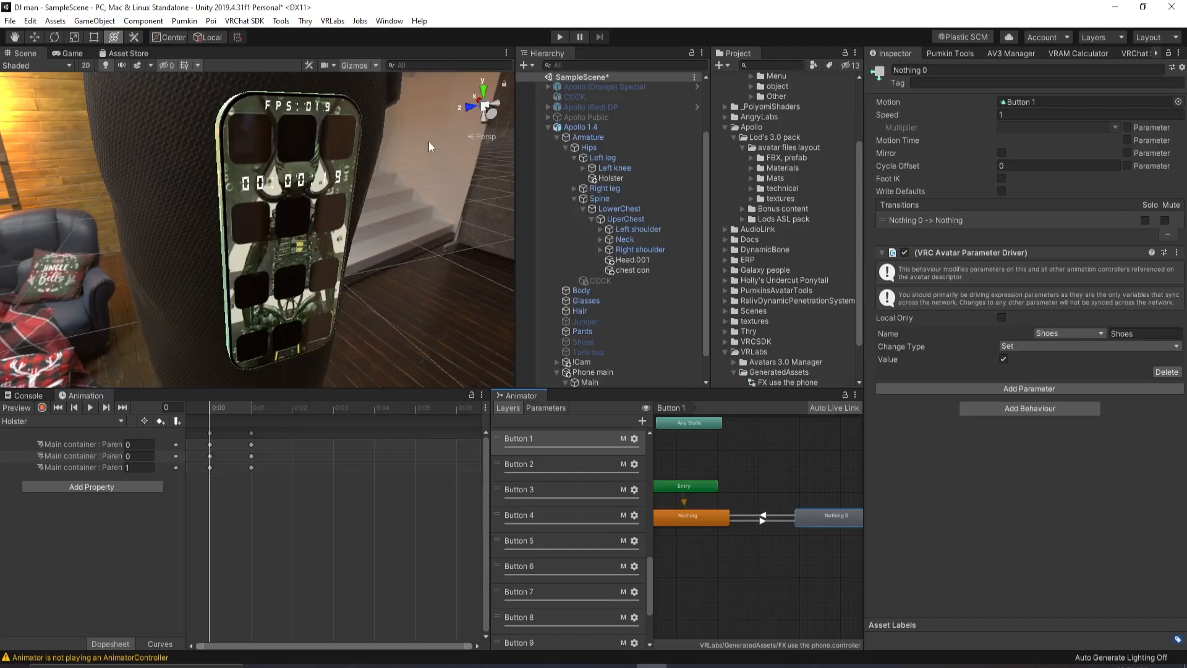
mouse_move(239, 146)
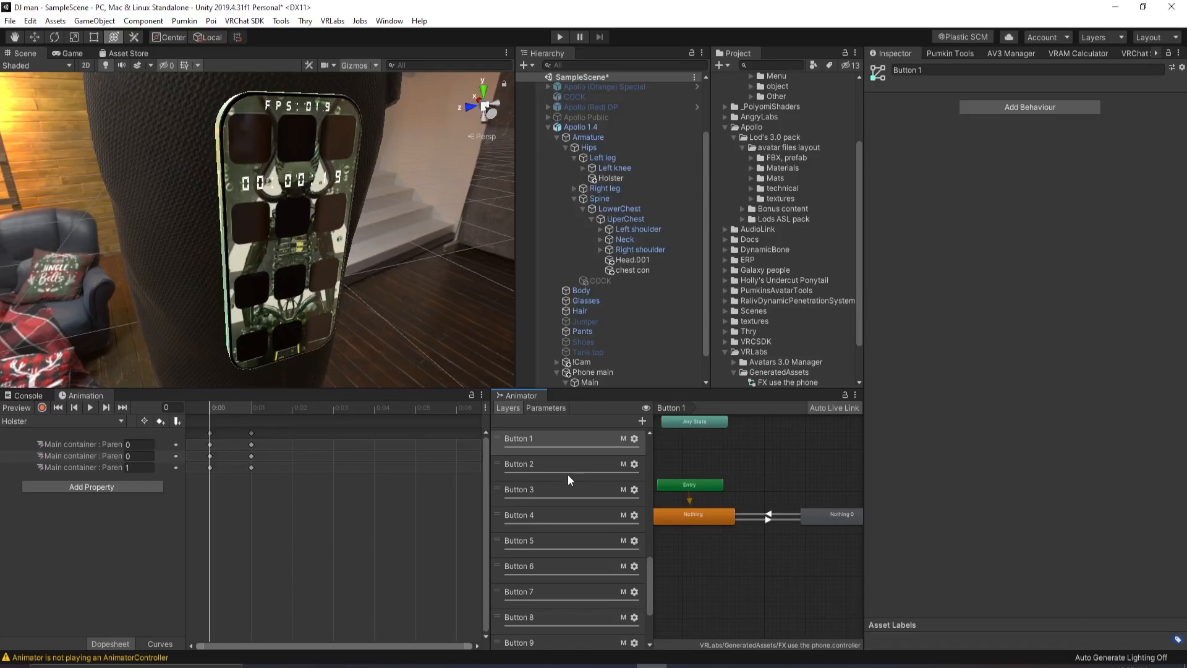
Select Button 2's Nothing state, whose parameter driver targets Do Nothing
click(520, 463)
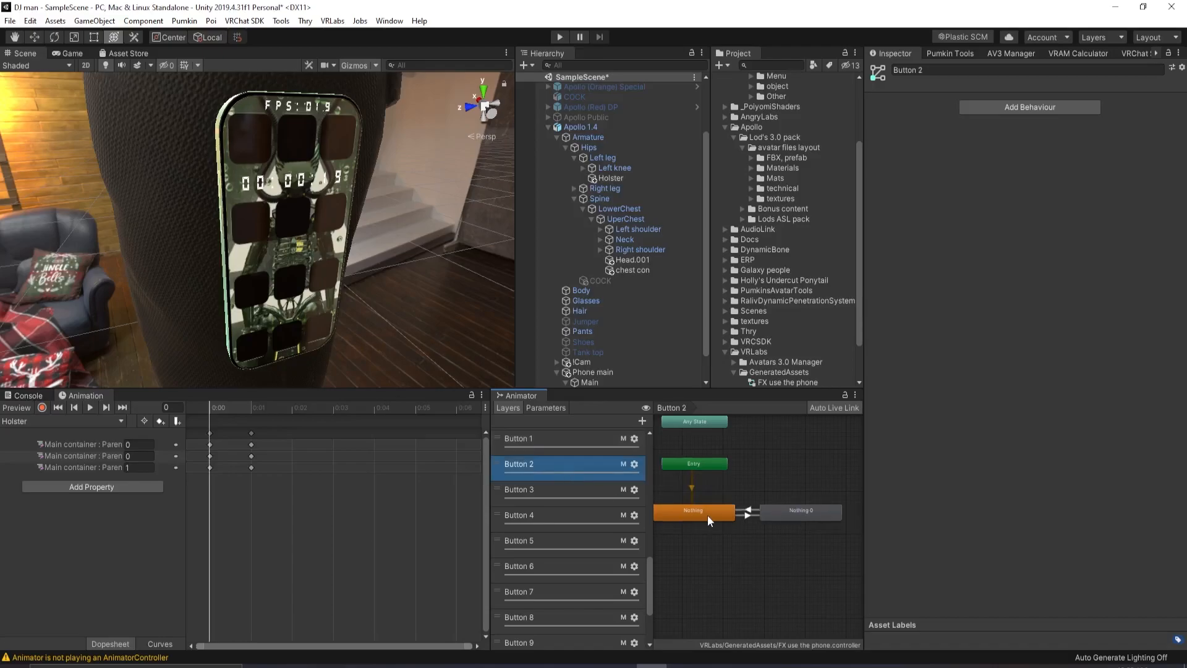
click(693, 510)
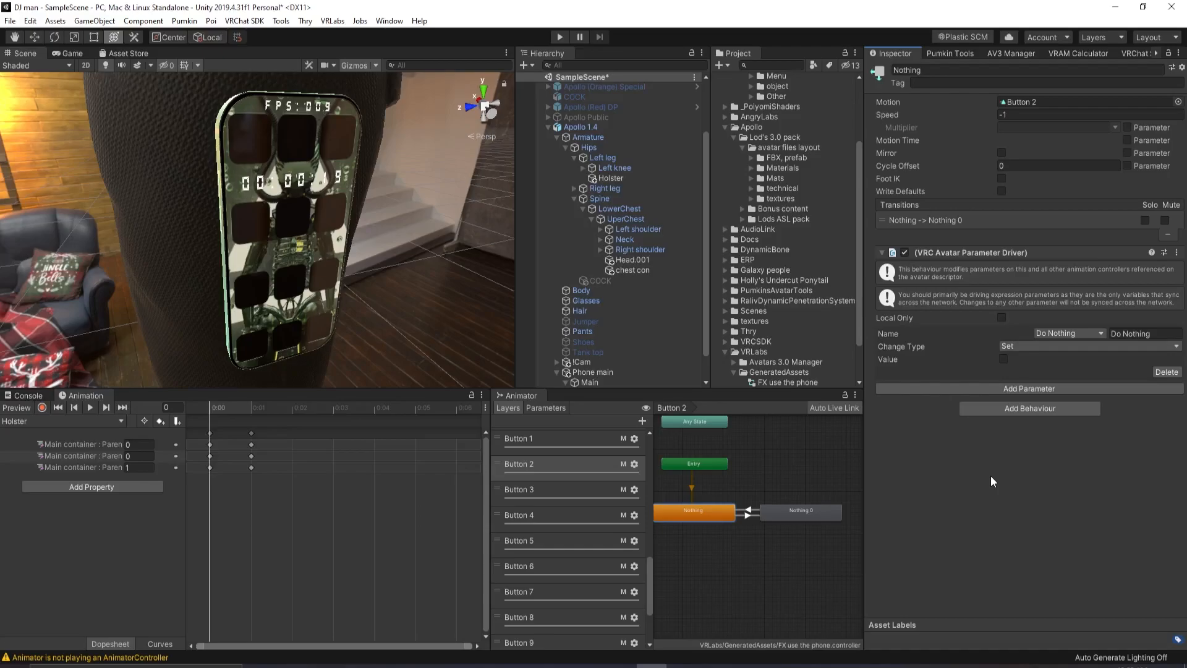
mouse_move(718, 451)
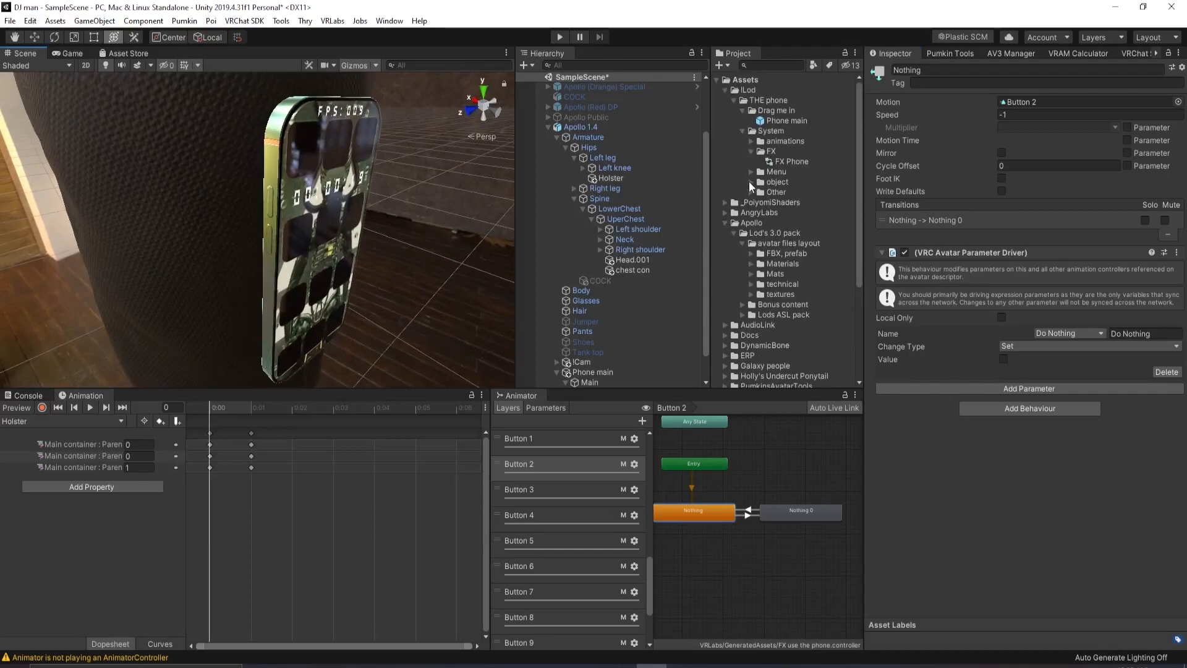
Select THE PHONE material and adjust Hue Shift, Brightness and Saturation, ending with a green tint
click(751, 182)
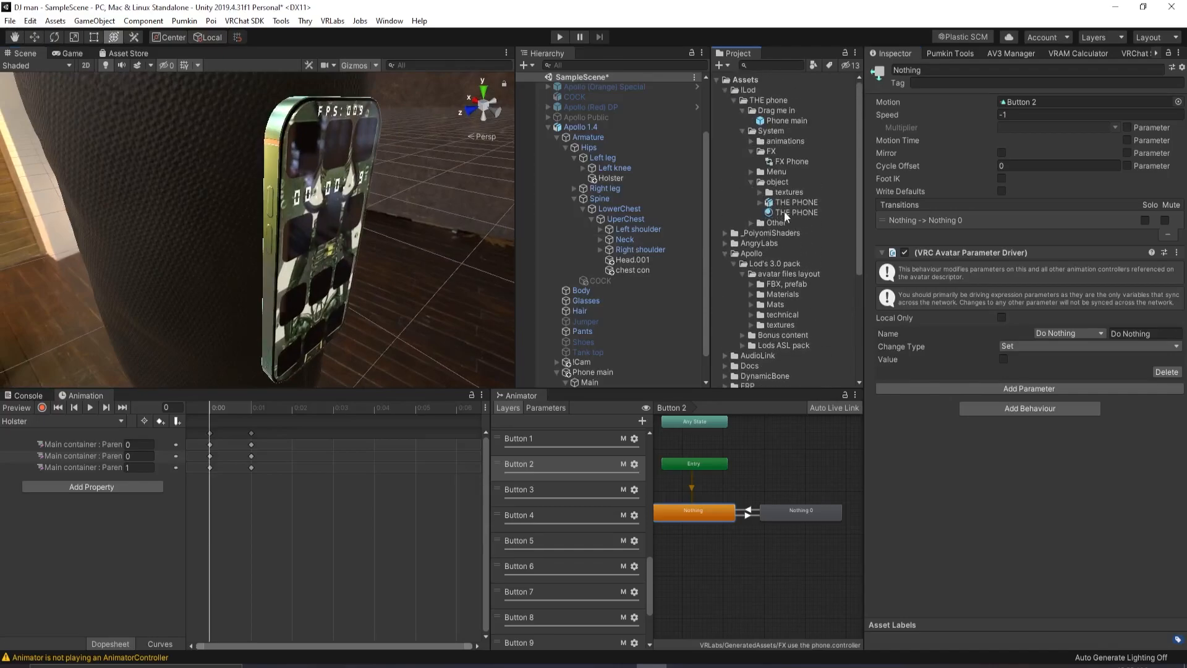
click(797, 212)
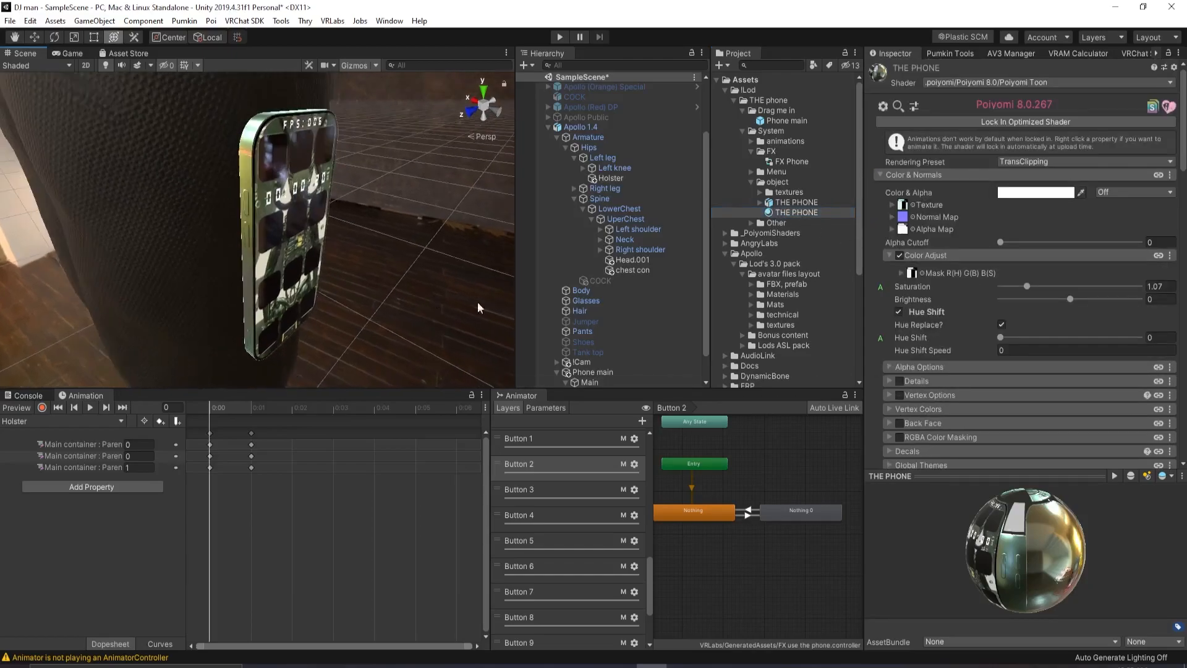
drag(999, 337, 1059, 337)
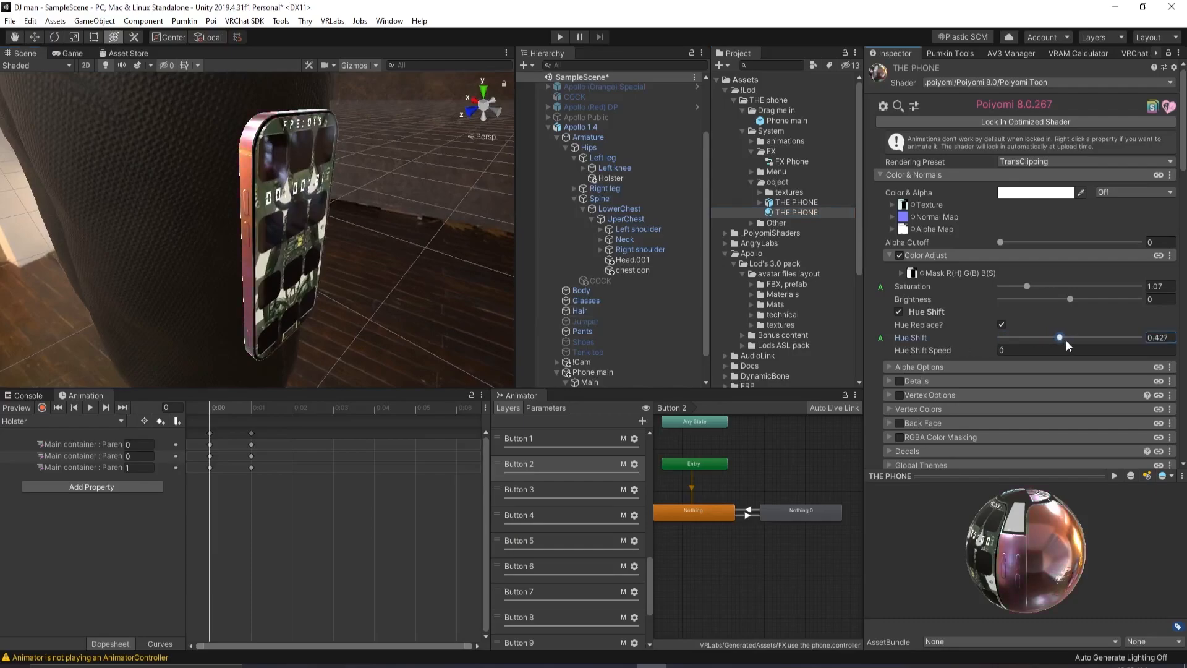
drag(1059, 337, 1045, 337)
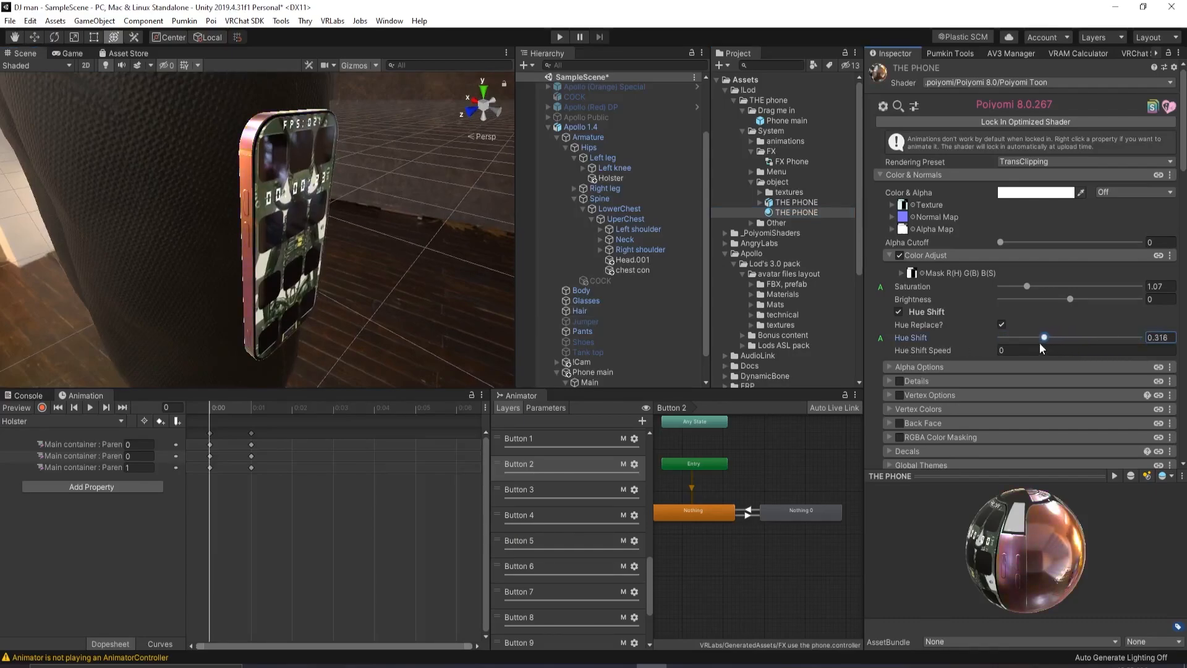
drag(1070, 299, 1041, 298)
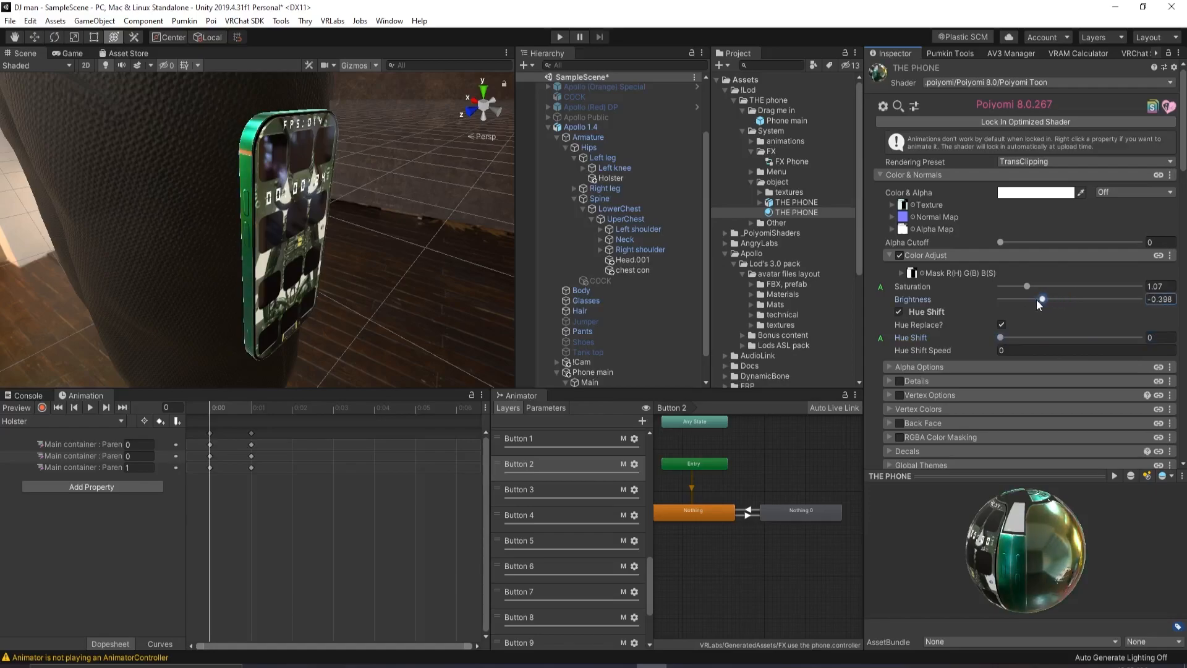
drag(1038, 298, 1093, 298)
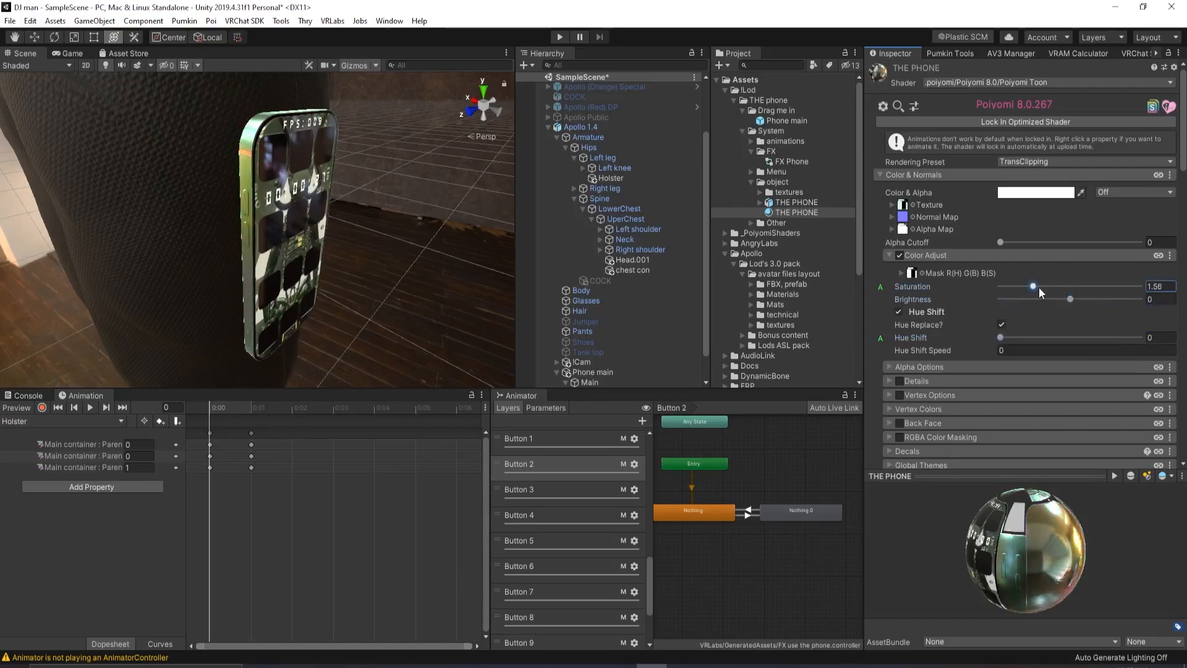
drag(1032, 287, 1016, 286)
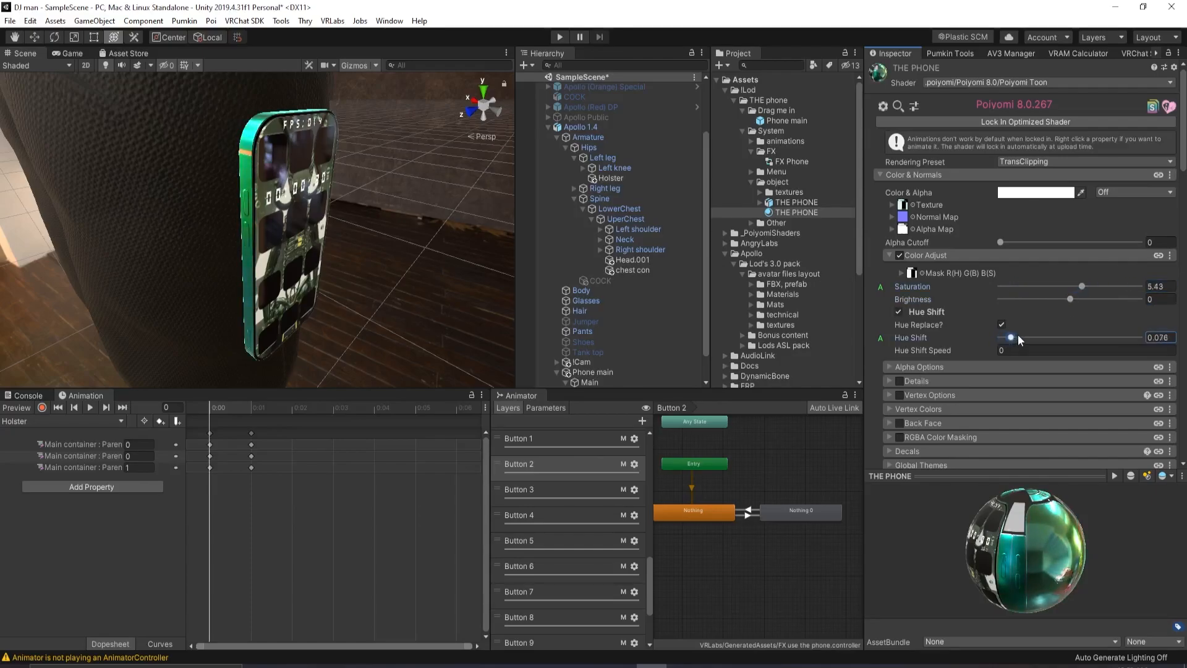
drag(1009, 338, 1134, 337)
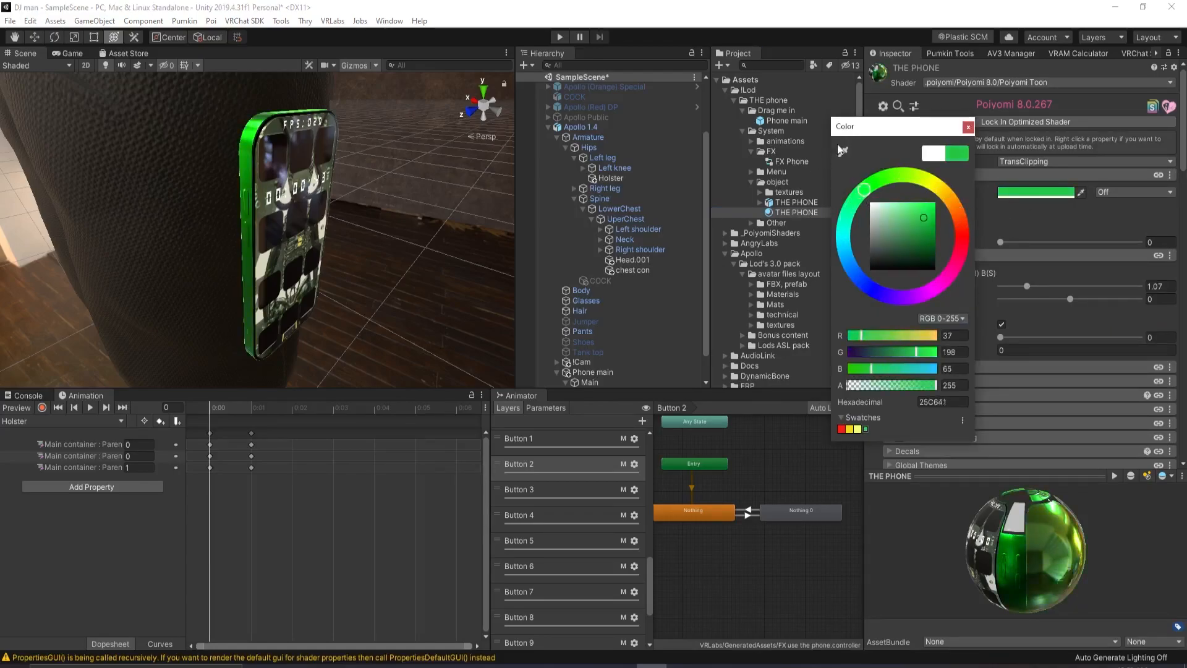
Set the phone's Poiyomi base colour to light blue, hex 54B6E7
click(910, 210)
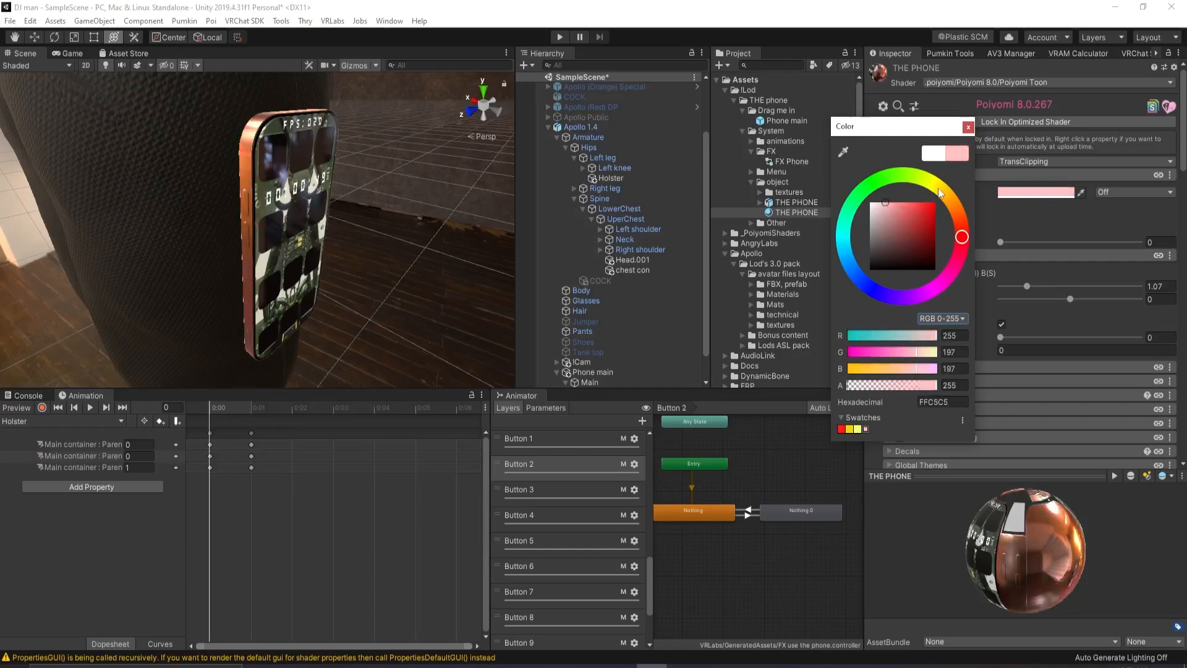
click(906, 225)
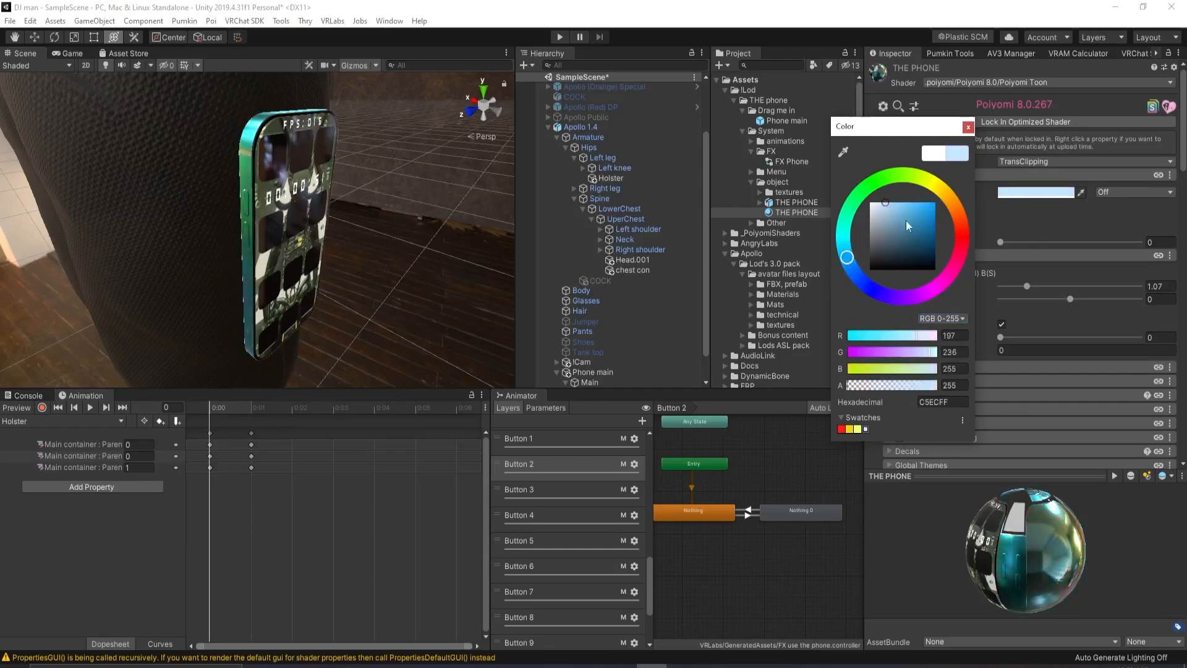
click(913, 209)
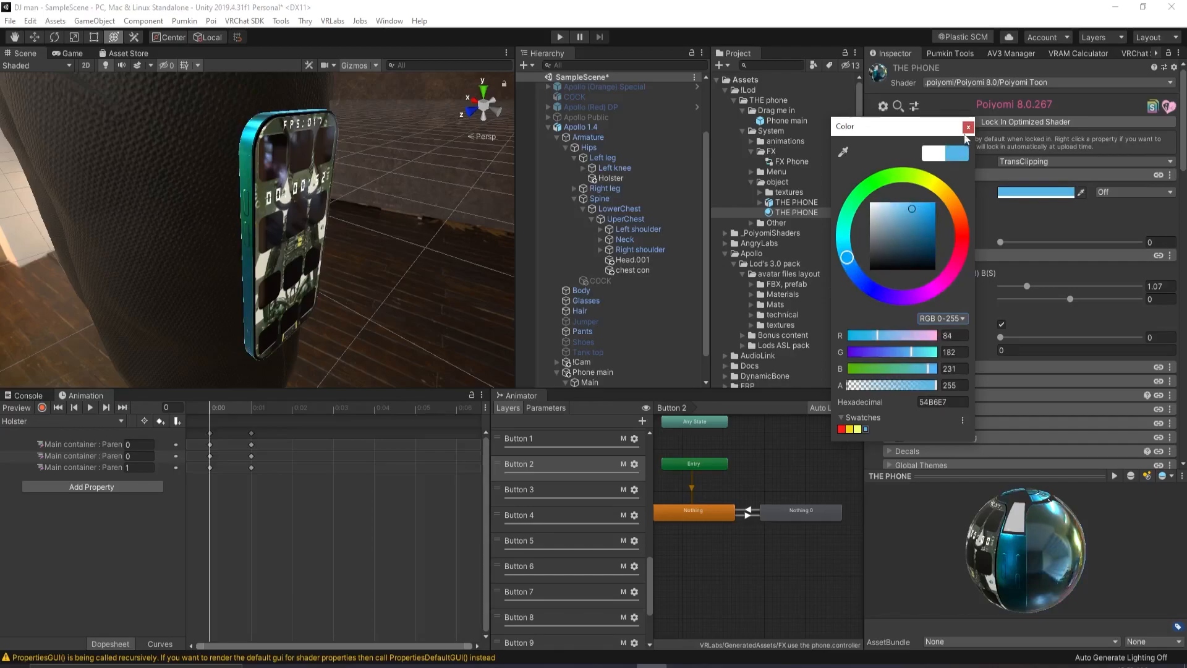
click(968, 127)
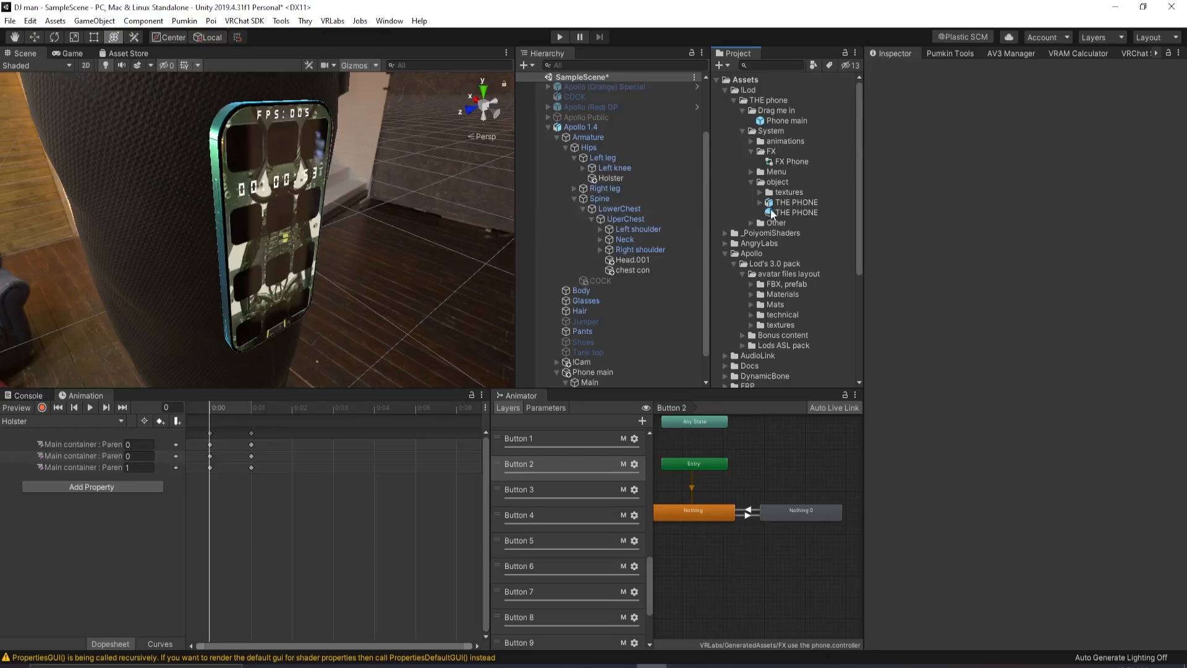
Reselect THE PHONE material, expand its textures folder, and scroll down to the Decal 0 settings
click(795, 212)
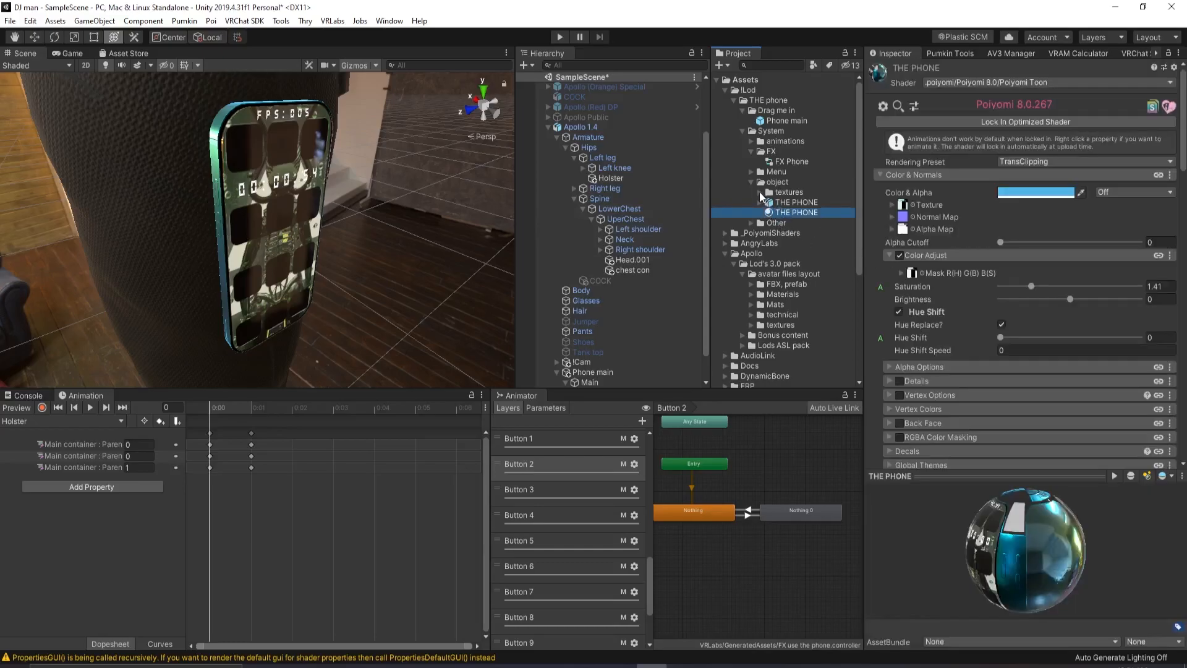
click(751, 192)
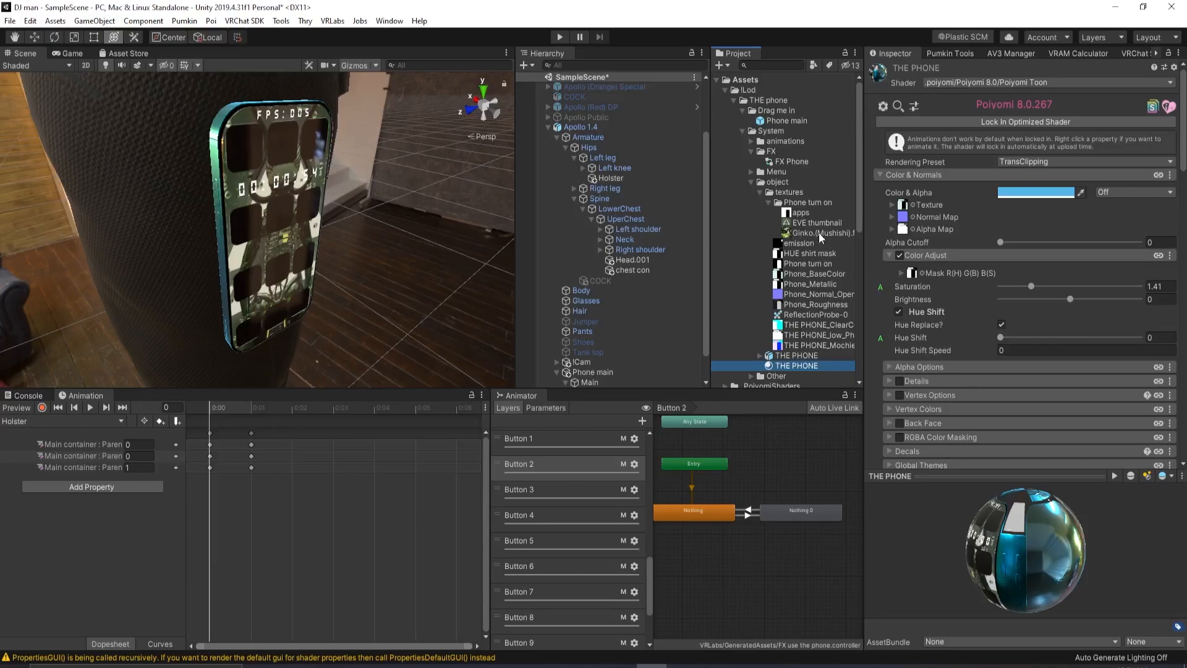
scroll(down, 3)
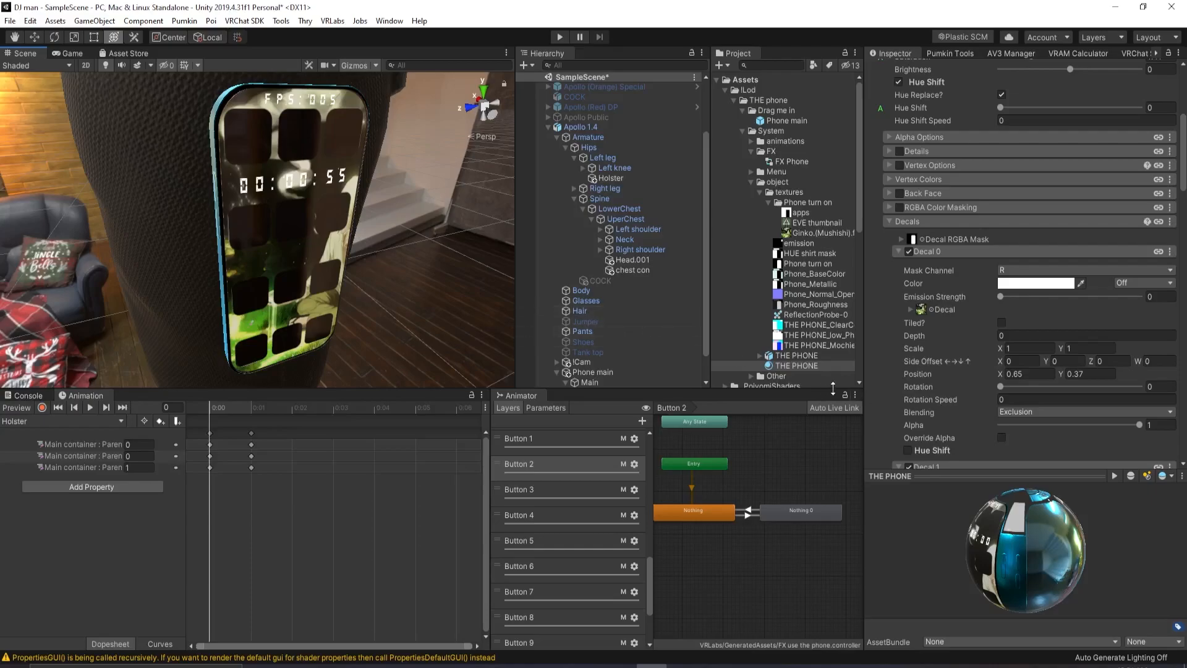
Set Decal 0's Position X to 0.51 and Scale X to 1.18
click(1026, 374)
text(0.5)
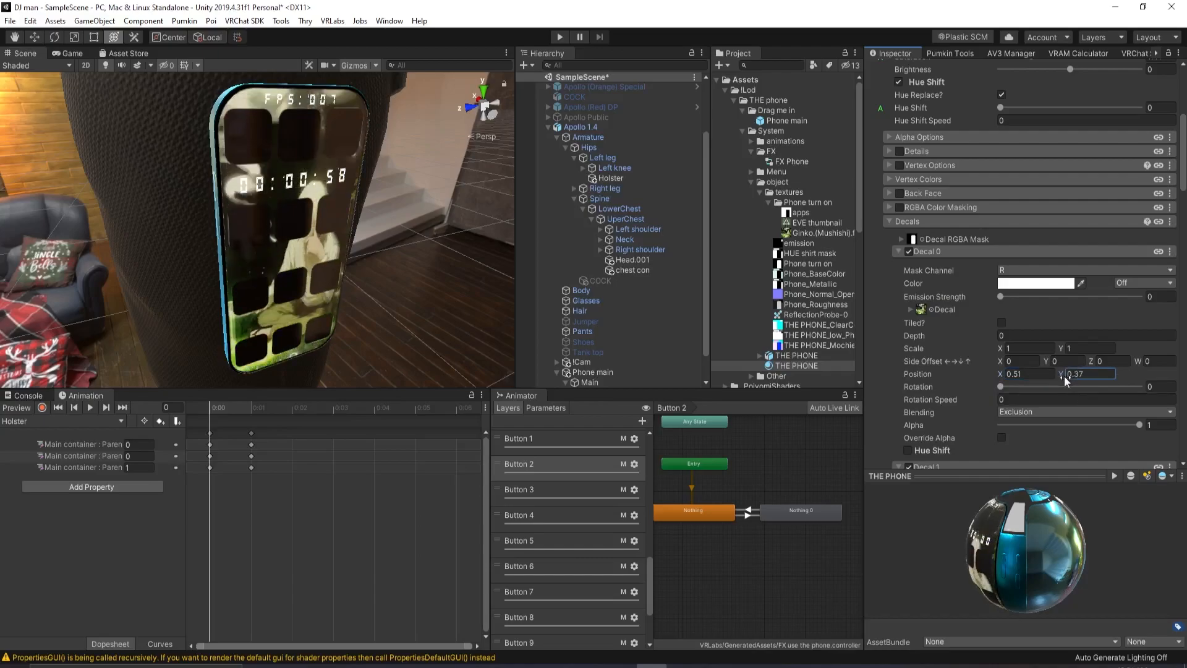
text(1.18)
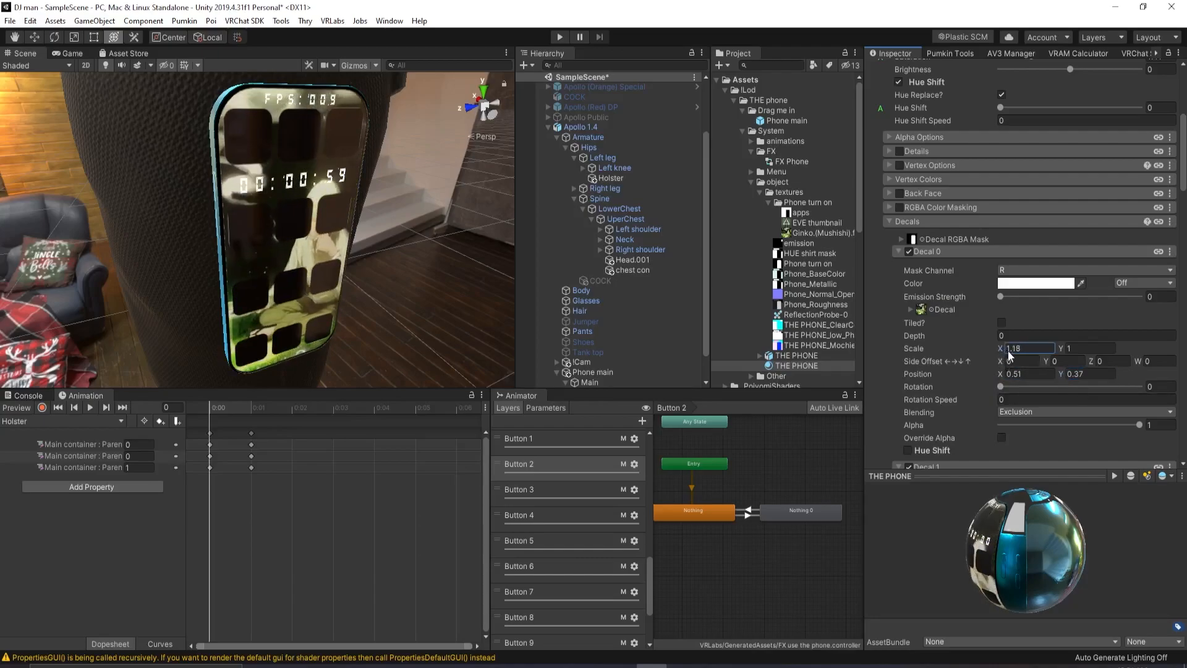
text(1)
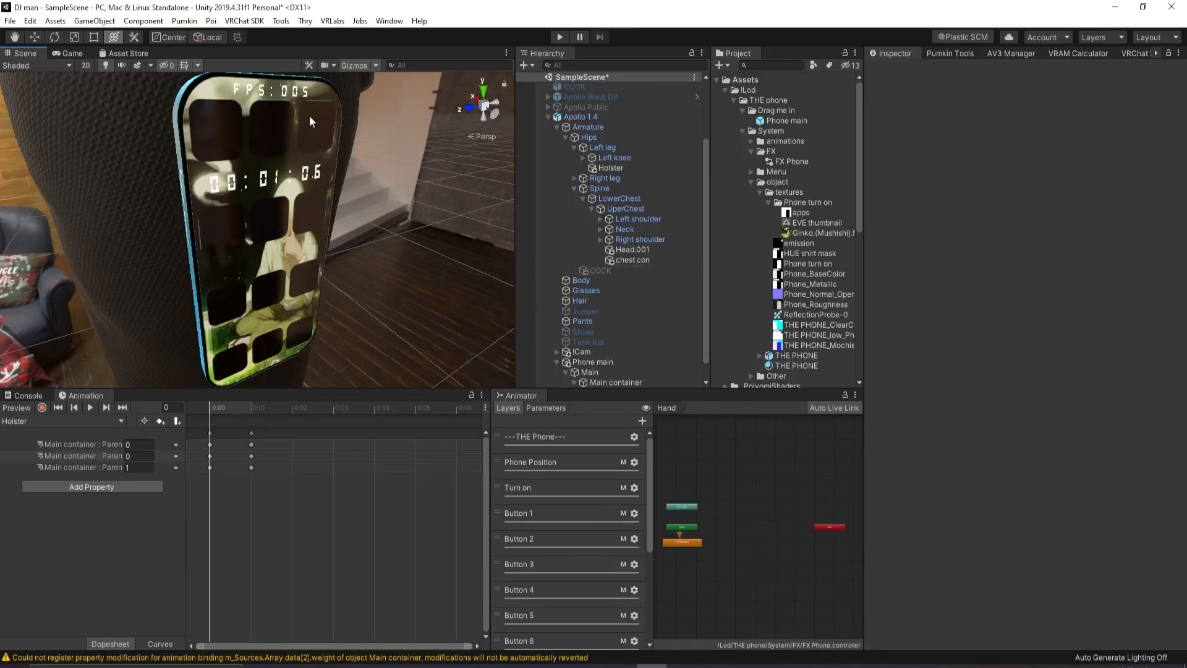
Show the apps texture file in Explorer
click(519, 513)
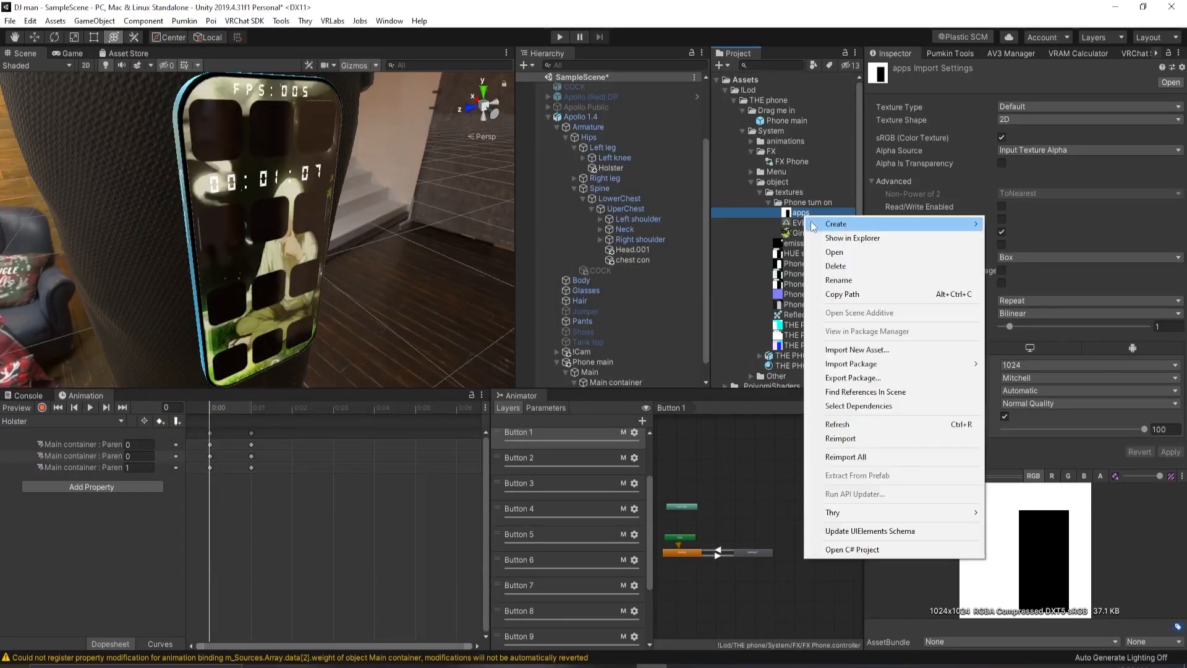
mouse_move(852, 238)
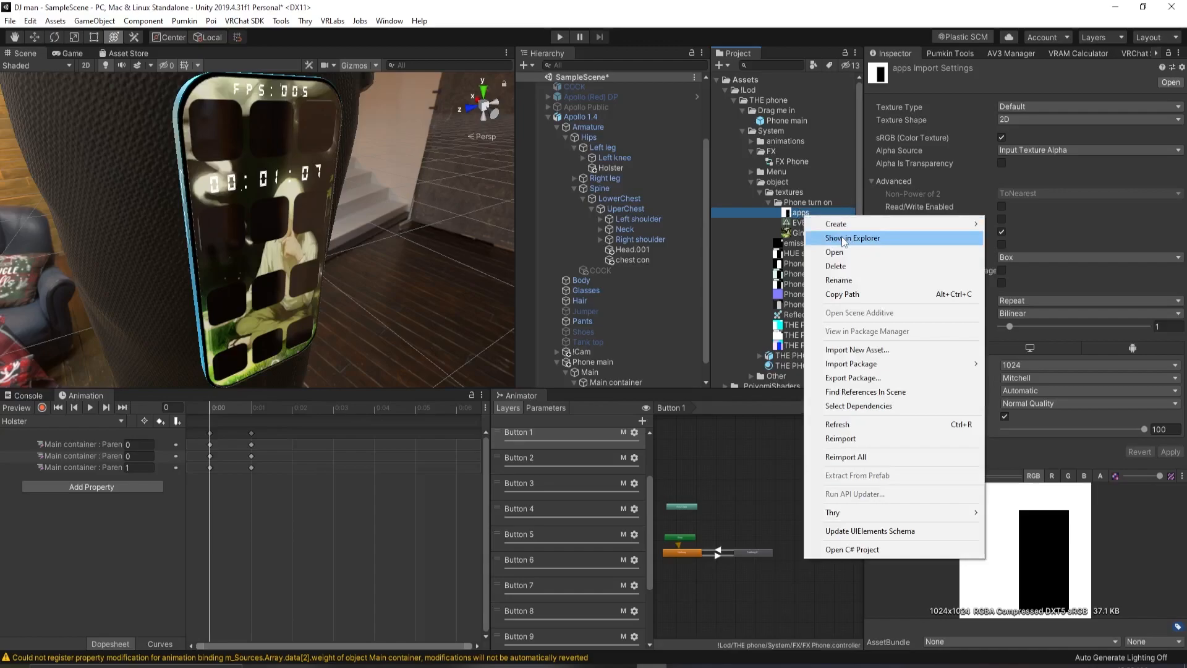
click(852, 238)
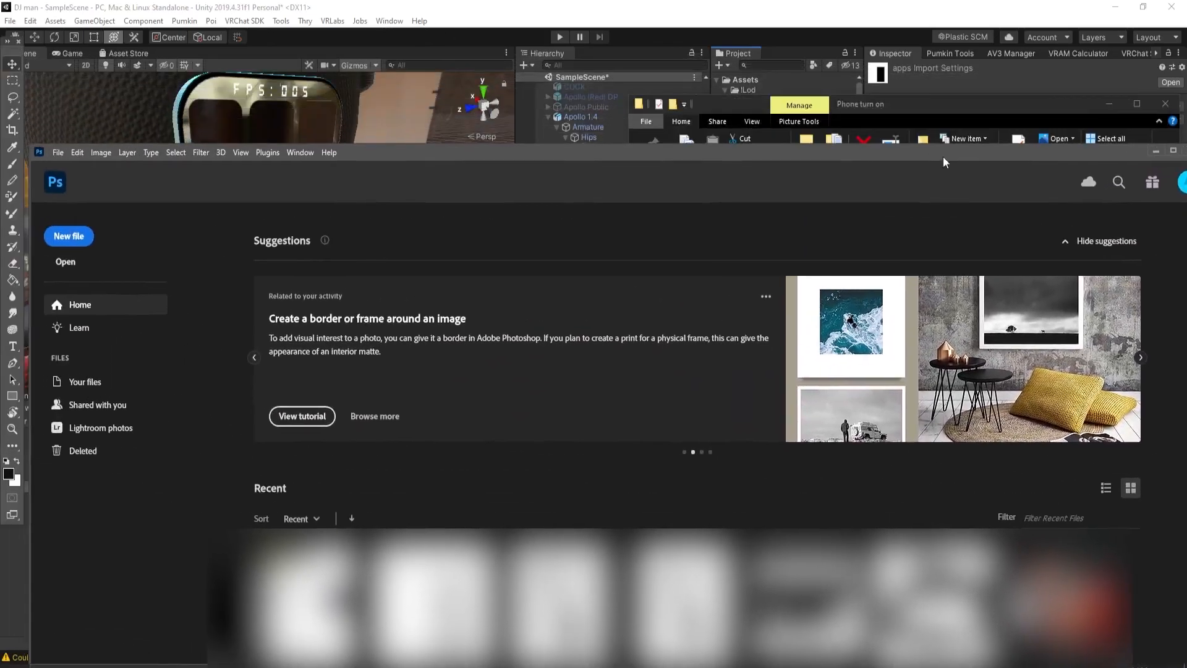
Open apps.png in Photoshop, fit it on screen, and save over the existing apps.png
click(65, 261)
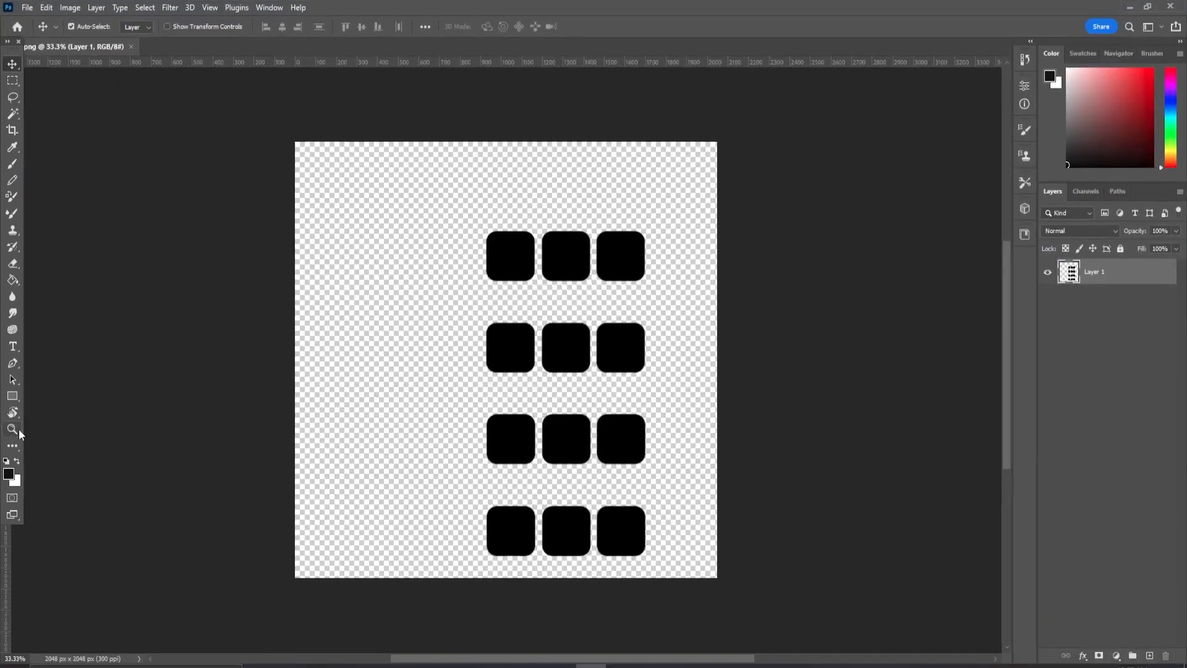
click(12, 429)
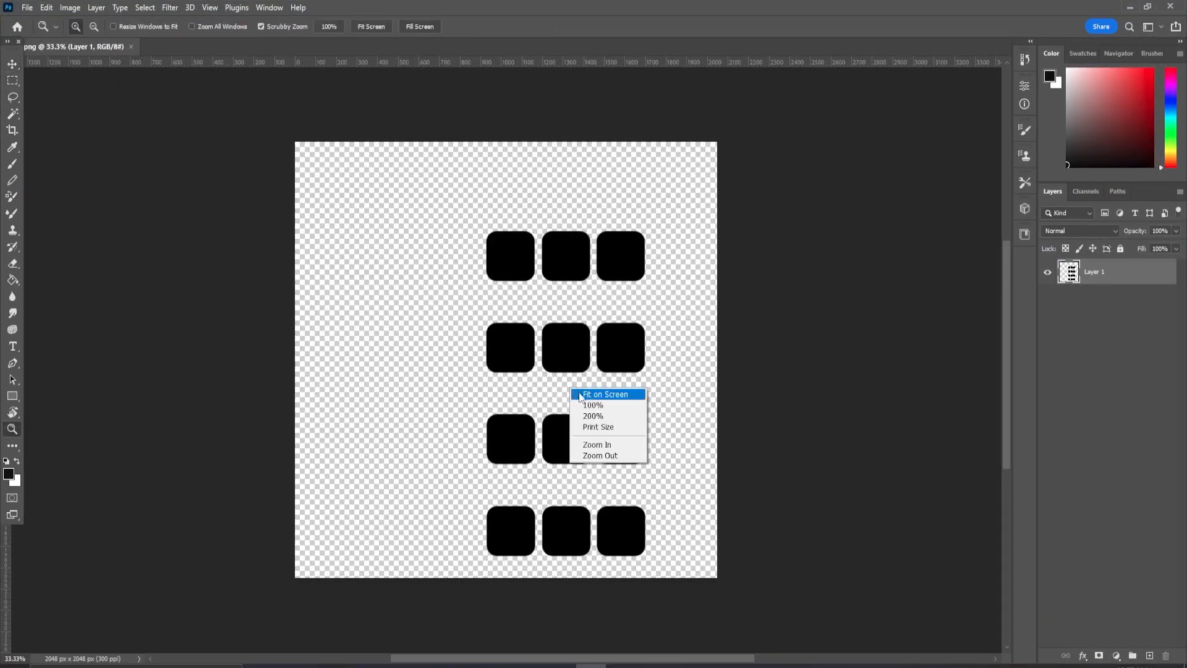
click(604, 394)
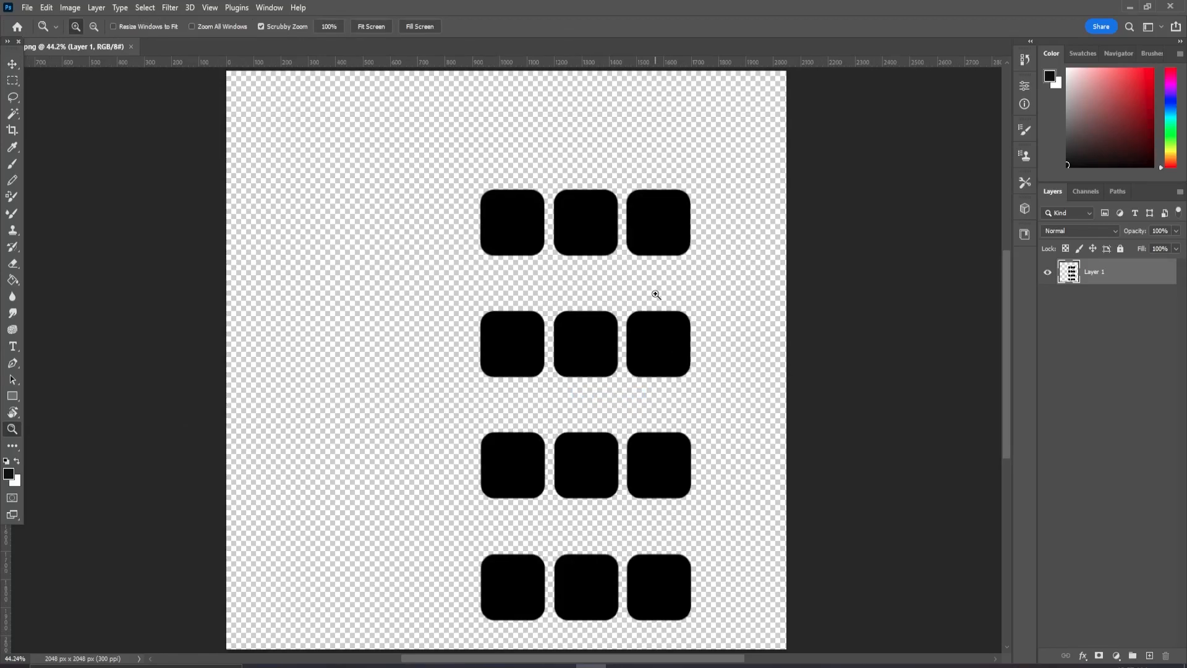
mouse_move(226, 139)
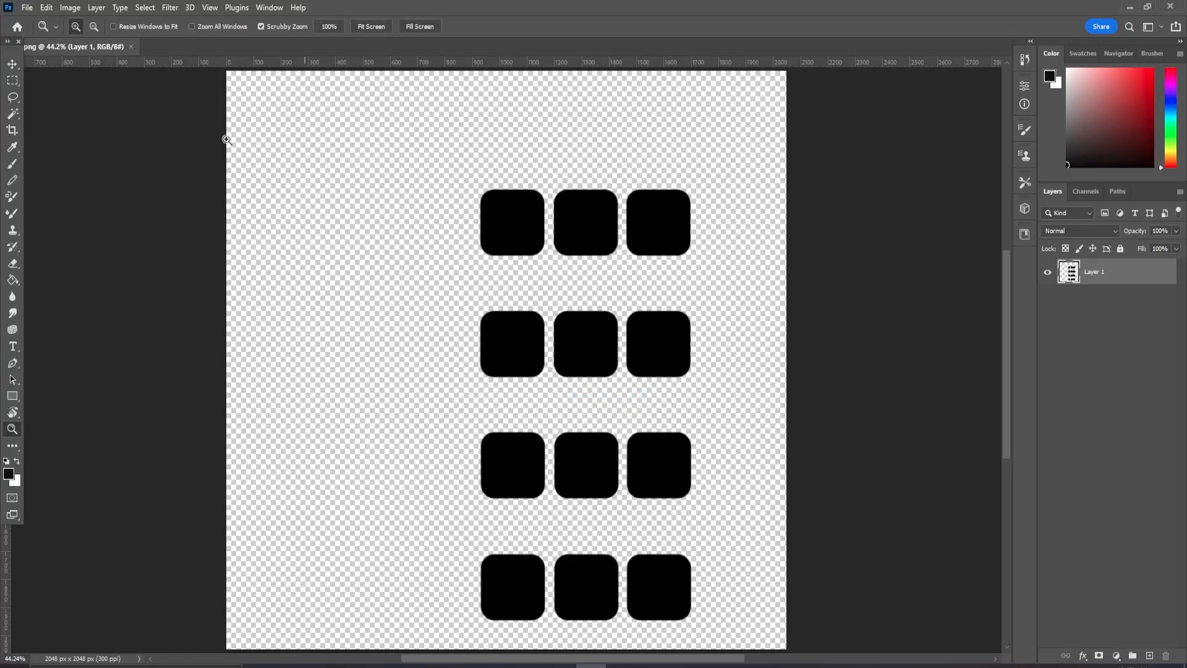
click(27, 8)
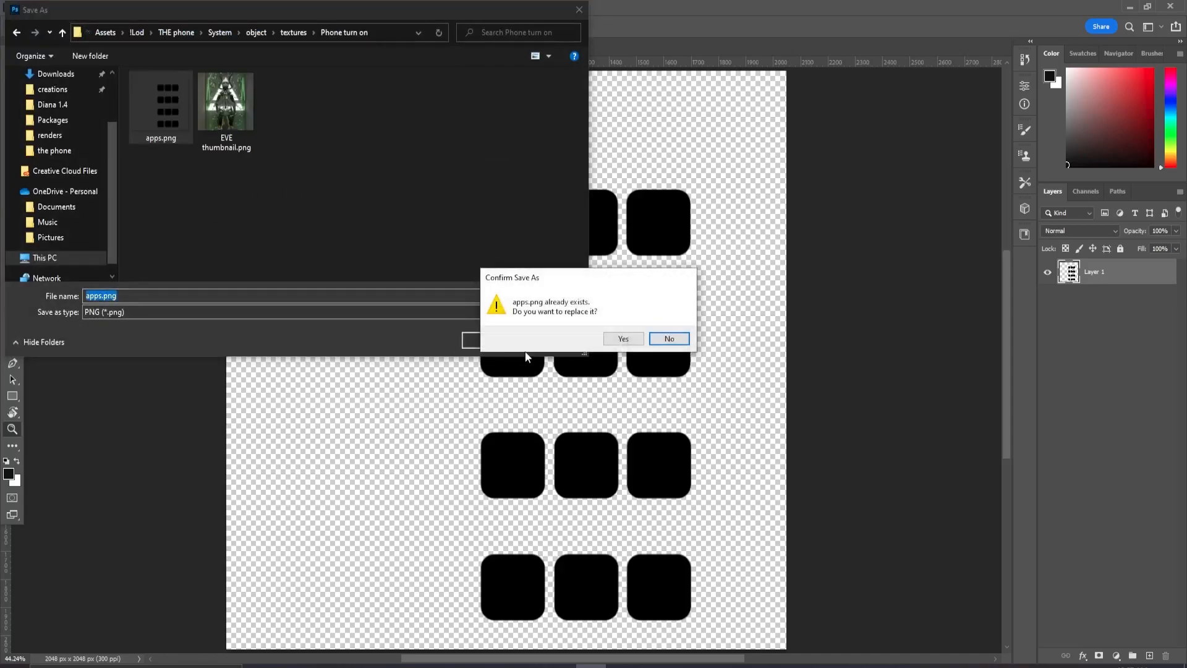
click(623, 339)
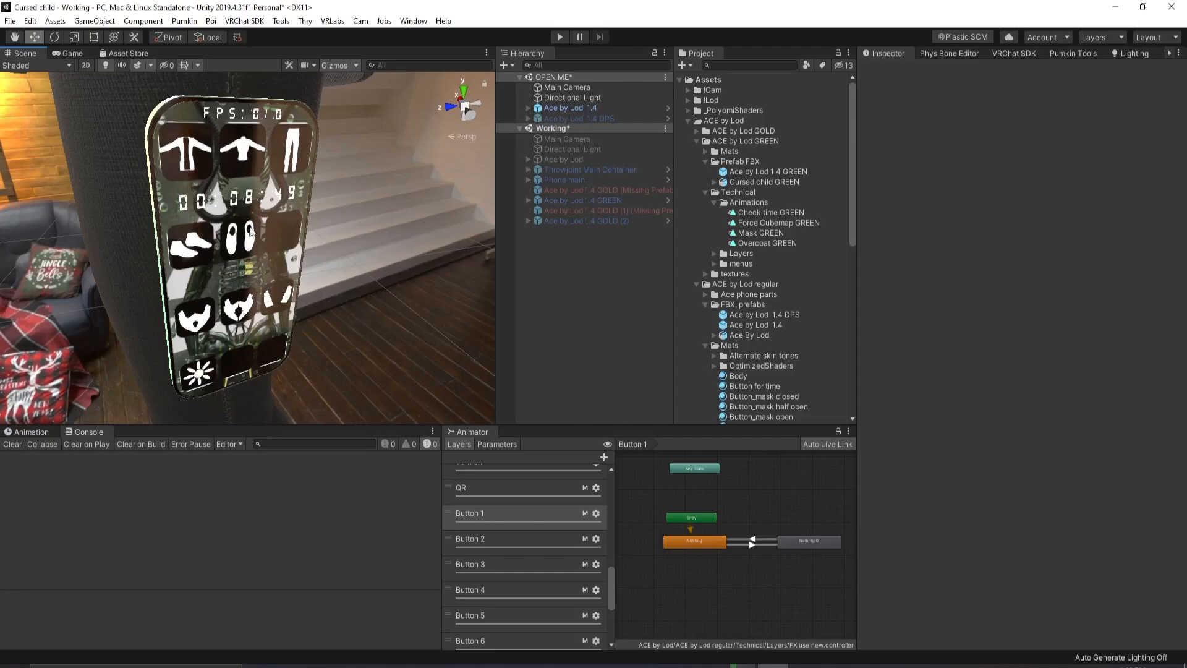
Inspect the Overcoat parameter drivers on the Button 1 layer's Nothing and Nothing 0 states
click(470, 513)
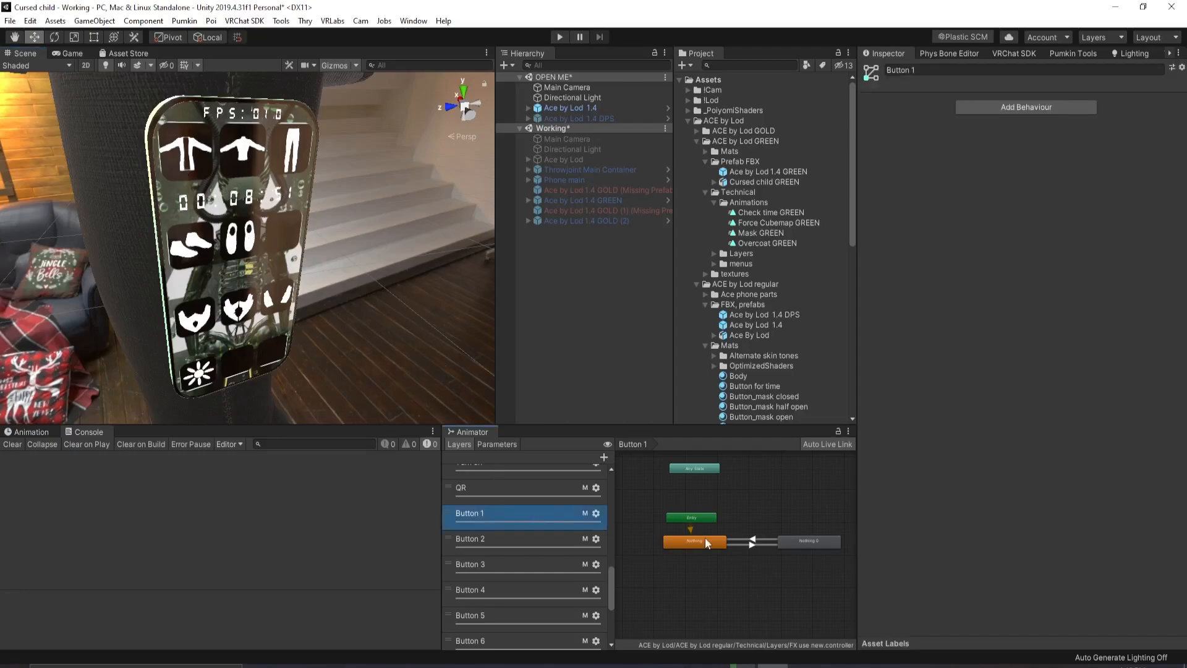
click(693, 541)
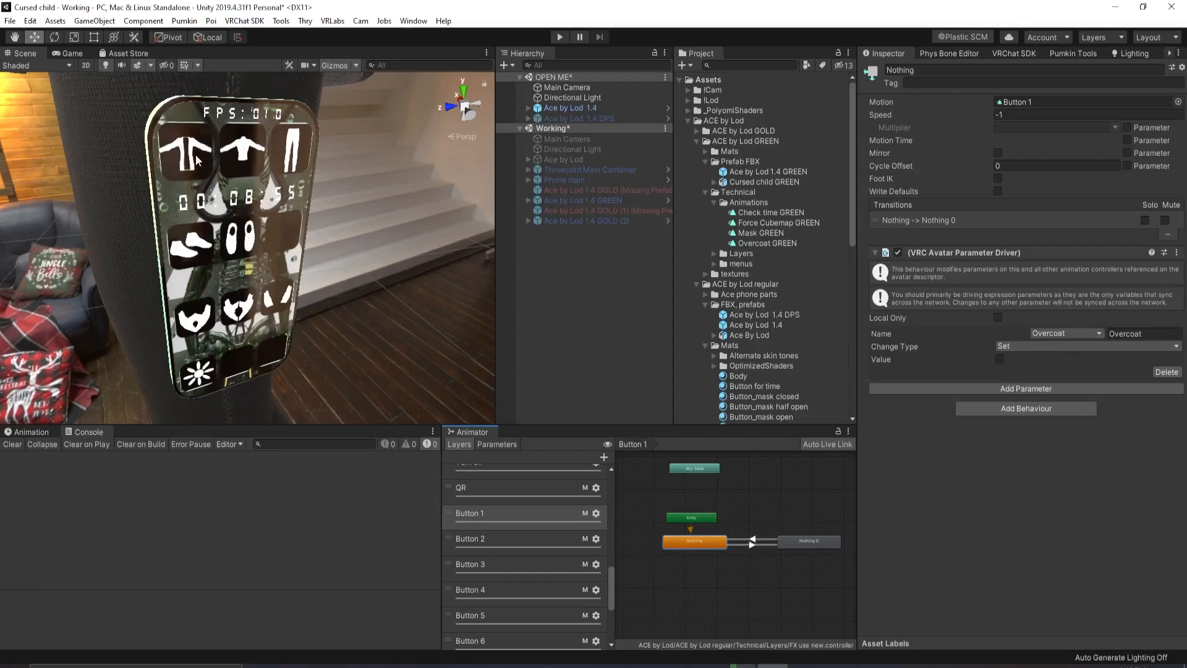
mouse_move(822, 543)
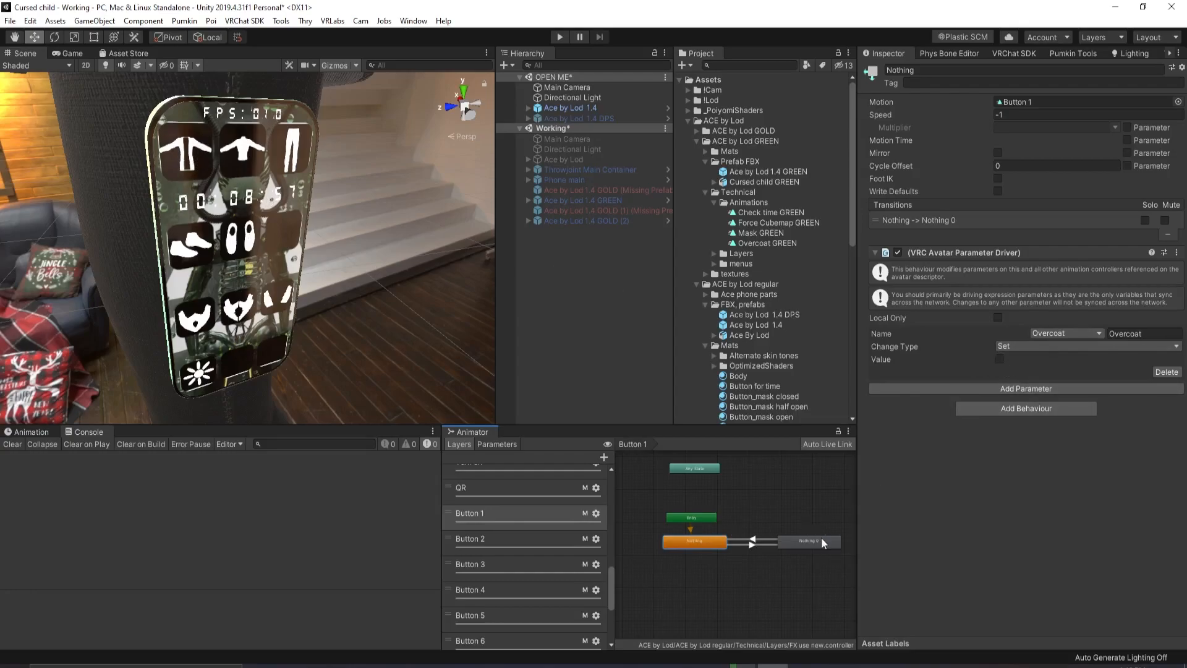
click(809, 541)
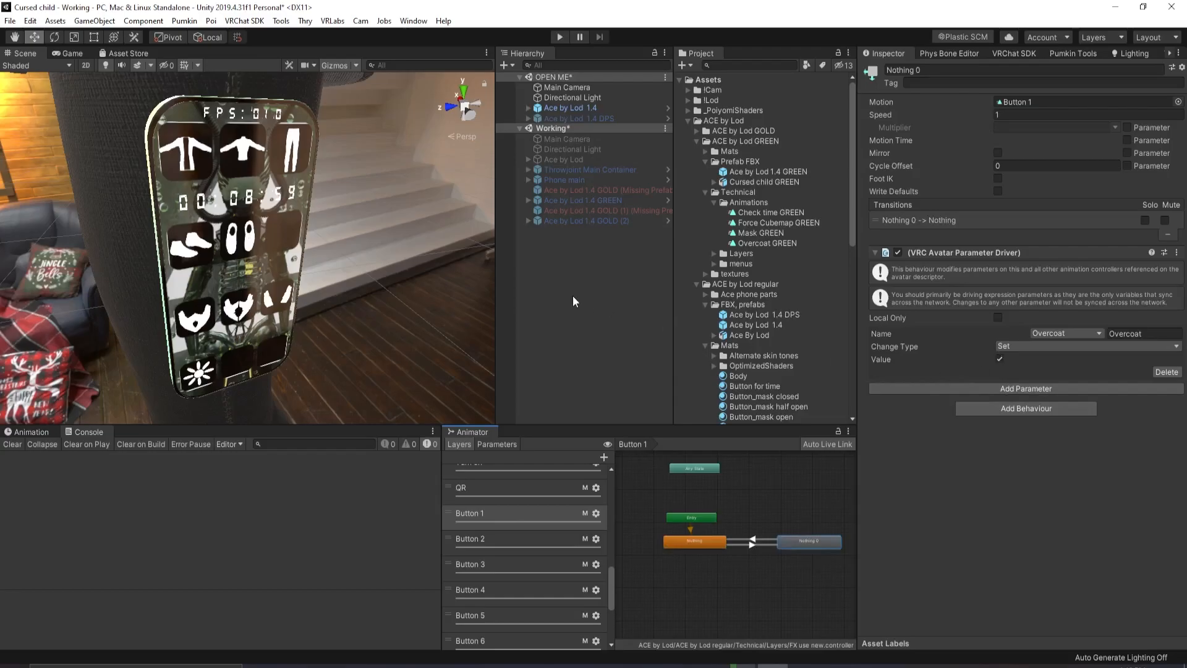